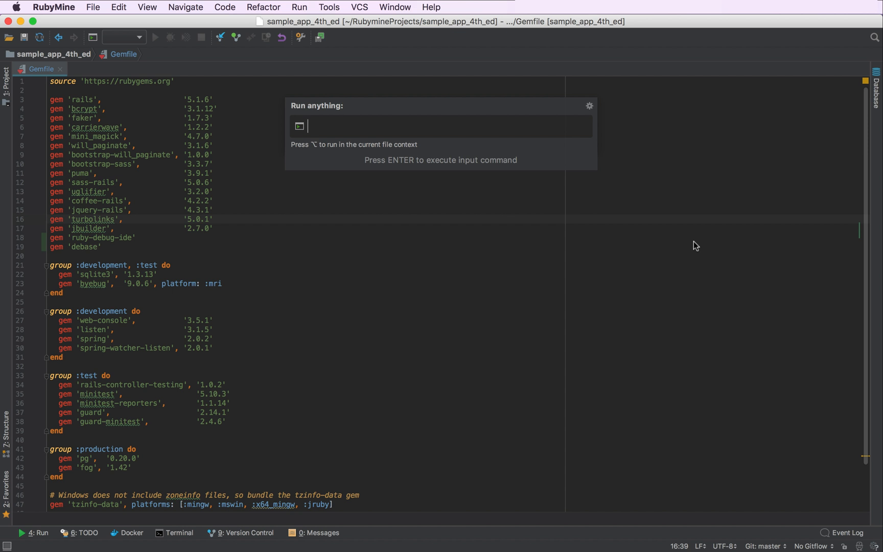
Search Run Anything for 'rails model' to find the Rails Model generator
{"action": "type", "text": "rails"}
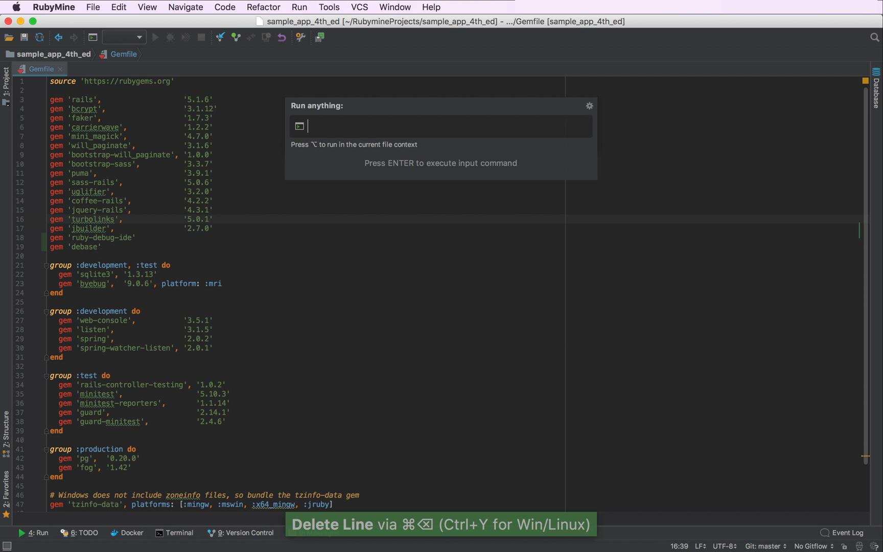
{"action": "type", "text": "model"}
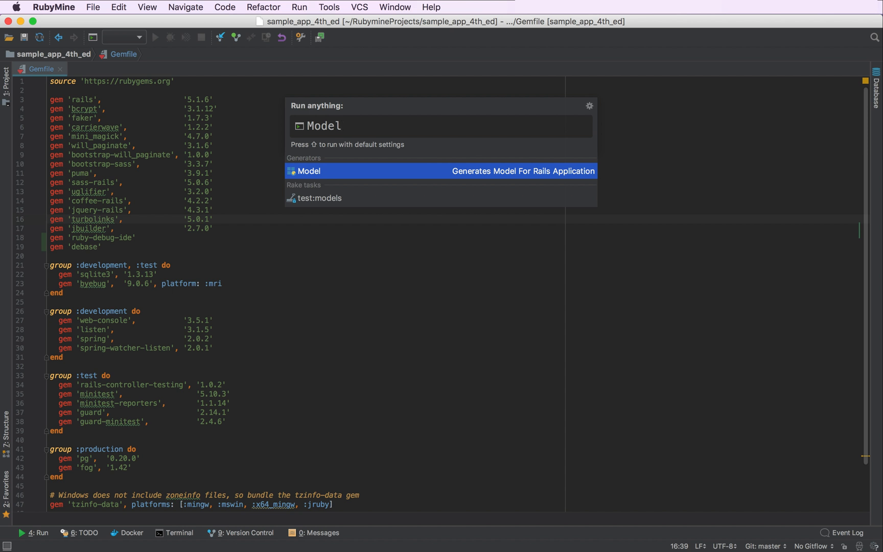
Generate a 'Post' model with 'content:text' and 'picture:string' fields
{"action": "left_click", "coordinate": [311, 171]}
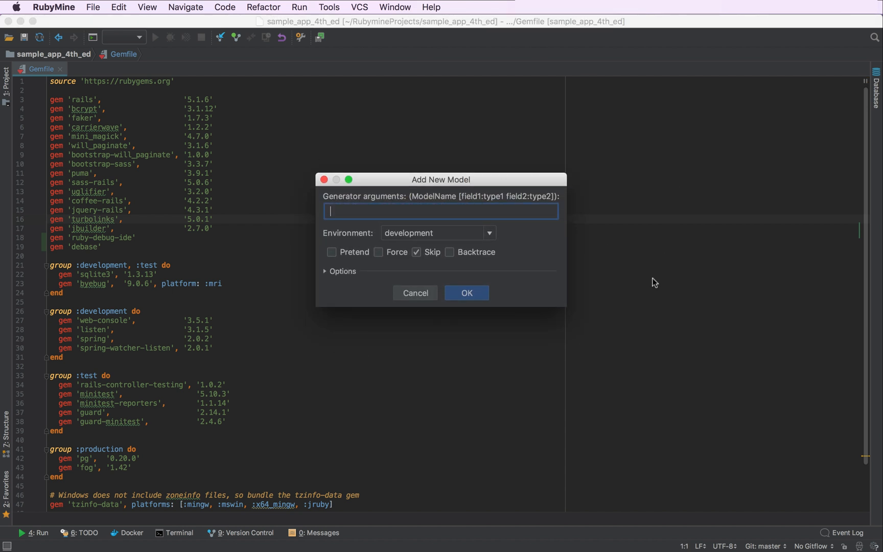
{"action": "mouse_move", "coordinate": [723, 349]}
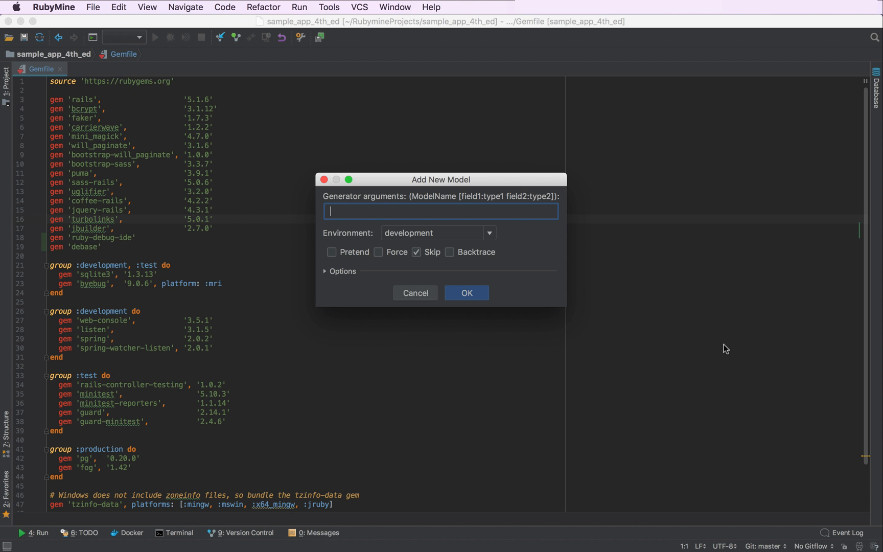
{"action": "type", "text": "Post"}
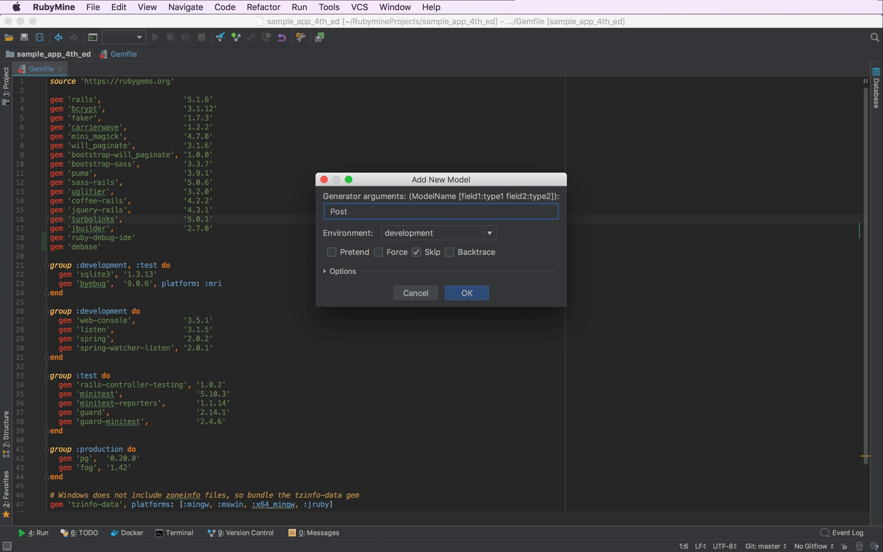
{"action": "type", "text": "content:text"}
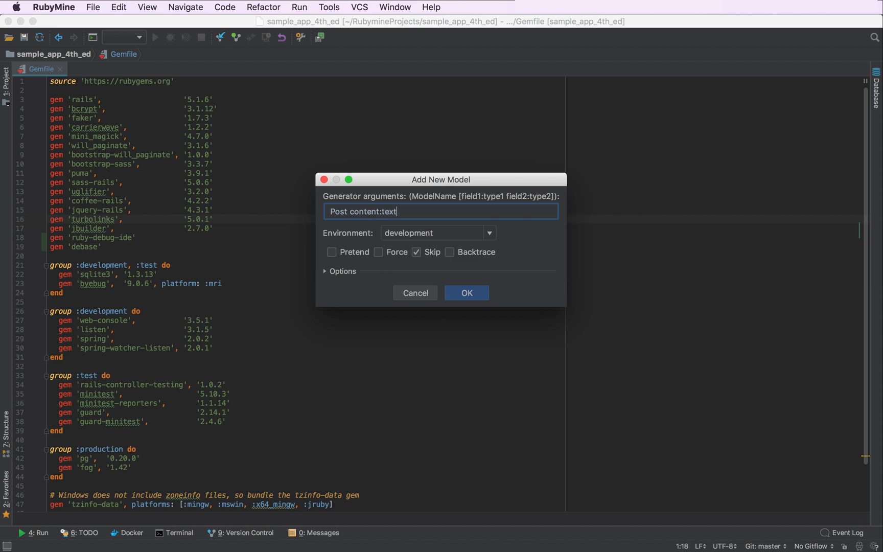
{"action": "type", "text": "picture"}
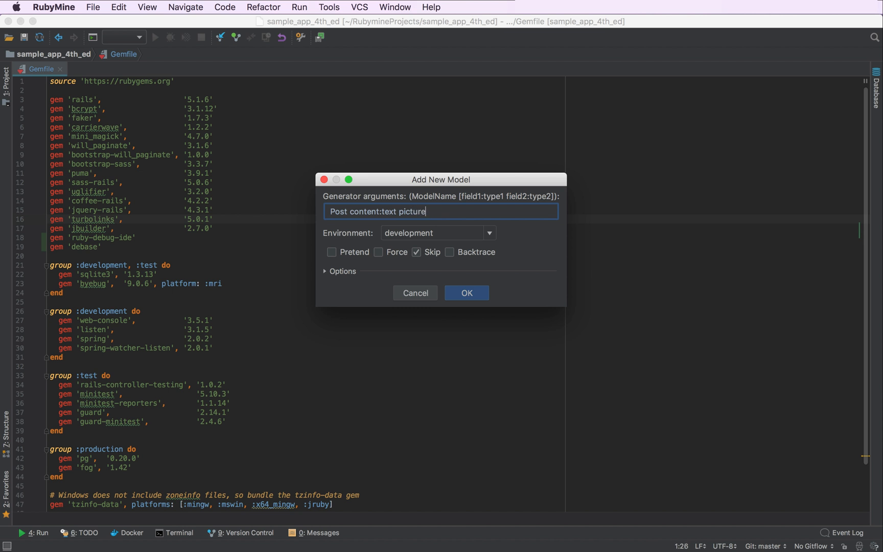
{"action": "type", "text": ":string"}
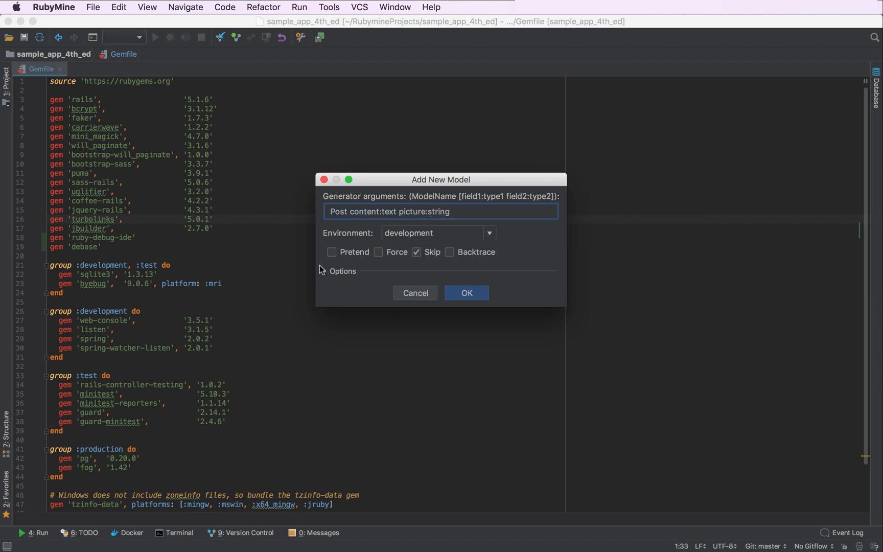
{"action": "left_click", "coordinate": [341, 271]}
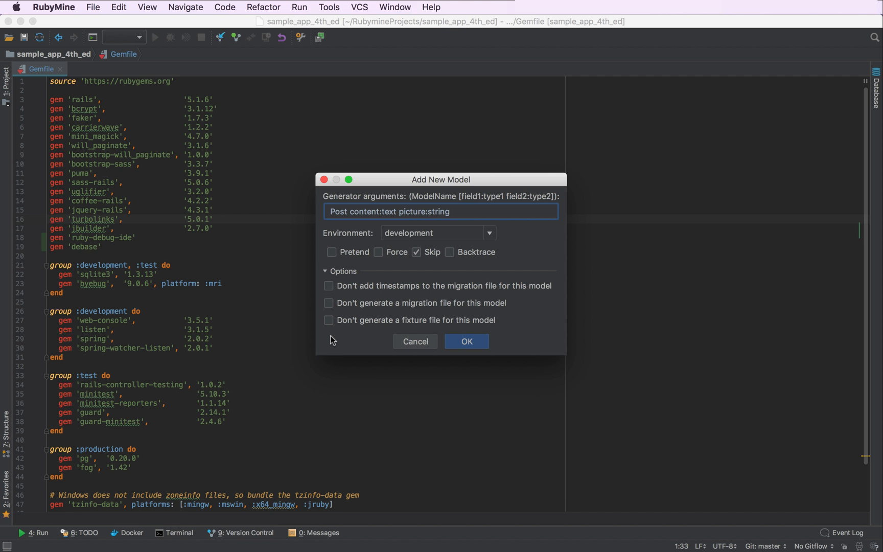
{"action": "left_click", "coordinate": [466, 341]}
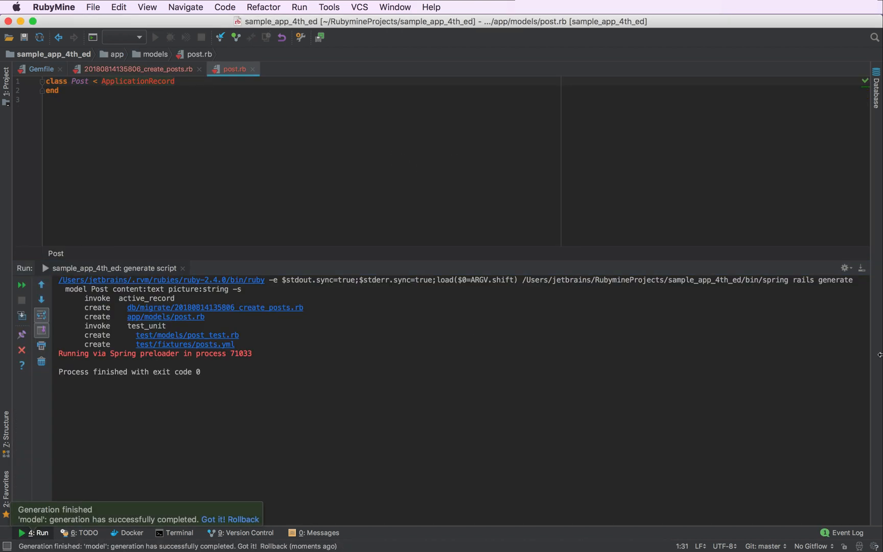
{"action": "mouse_move", "coordinate": [482, 434]}
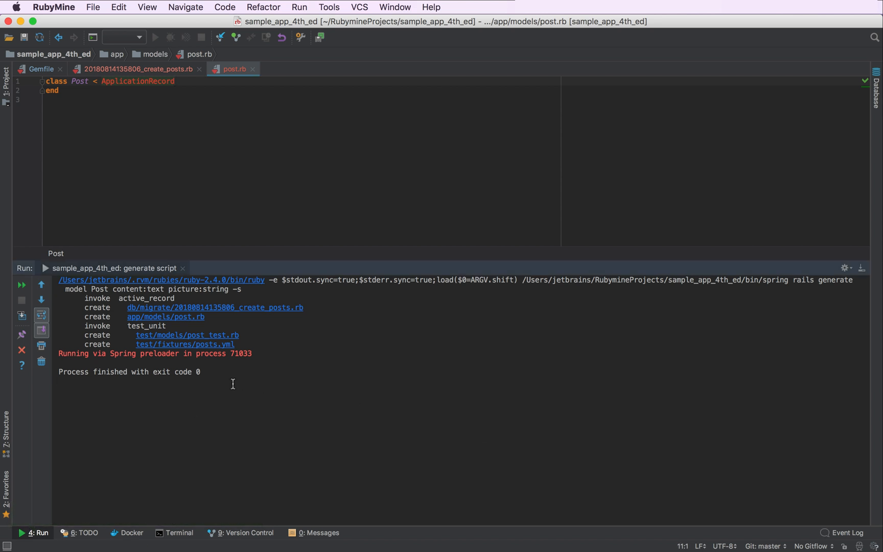
Review post_test.rb and the posts migration, then close the test file, keeping post.rb open
{"action": "left_click", "coordinate": [187, 335]}
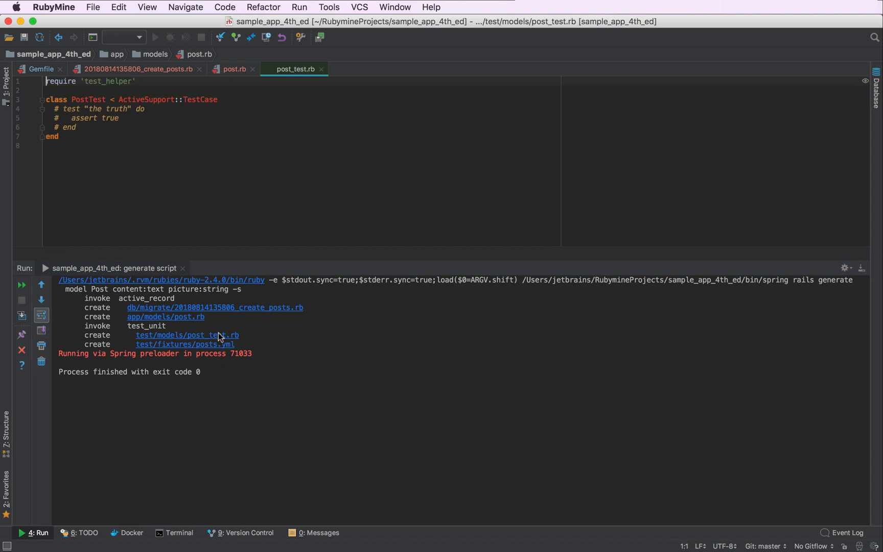
{"action": "left_click", "coordinate": [128, 69]}
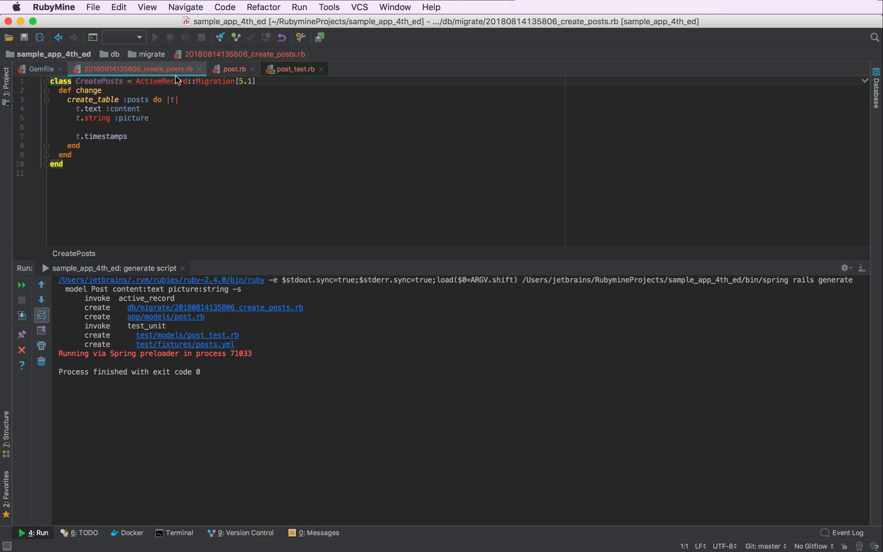
{"action": "left_click", "coordinate": [235, 69]}
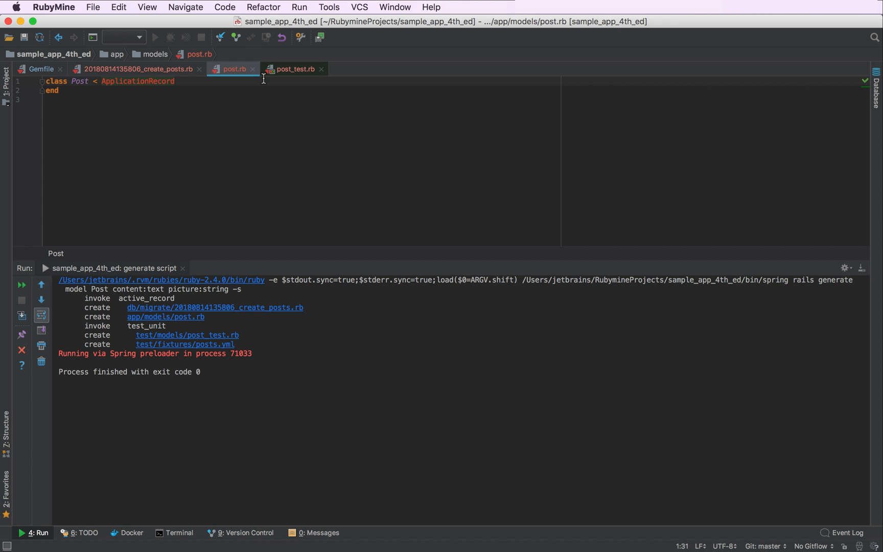
{"action": "left_click", "coordinate": [321, 69]}
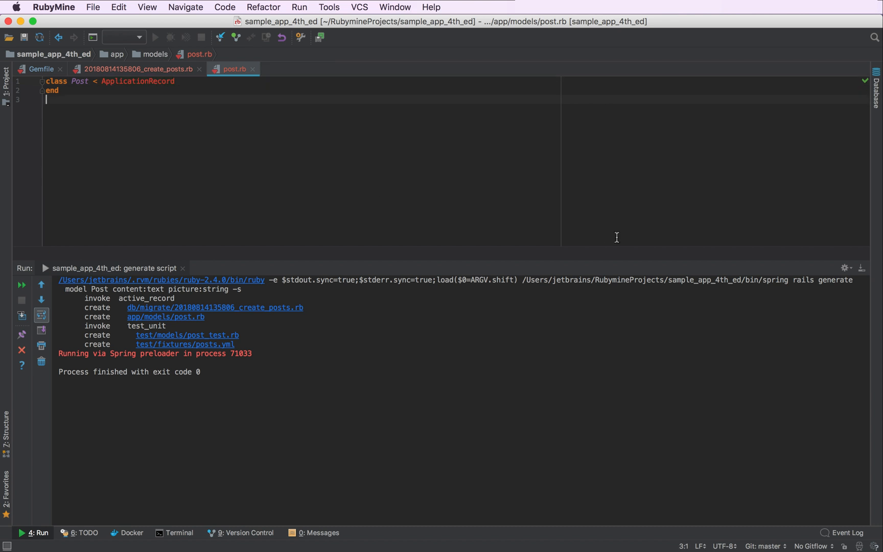
{"action": "mouse_move", "coordinate": [765, 387]}
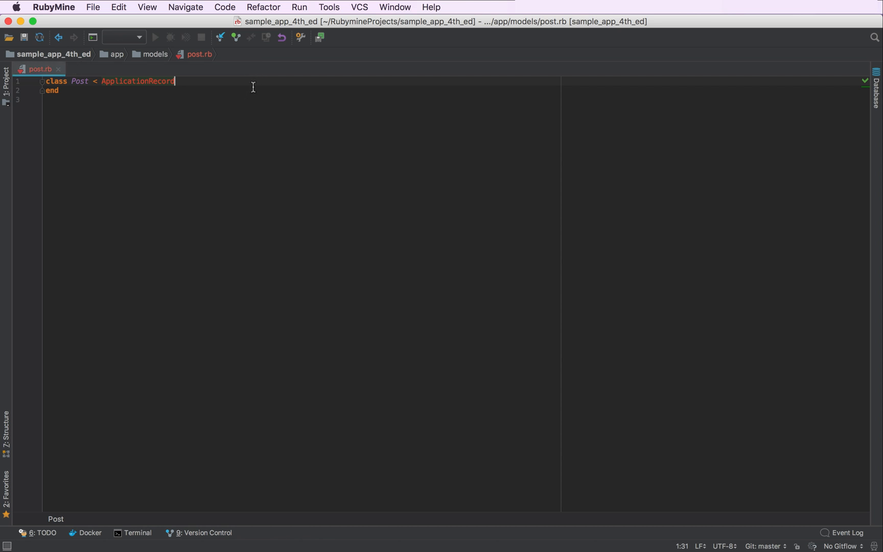
{"action": "mouse_move", "coordinate": [311, 195]}
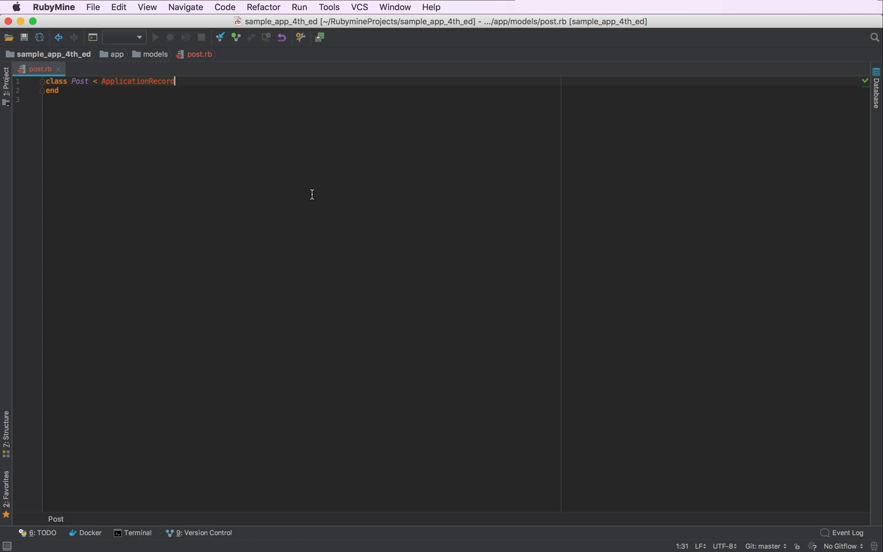
Add 'belongs_to :user' inside the Post class, with a blank line below
{"action": "key", "text": "enter"}
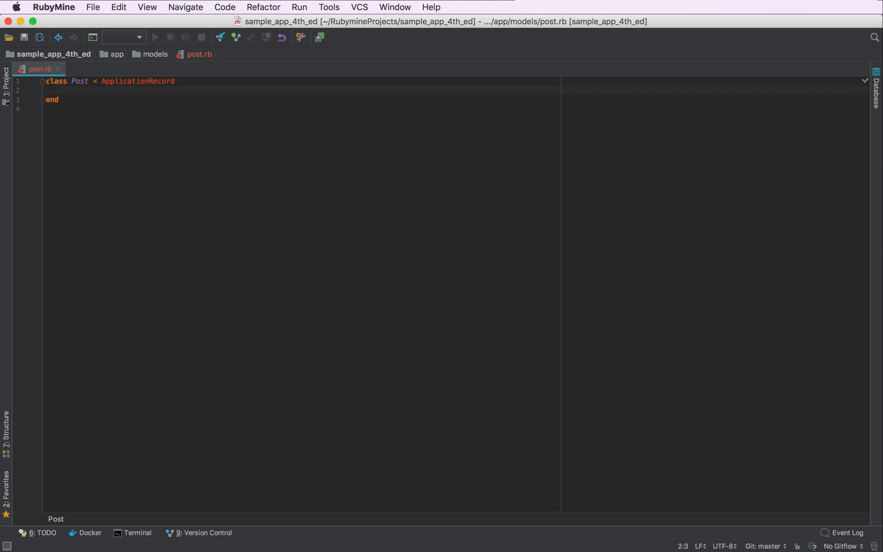
{"action": "type", "text": "belo"}
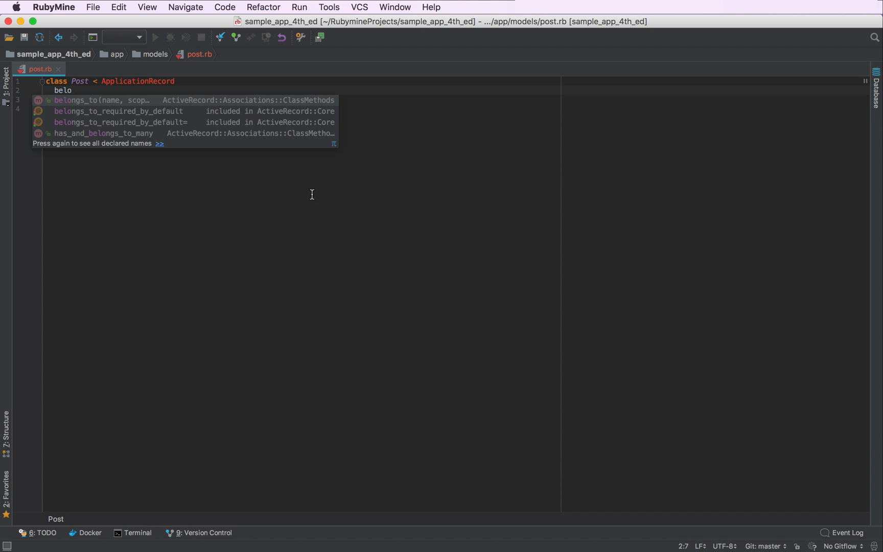
{"action": "mouse_move", "coordinate": [66, 176]}
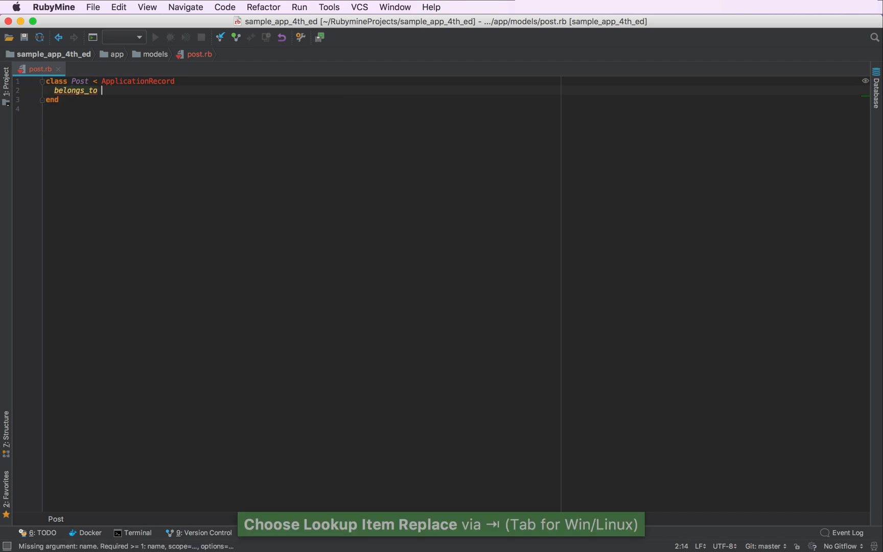
{"action": "type", "text": ":user"}
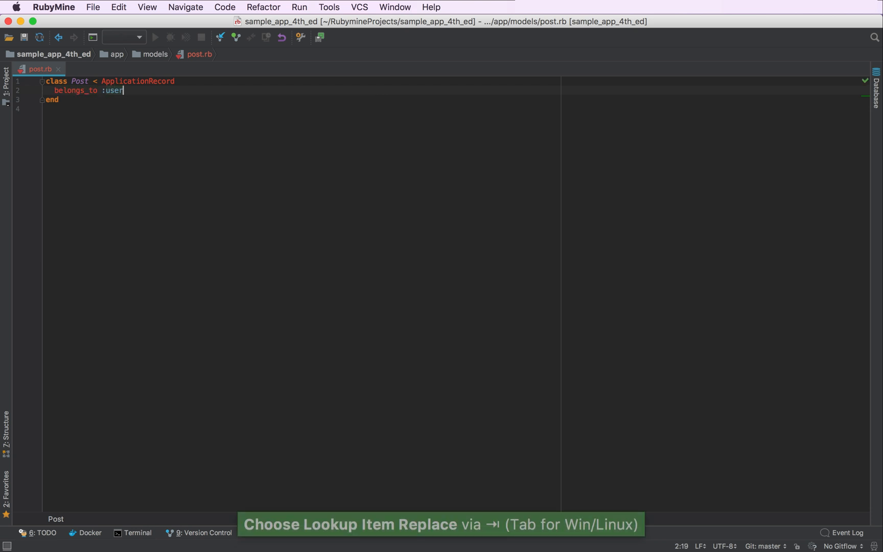
{"action": "key", "text": "enter"}
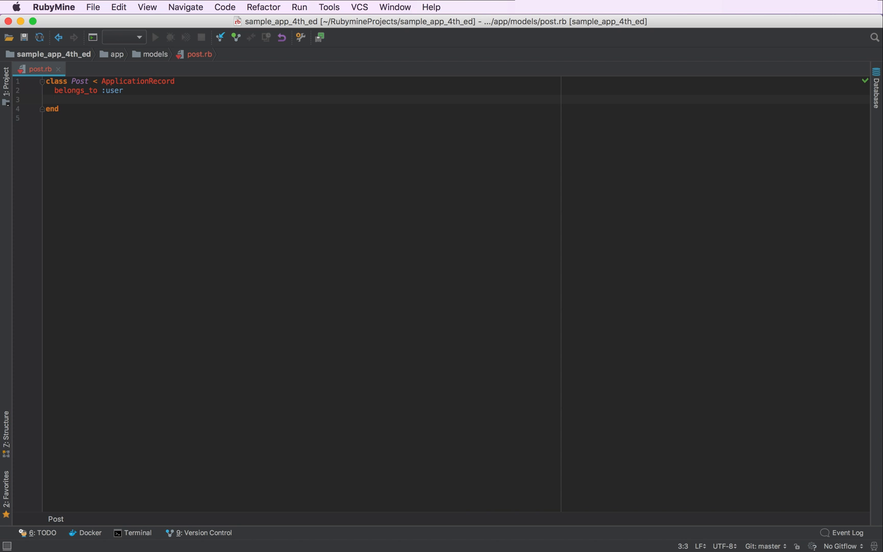
Add 'mount_uploader :picture, PictureUploader' below the user association
{"action": "type", "text": "mount_uploader"}
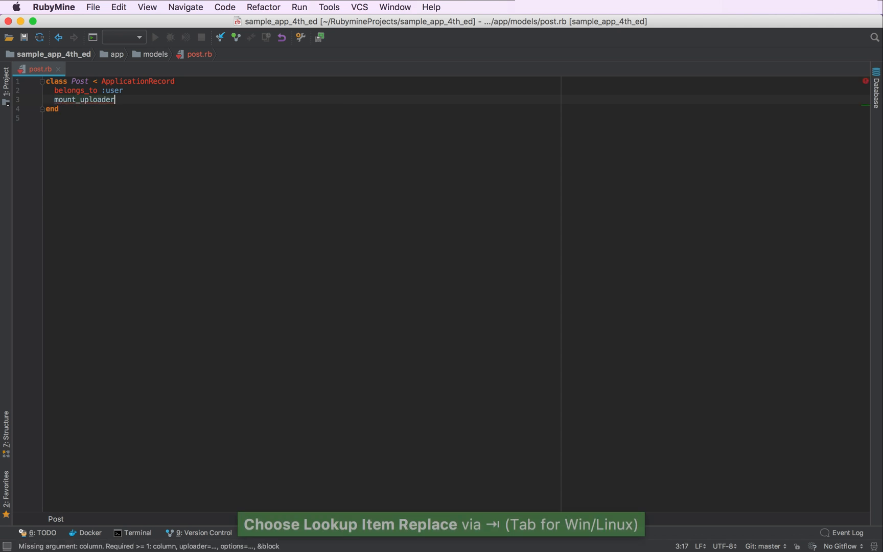
{"action": "type", "text": ":picture,"}
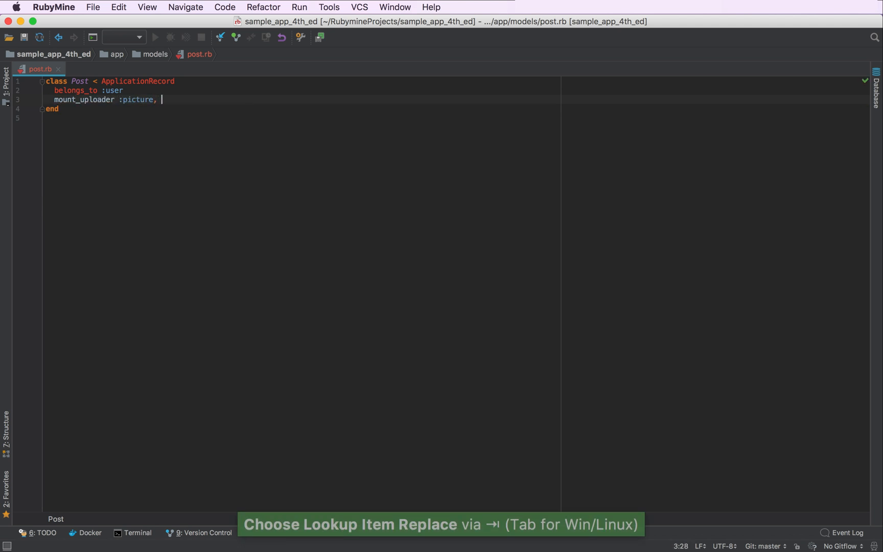
{"action": "type", "text": "PictureUploader"}
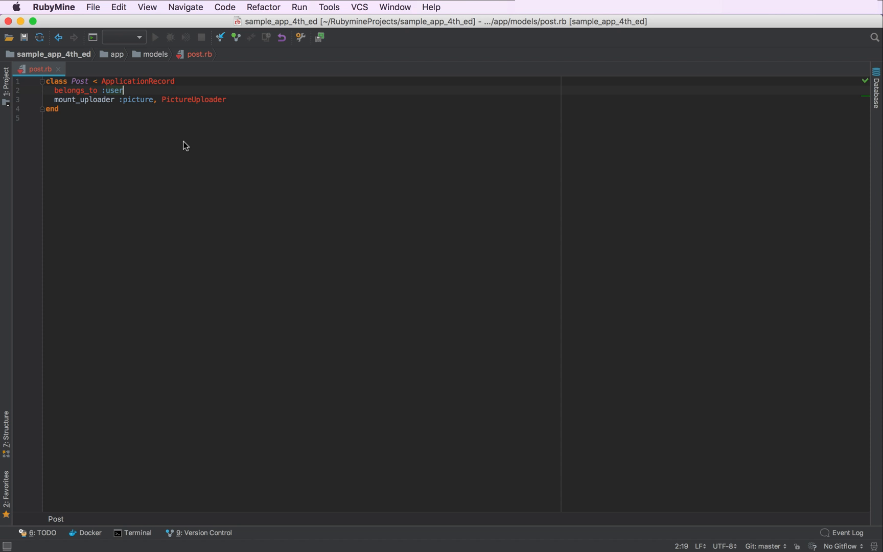
{"action": "mouse_move", "coordinate": [127, 128]}
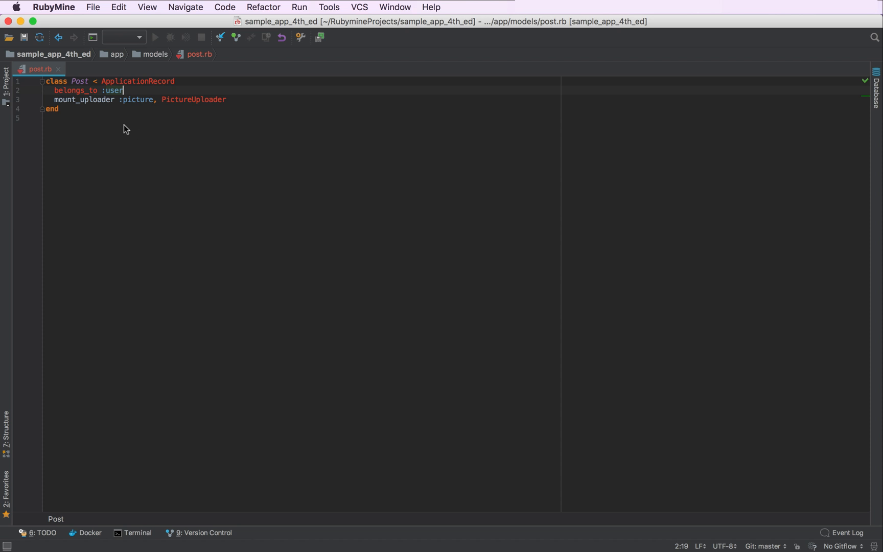
{"action": "mouse_move", "coordinate": [112, 102]}
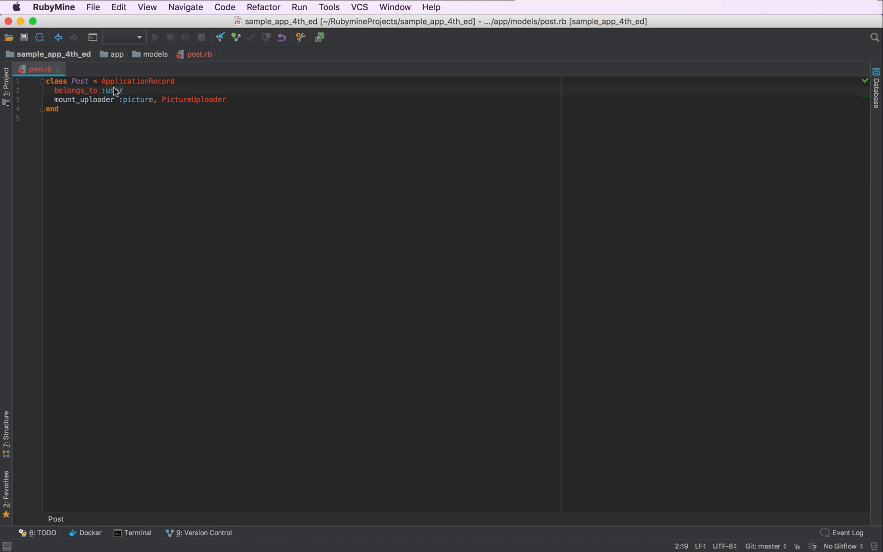
{"action": "mouse_move", "coordinate": [116, 91]}
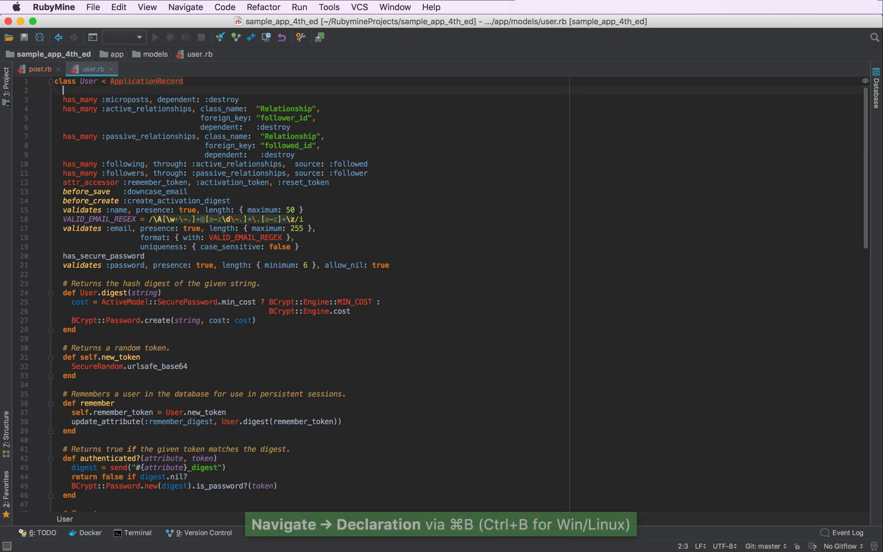
Start a has_many line in user.rb and jump to belongs_to's definition in associations.rb
{"action": "type", "text": "has_many :p"}
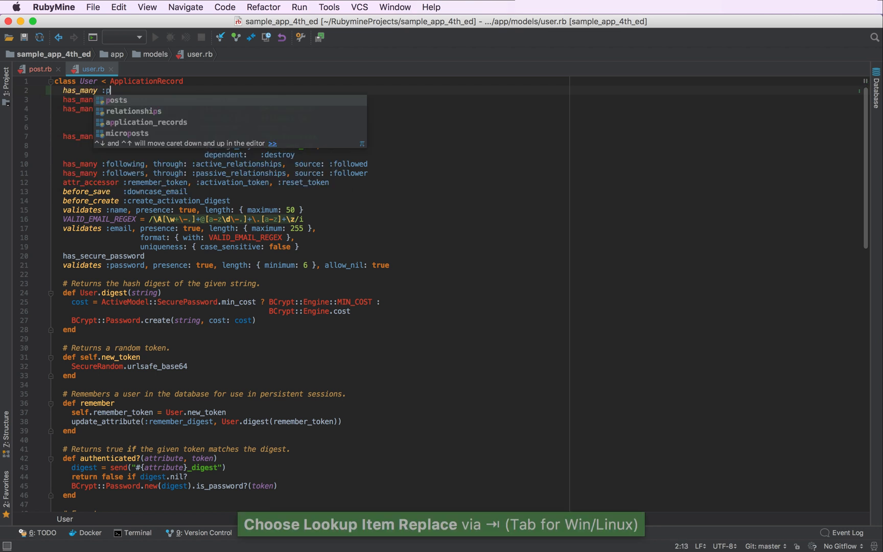
{"action": "left_click", "coordinate": [34, 70]}
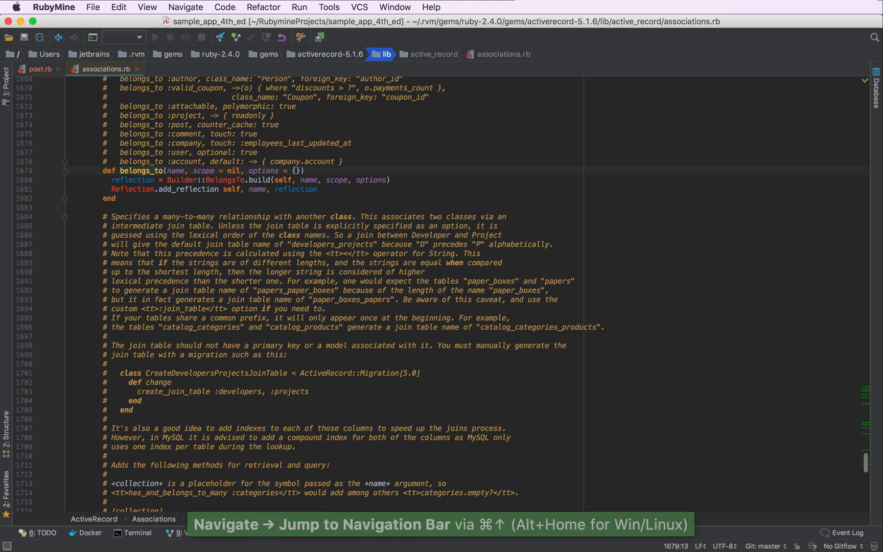
Inspect mount_uploader's definition in CarrierWave's activerecord.rb, then return to post.rb
{"action": "left_click", "coordinate": [166, 216]}
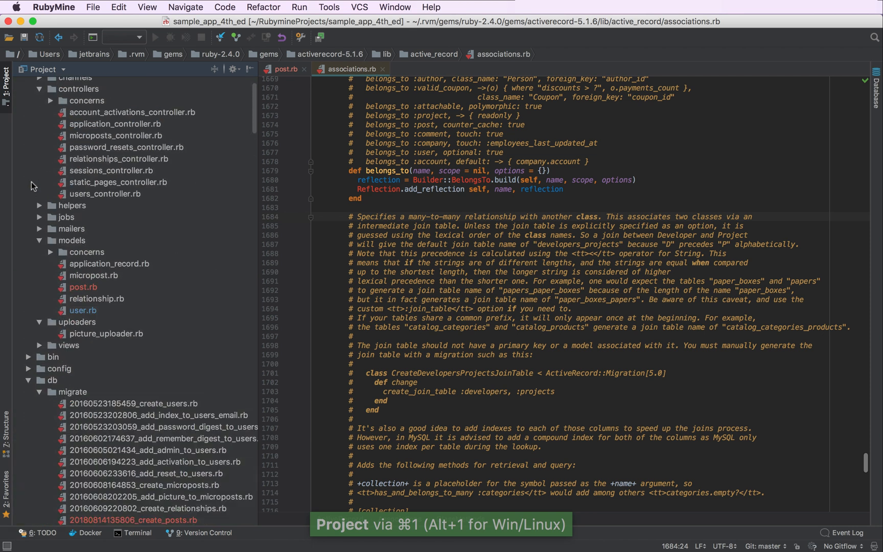
{"action": "scroll", "scroll_direction": "down", "scroll_amount": 3}
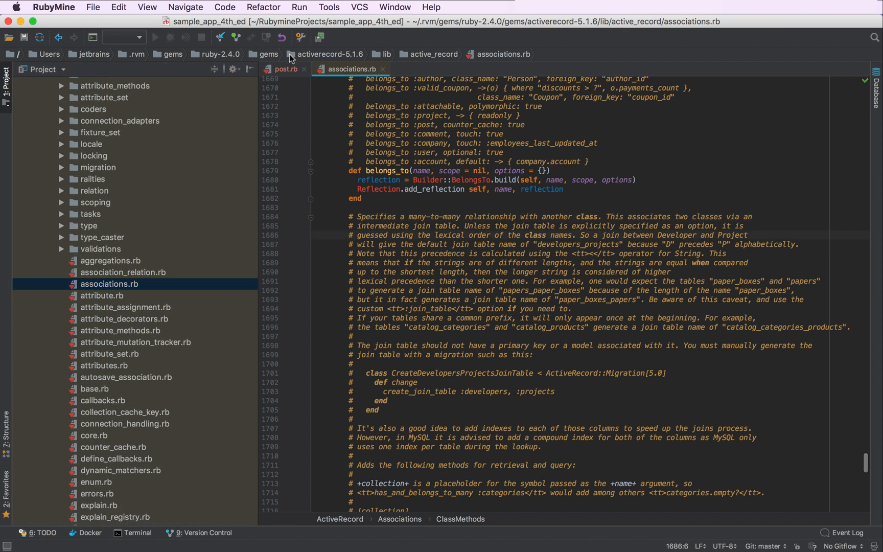
{"action": "left_click", "coordinate": [284, 69]}
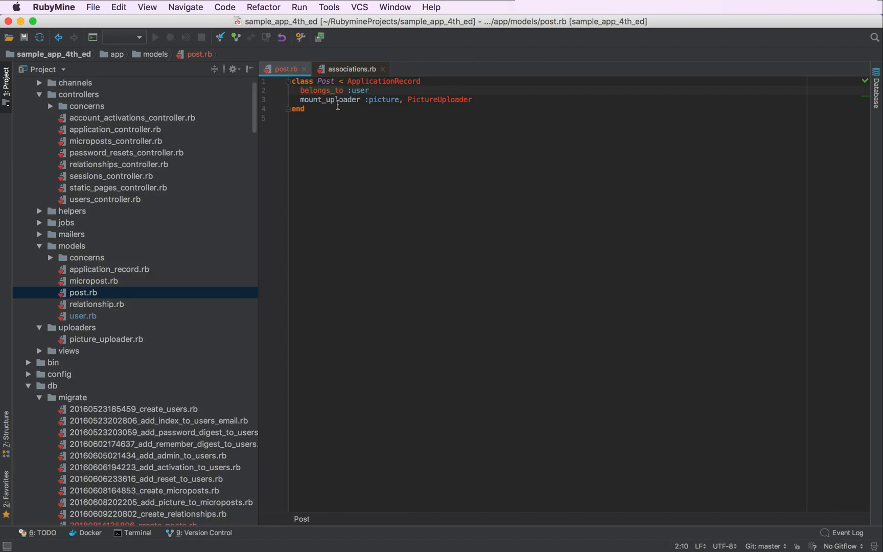
{"action": "left_click", "coordinate": [330, 99]}
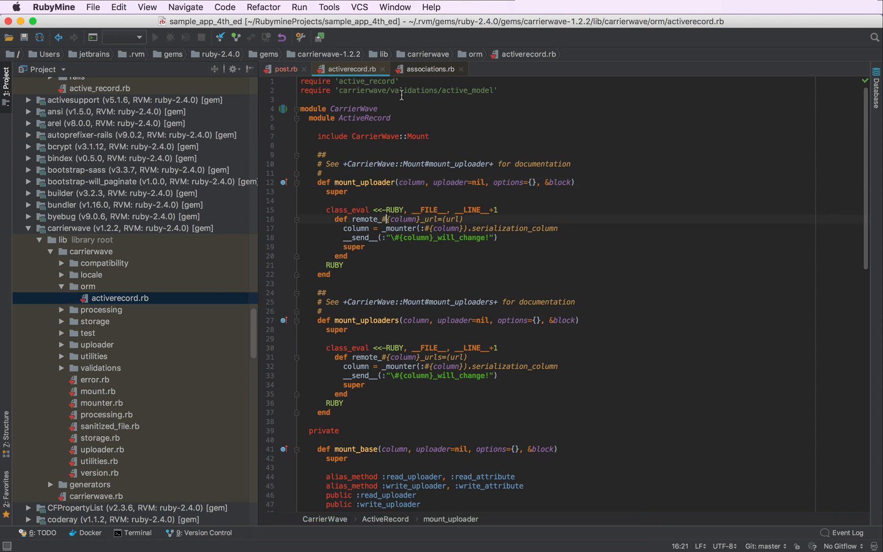
{"action": "left_click", "coordinate": [286, 69]}
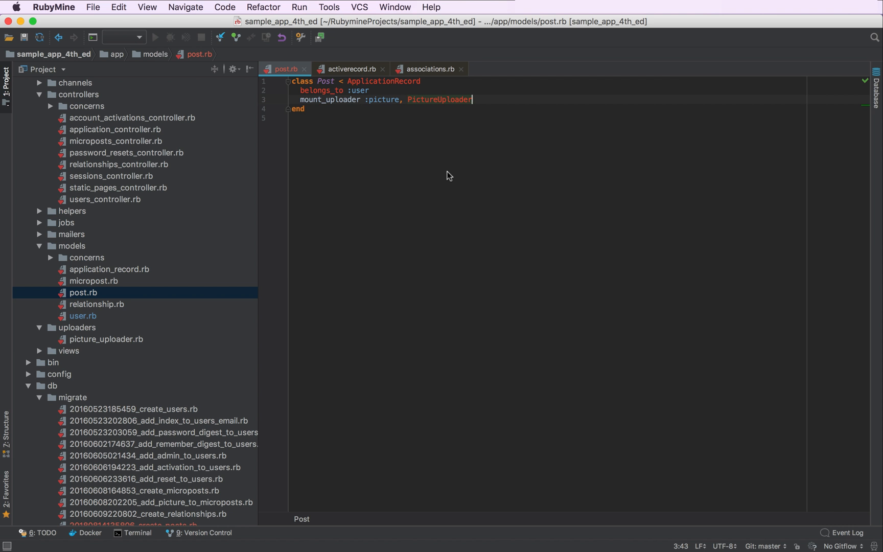
Write 'def picture_size' with 'picture.size > 5.mega', browsing megabytes/megabyte completion docs
{"action": "type", "text": "def picture_size"}
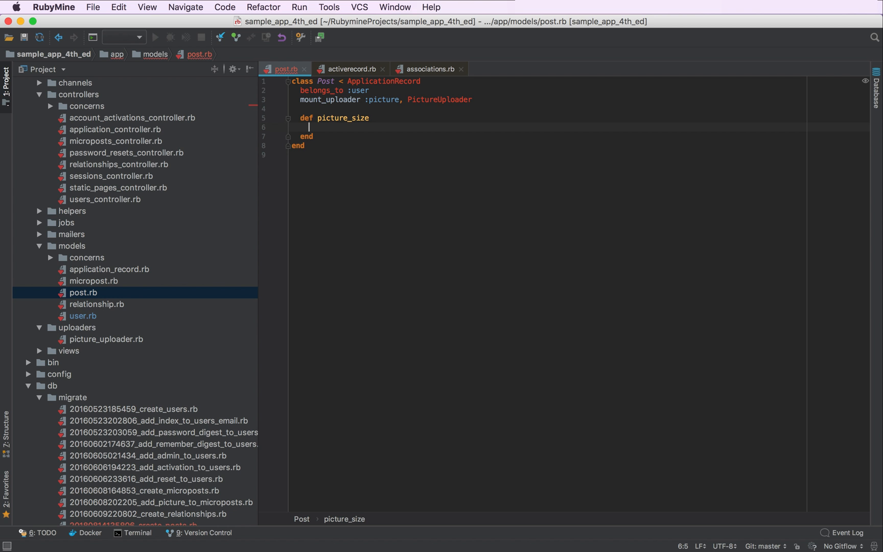
{"action": "type", "text": "pictu"}
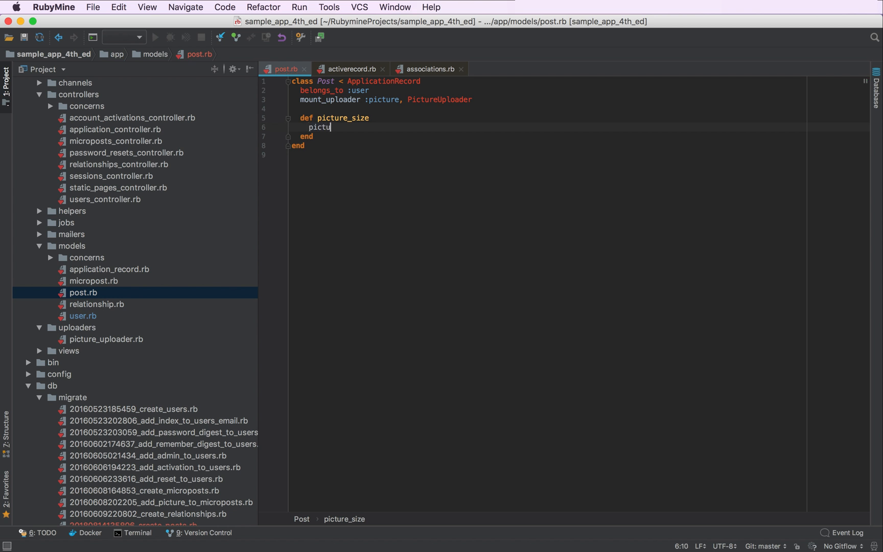
{"action": "type", "text": "re.size"}
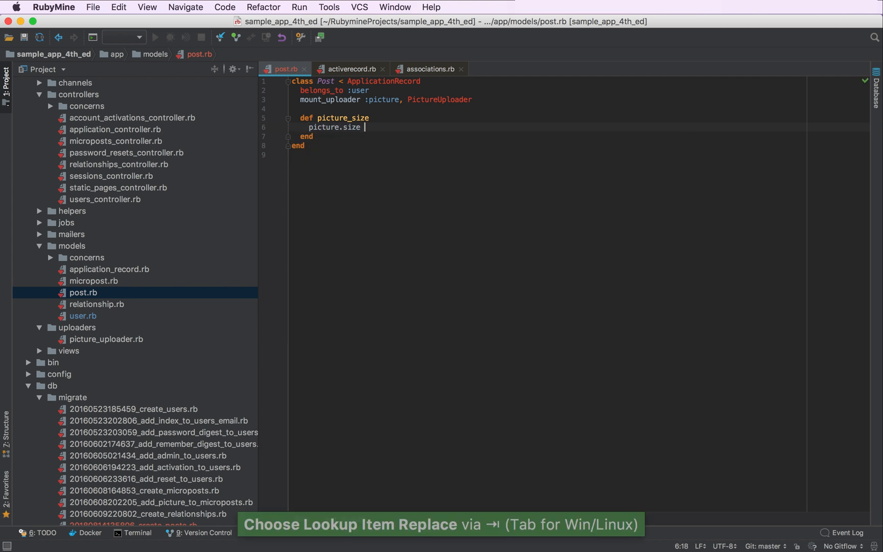
{"action": "type", "text": "> 5.mega"}
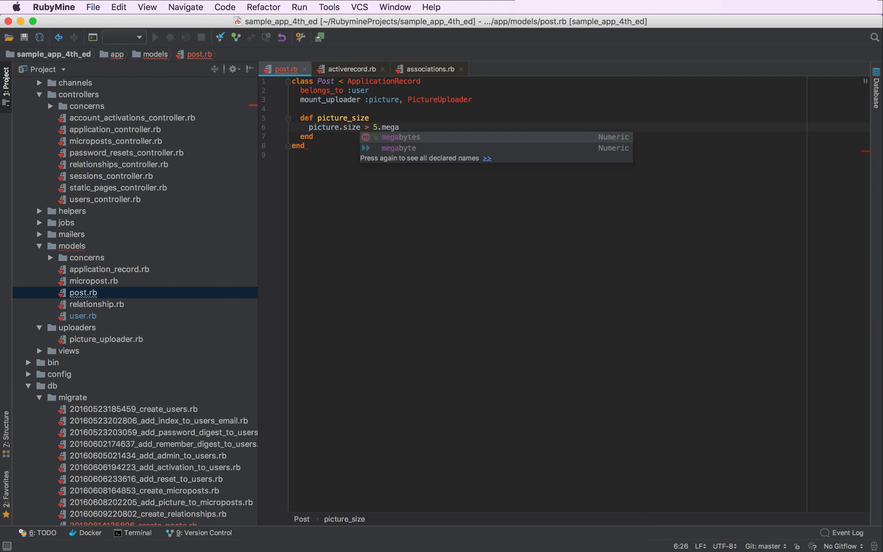
{"action": "key", "text": "down"}
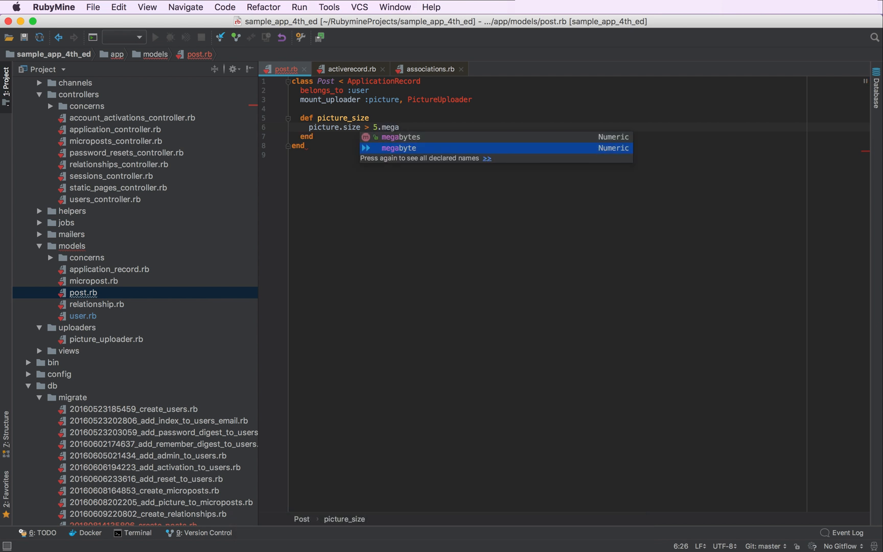
{"action": "key", "text": "Up"}
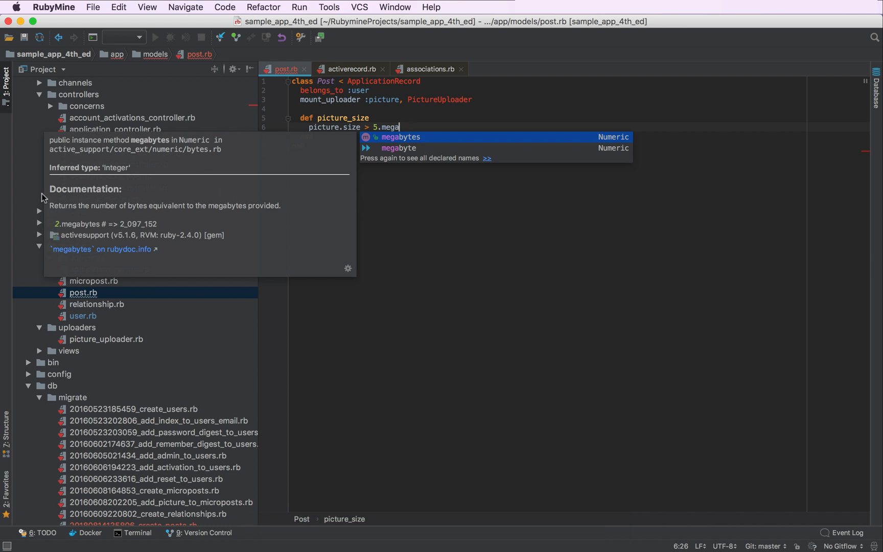
{"action": "mouse_move", "coordinate": [297, 210]}
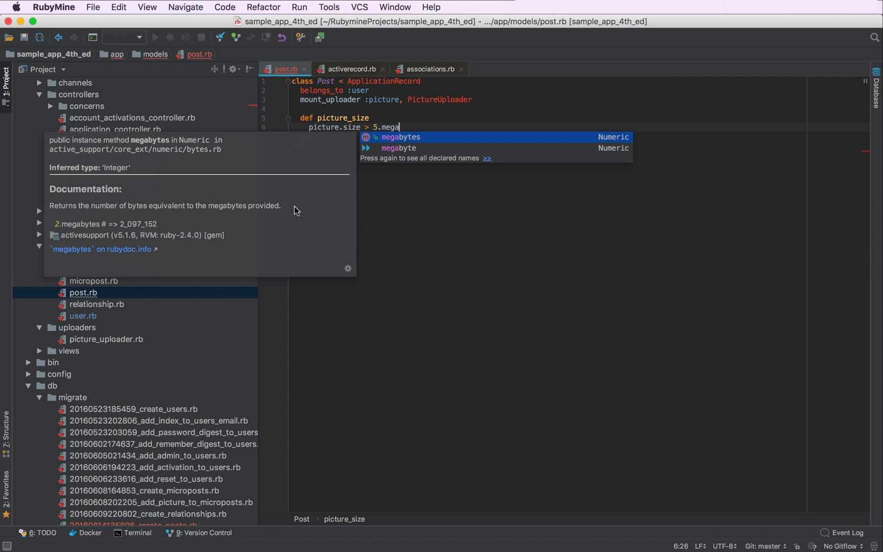
{"action": "key", "text": "Down"}
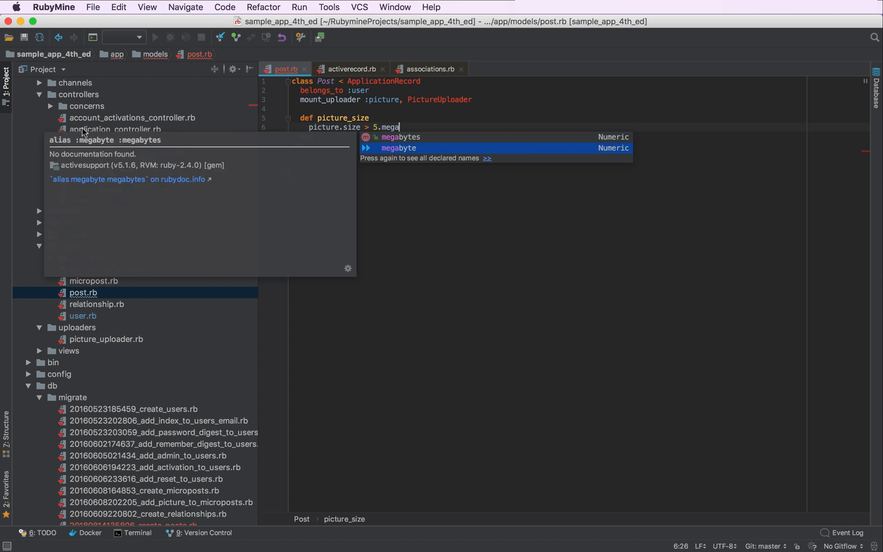
{"action": "mouse_move", "coordinate": [252, 268]}
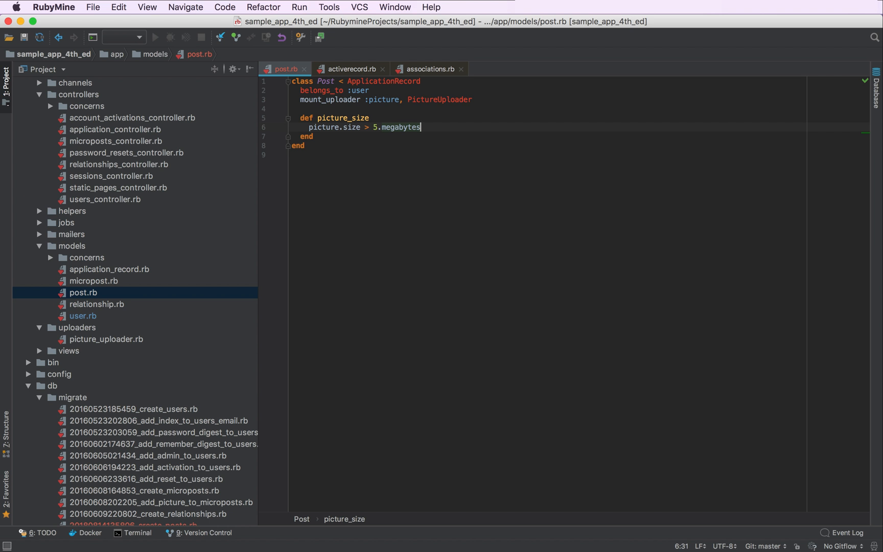
Wrap 'picture.size > 5.megabytes' in an if condition using the .if postfix template
{"action": "type", "text": "."}
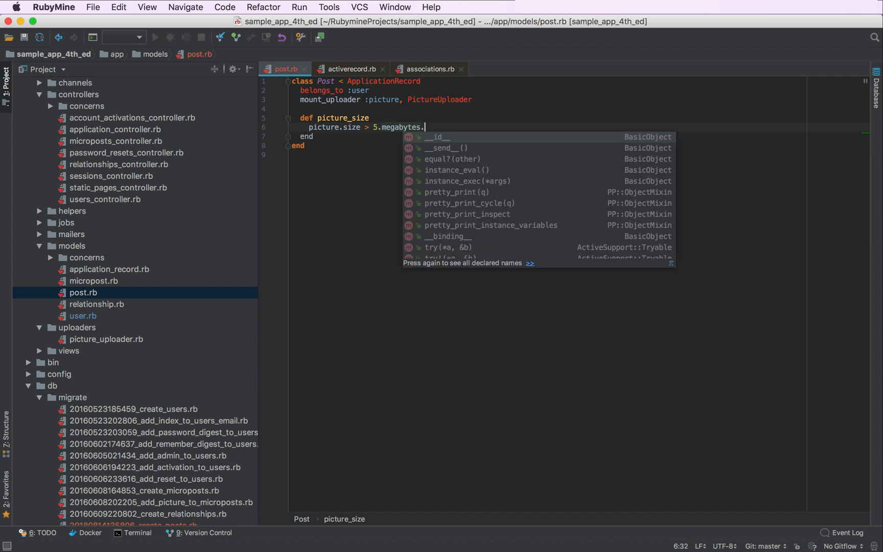
{"action": "type", "text": "if"}
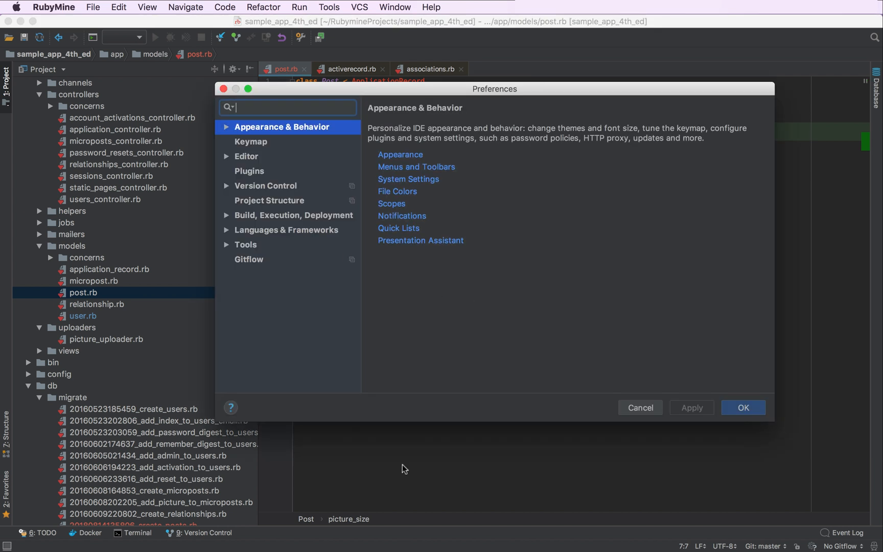
Browse the Postfix Completion templates in Preferences and cancel without changes
{"action": "type", "text": "postfix"}
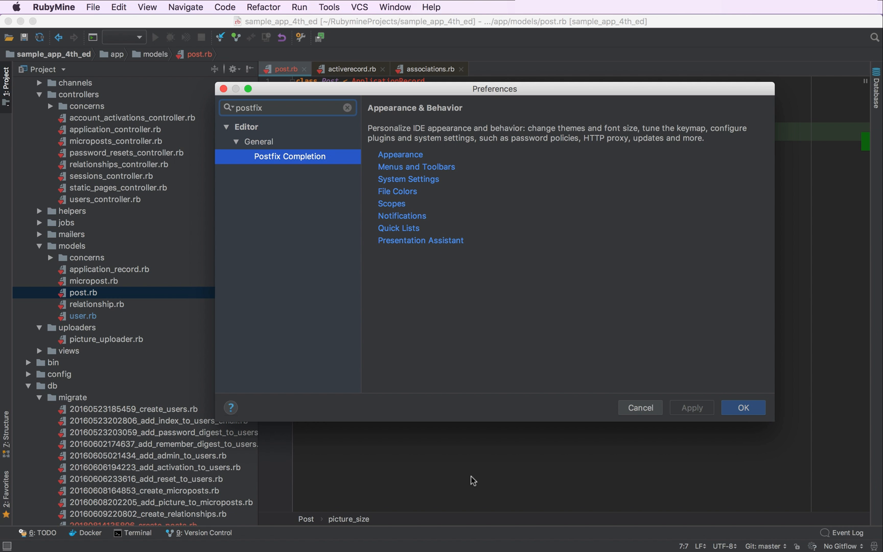
{"action": "left_click", "coordinate": [289, 156]}
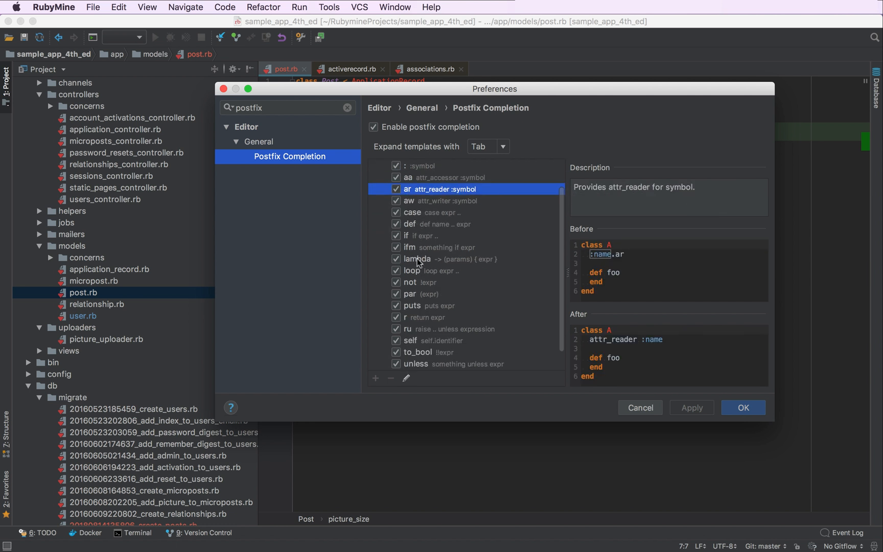
{"action": "mouse_move", "coordinate": [633, 413]}
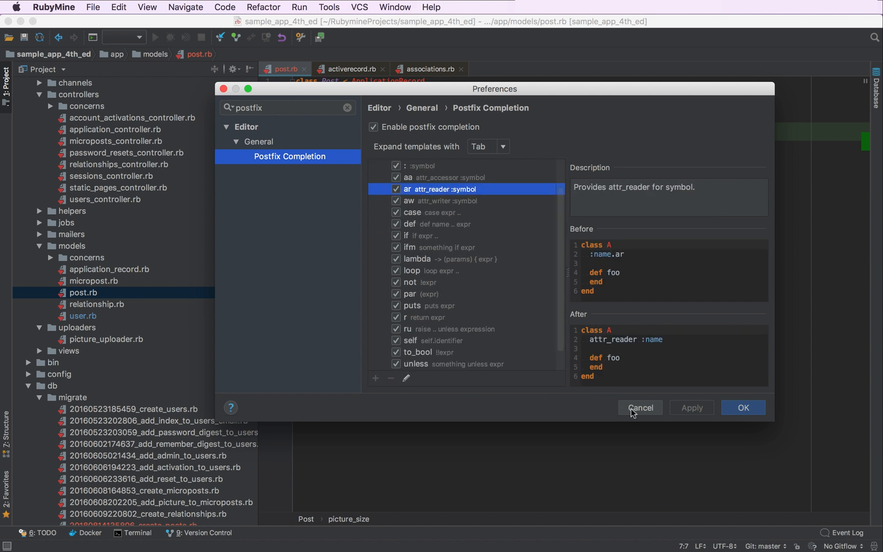
{"action": "left_click", "coordinate": [640, 407]}
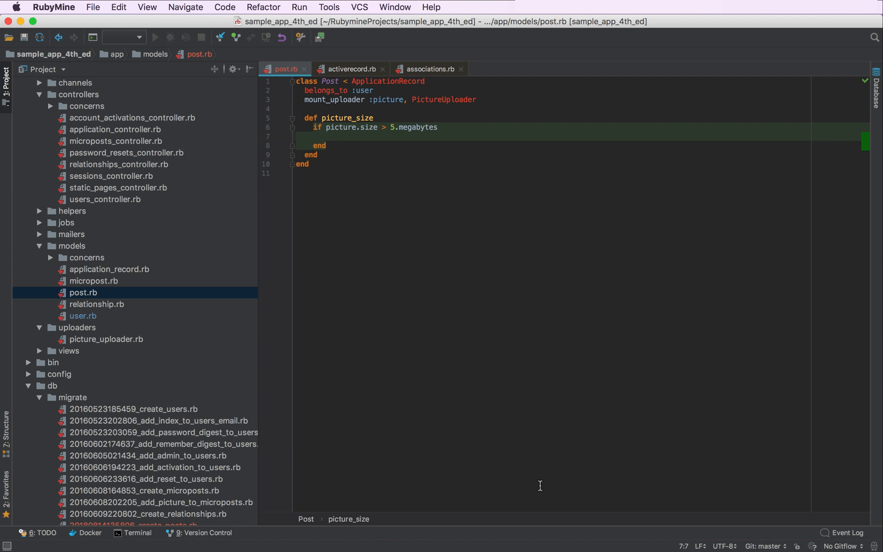
Type errors.add(:picture, "Should be less than 5 MB") inside the size-check if block
{"action": "type", "text": "erro"}
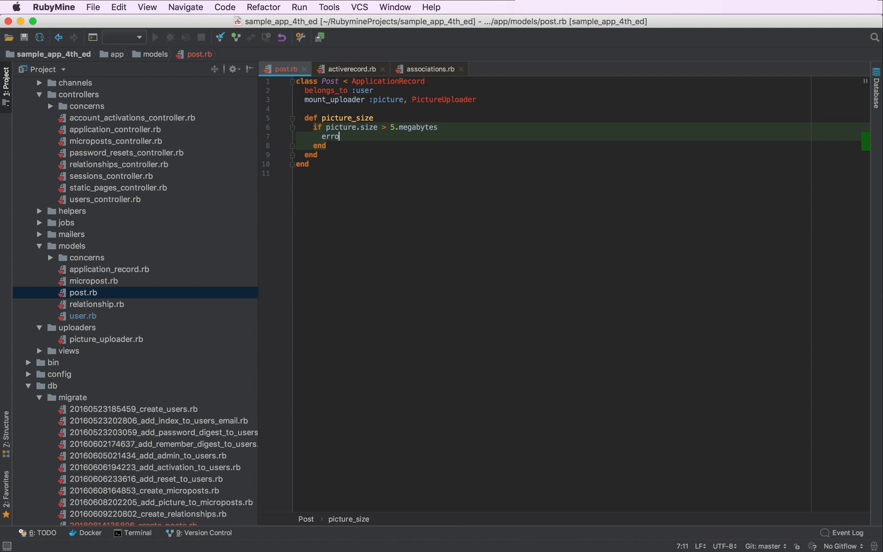
{"action": "type", "text": "rs.add(:picture, \"Should be less than 5 MB\")"}
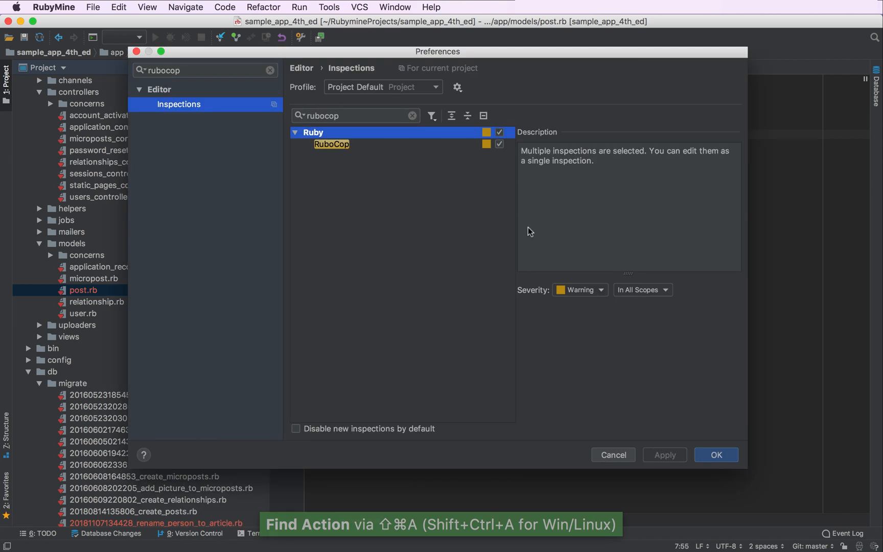
Close the RuboCop inspection preferences with OK, keeping the picture error line
{"action": "left_click", "coordinate": [716, 455]}
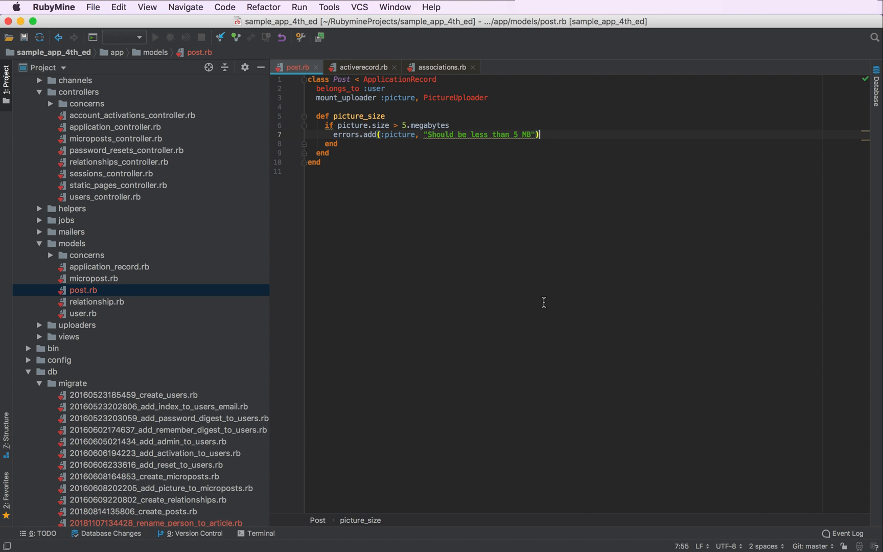
{"action": "mouse_move", "coordinate": [486, 258]}
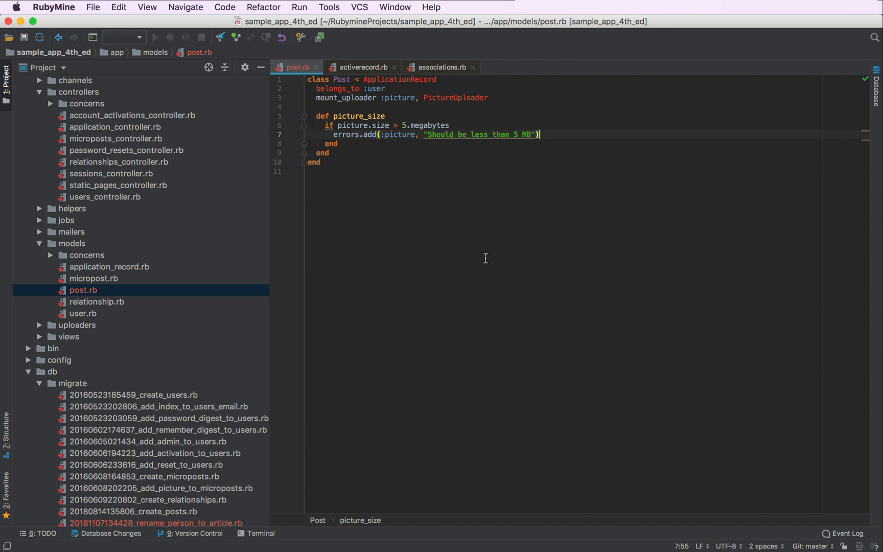
{"action": "mouse_move", "coordinate": [864, 131]}
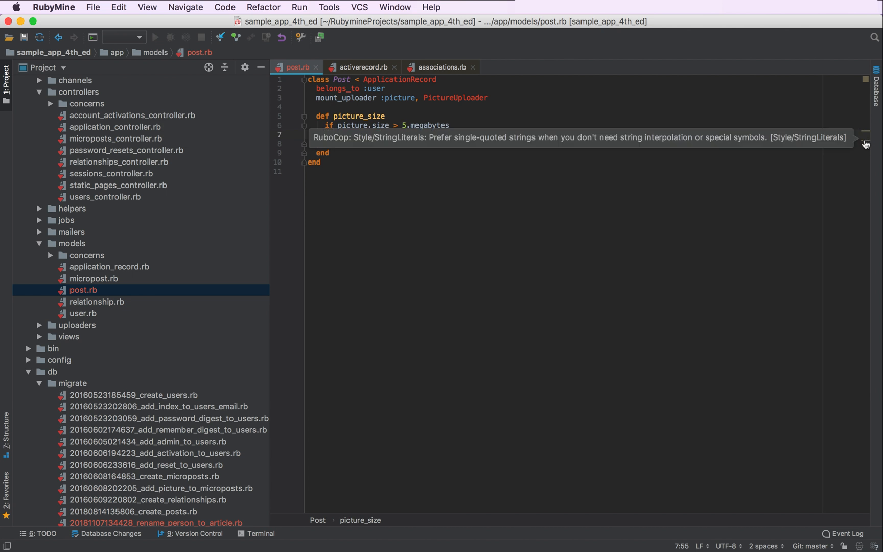
Re-enter the errors.add line so RuboCop flags its double-quoted message
{"action": "type", "text": "errors.add(:picture, \"Should be less than 5 MB\")"}
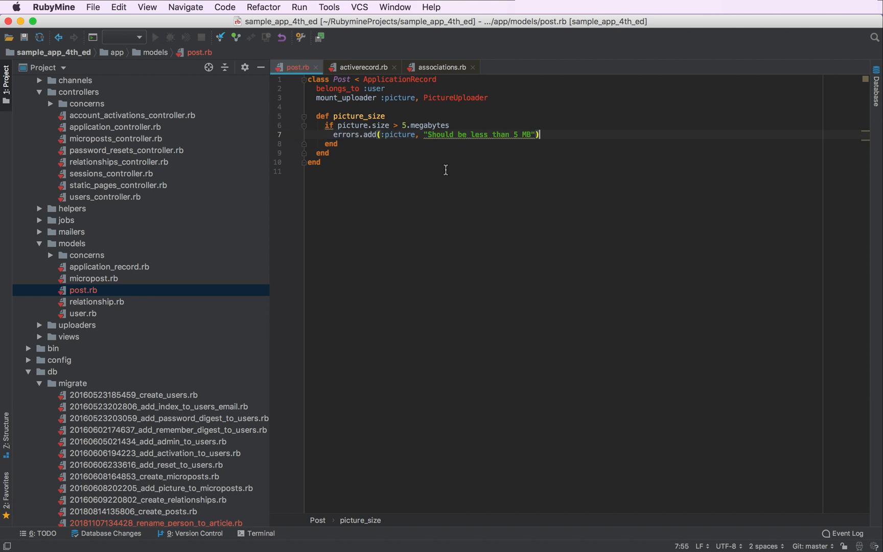
{"action": "mouse_move", "coordinate": [467, 134]}
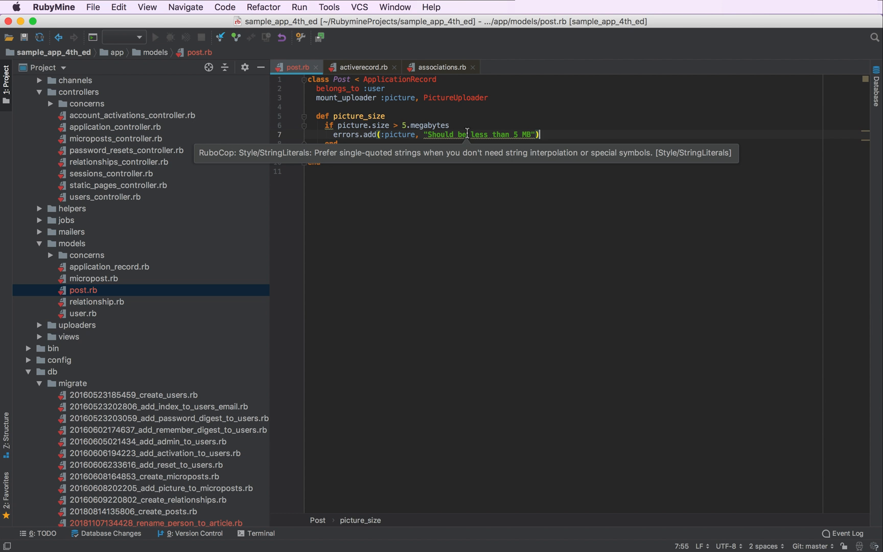
{"action": "mouse_move", "coordinate": [359, 152]}
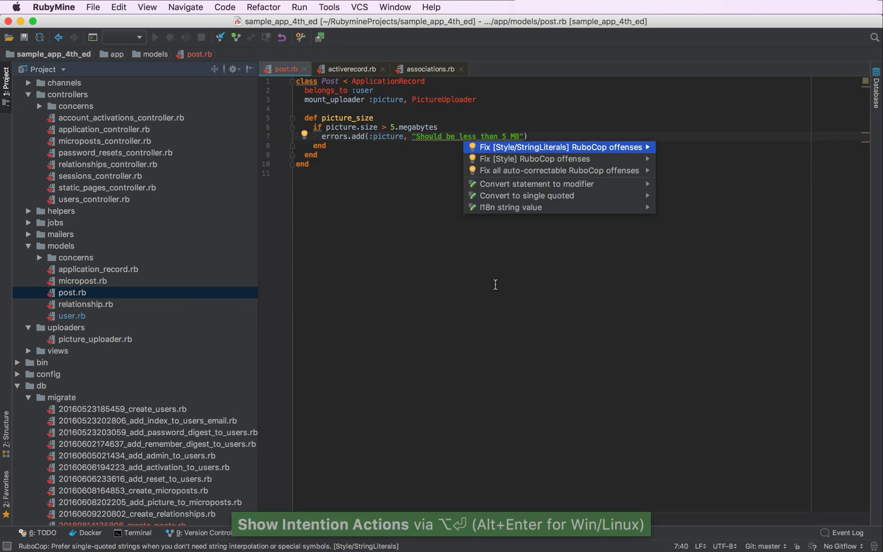
{"action": "mouse_move", "coordinate": [539, 173]}
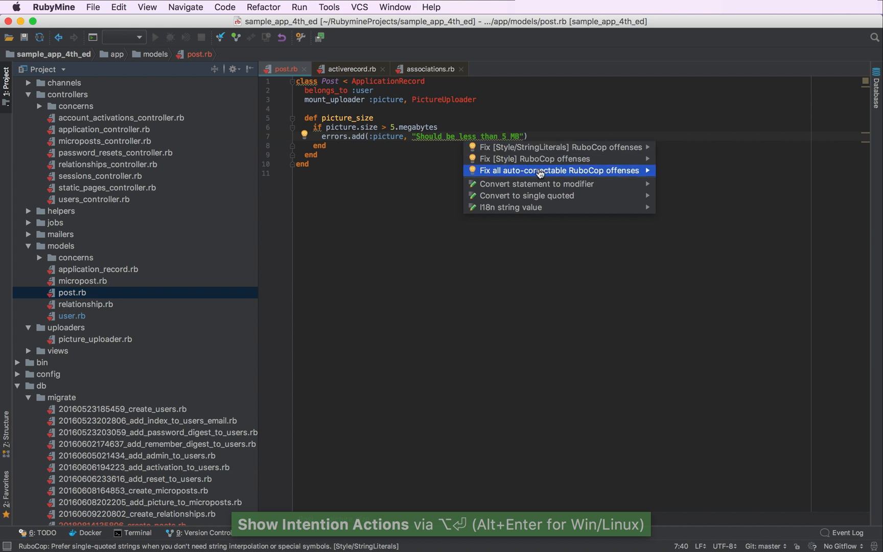
{"action": "mouse_move", "coordinate": [519, 159]}
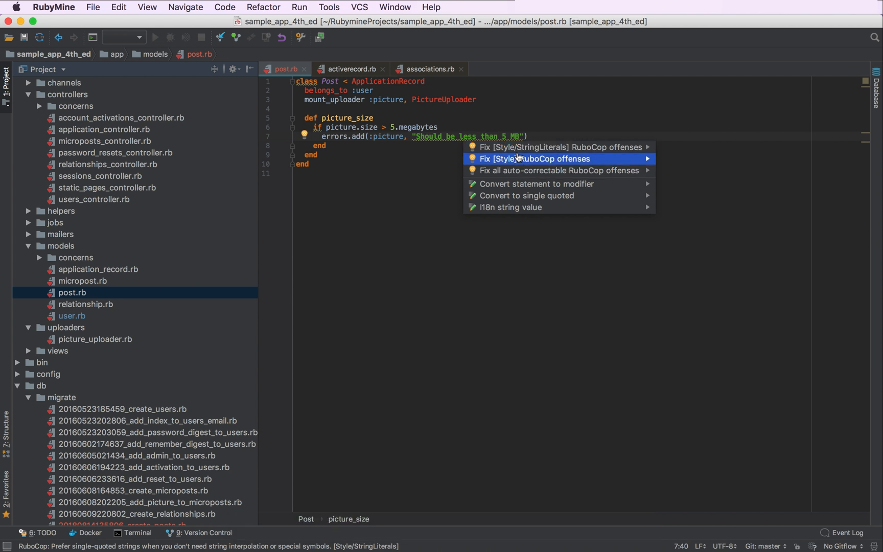
{"action": "mouse_move", "coordinate": [532, 150]}
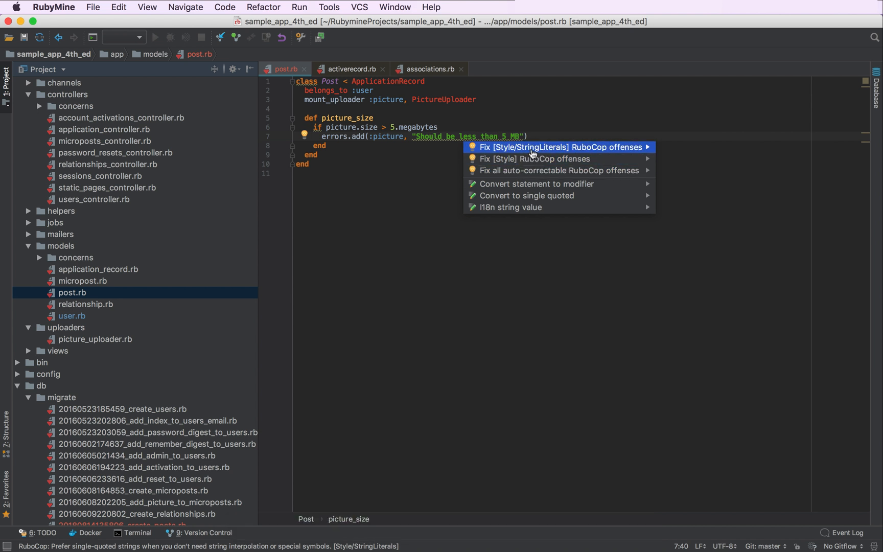
{"action": "mouse_move", "coordinate": [550, 184]}
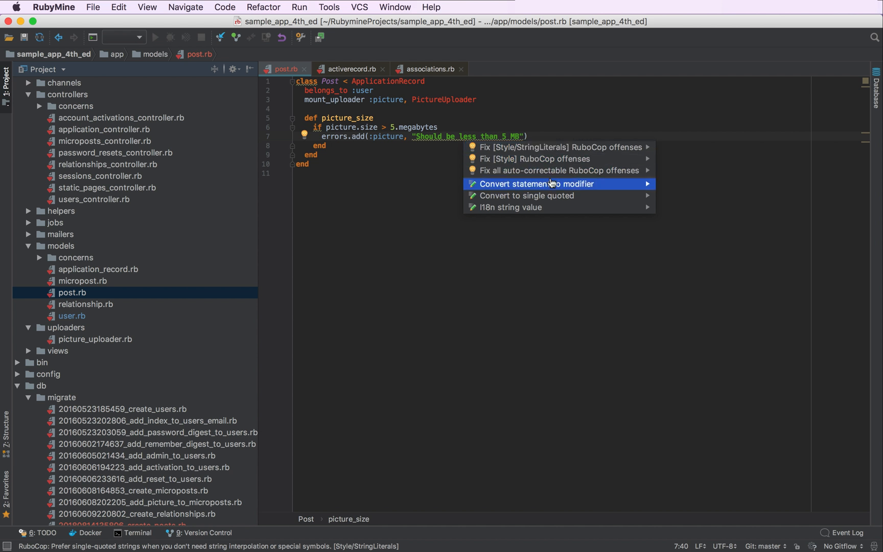
{"action": "mouse_move", "coordinate": [549, 174]}
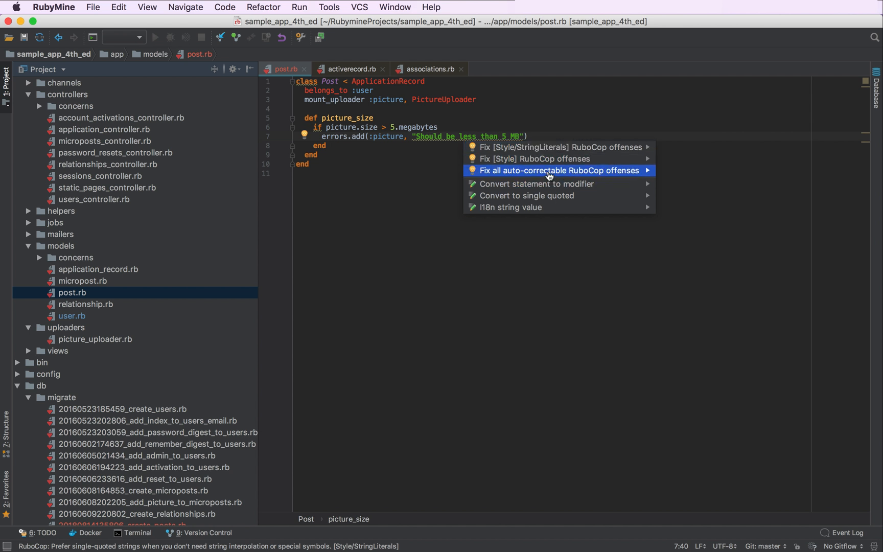
Apply 'Fix all auto-correctable RuboCop offenses' to single-quote the size error message
{"action": "left_click", "coordinate": [557, 171]}
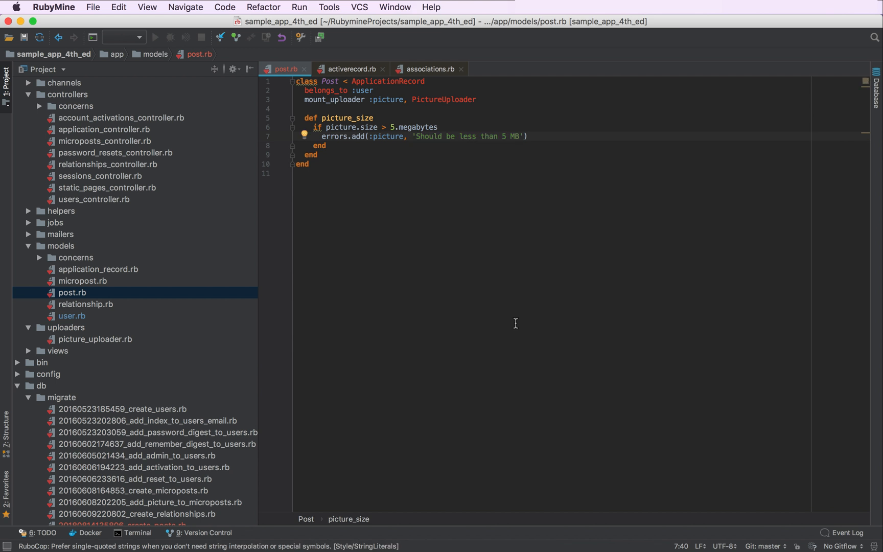
{"action": "mouse_move", "coordinate": [357, 217]}
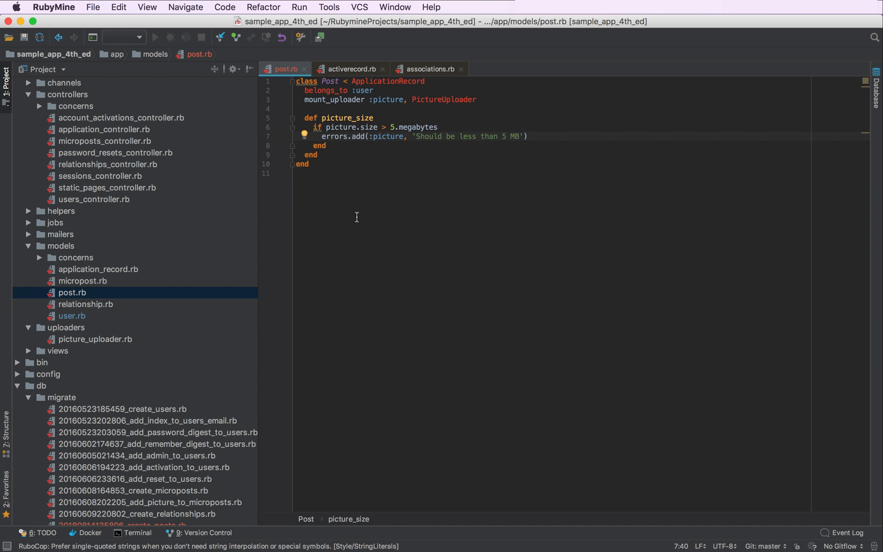
{"action": "mouse_move", "coordinate": [320, 128]}
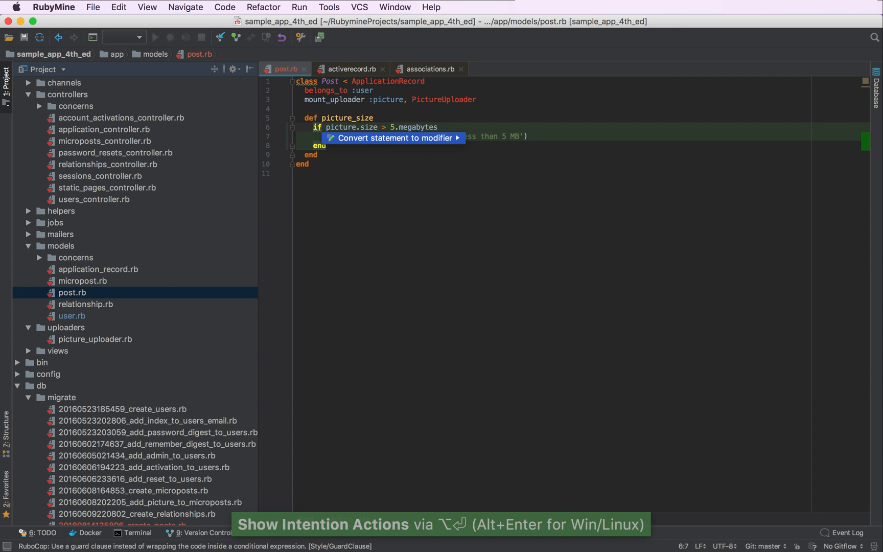
{"action": "mouse_move", "coordinate": [388, 108]}
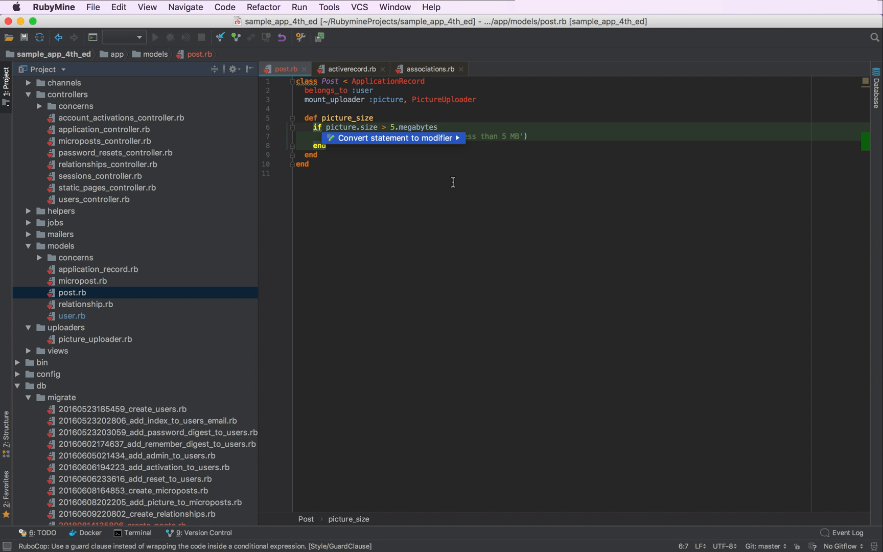
Convert picture_size's if block into a one-line errors.add with an if modifier
{"action": "left_click", "coordinate": [394, 138]}
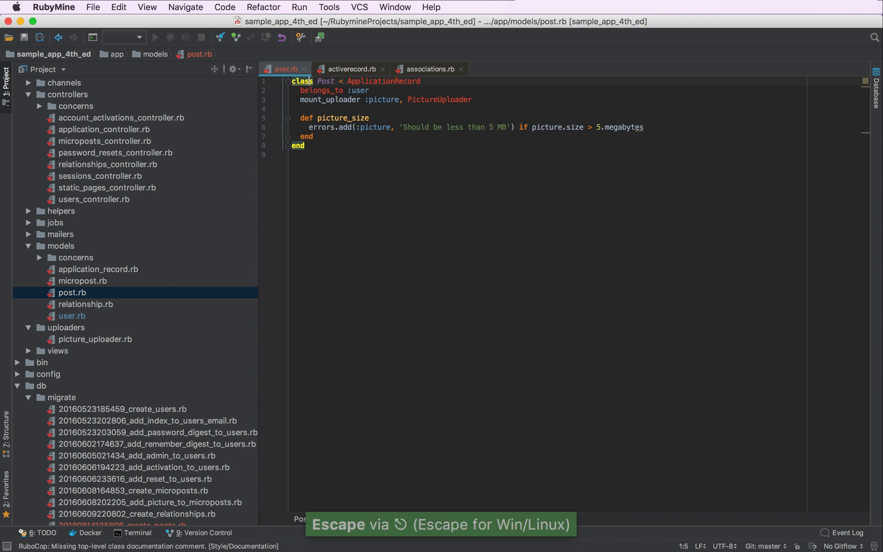
{"action": "mouse_move", "coordinate": [114, 213]}
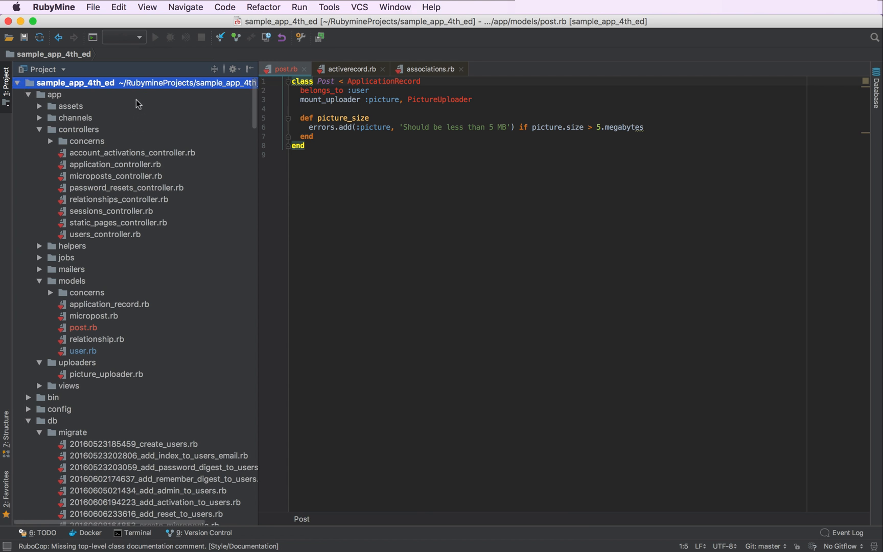
{"action": "mouse_move", "coordinate": [406, 280]}
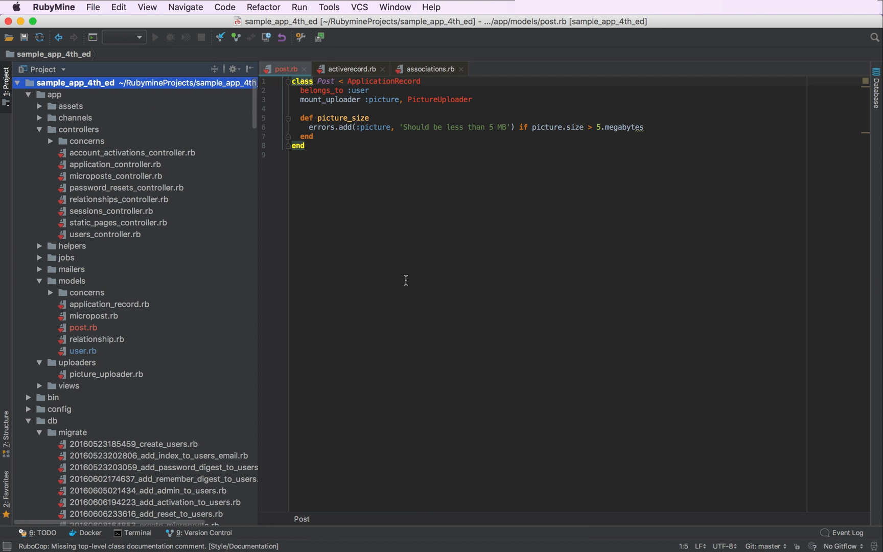
Create a new file named .rubocop.yml in the sample_app_4th_ed project root
{"action": "key", "text": "Cmd+N"}
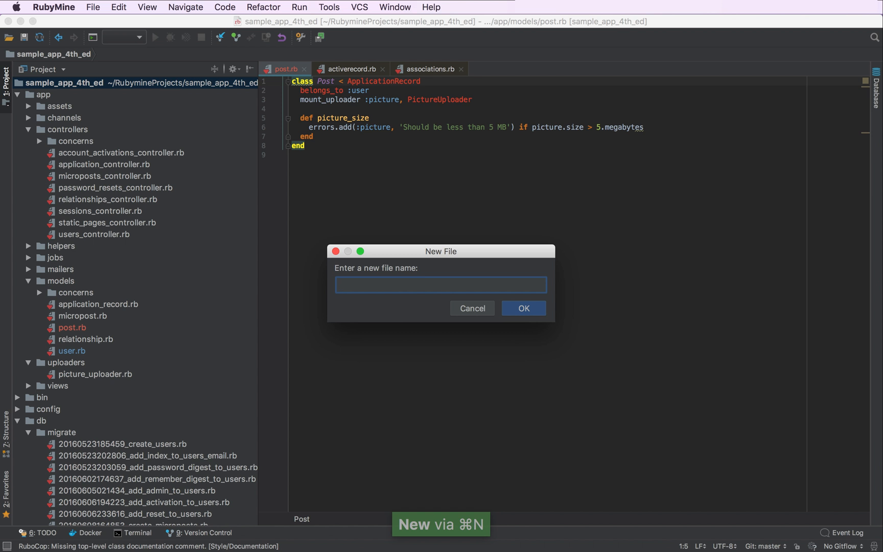
{"action": "type", "text": ".rubocop.ym"}
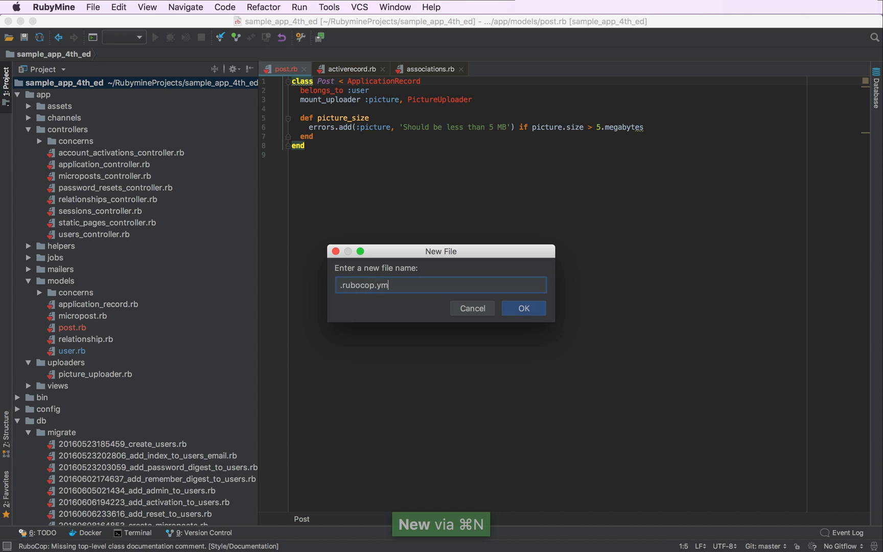
{"action": "left_click", "coordinate": [523, 308]}
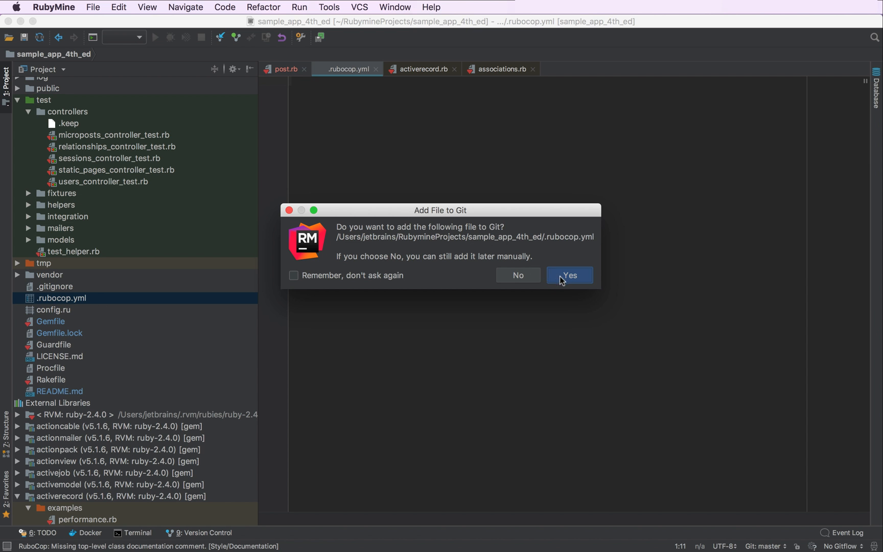
Add .rubocop.yml to Git and paste config disabling Documentation and setting LineLength max 120
{"action": "left_click", "coordinate": [569, 275]}
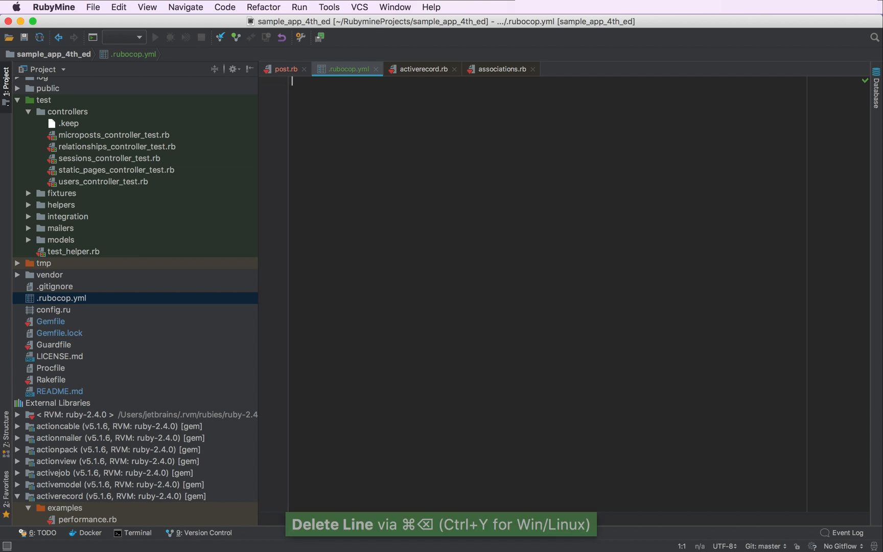
{"action": "key", "text": "cmd+v"}
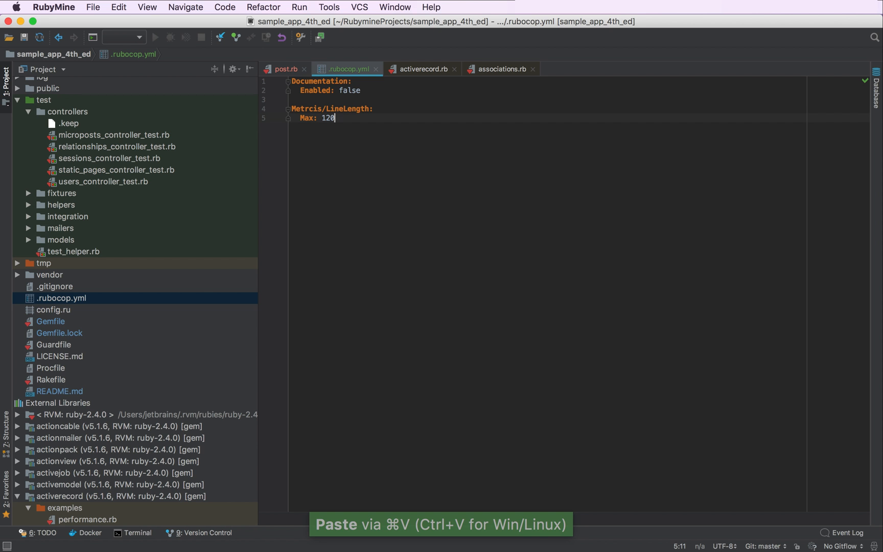
{"action": "left_click", "coordinate": [284, 68]}
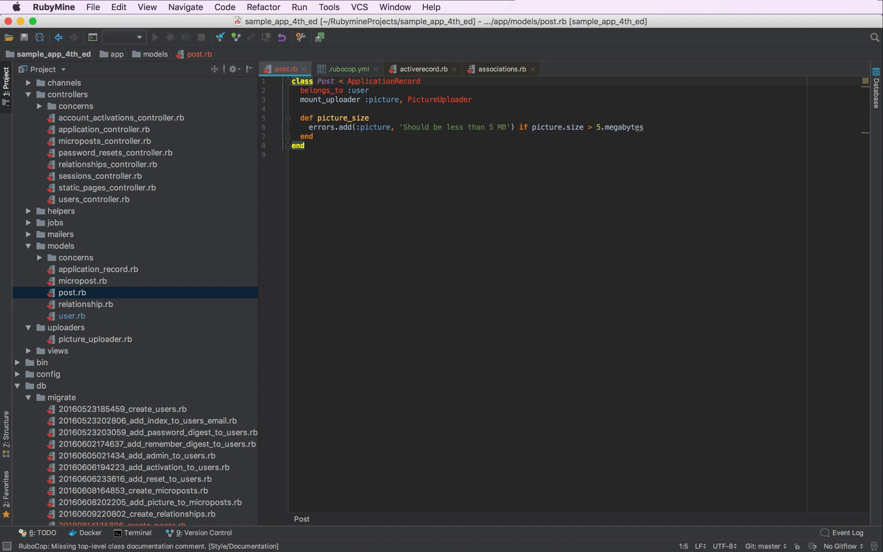
Save post.rb and re-run inspection until RuboCop shows the green check
{"action": "key", "text": "cmd+s"}
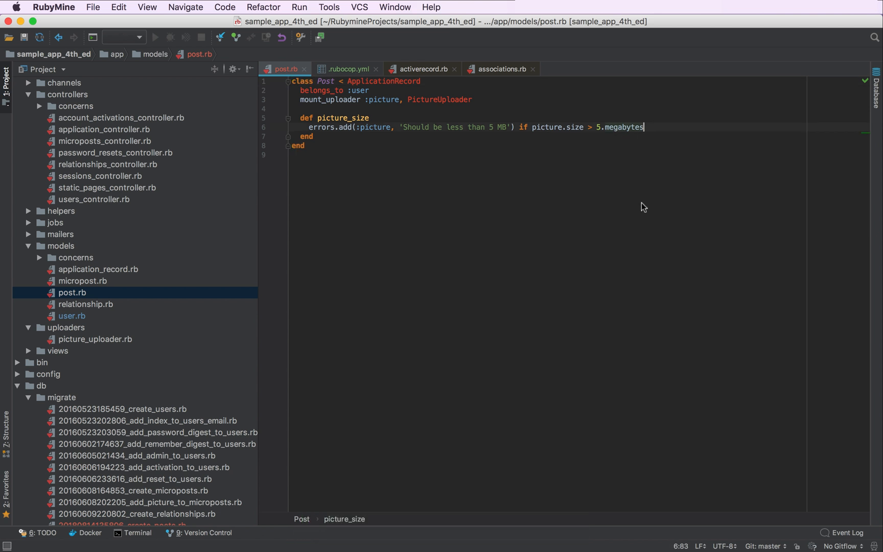
{"action": "left_click", "coordinate": [345, 69]}
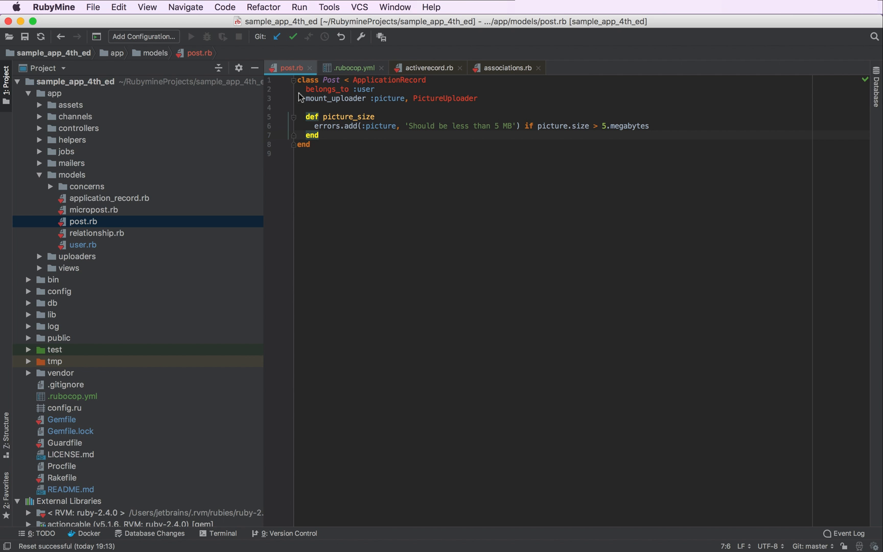
{"action": "mouse_move", "coordinate": [367, 50]}
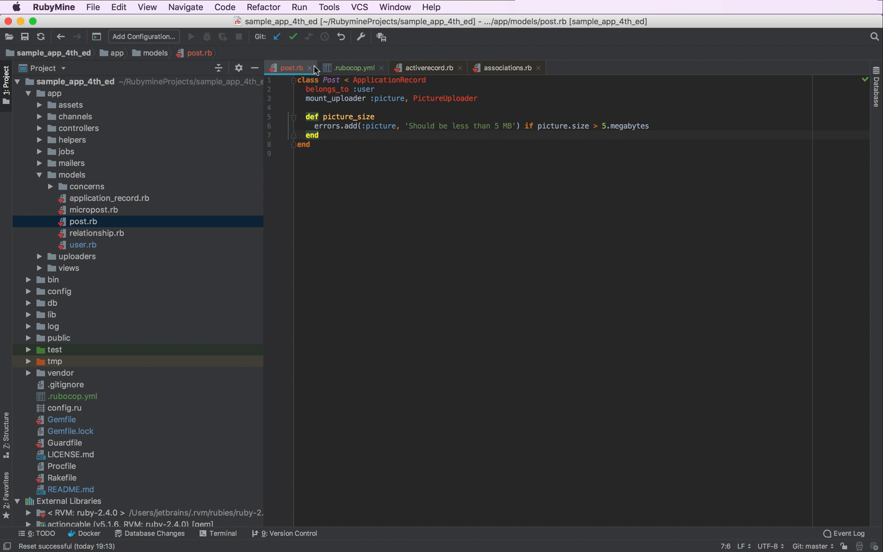
{"action": "mouse_move", "coordinate": [310, 68]}
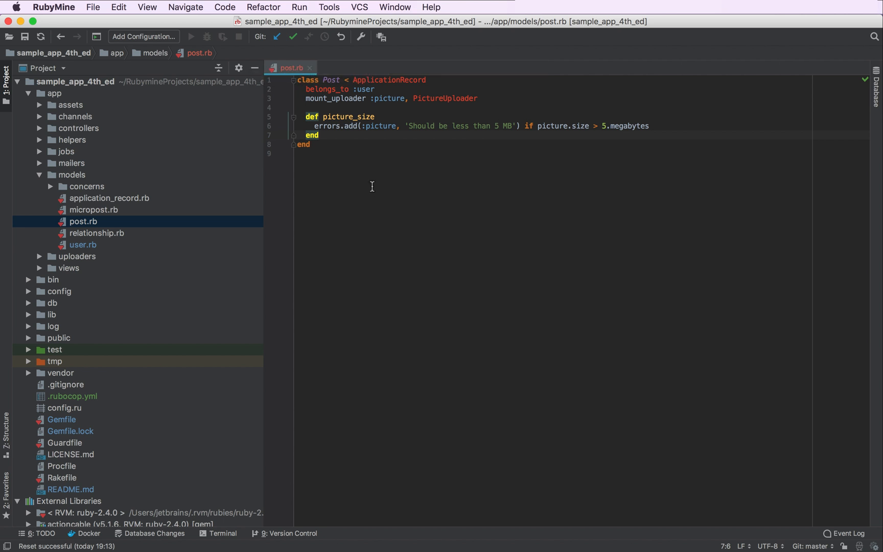
{"action": "mouse_move", "coordinate": [372, 138]}
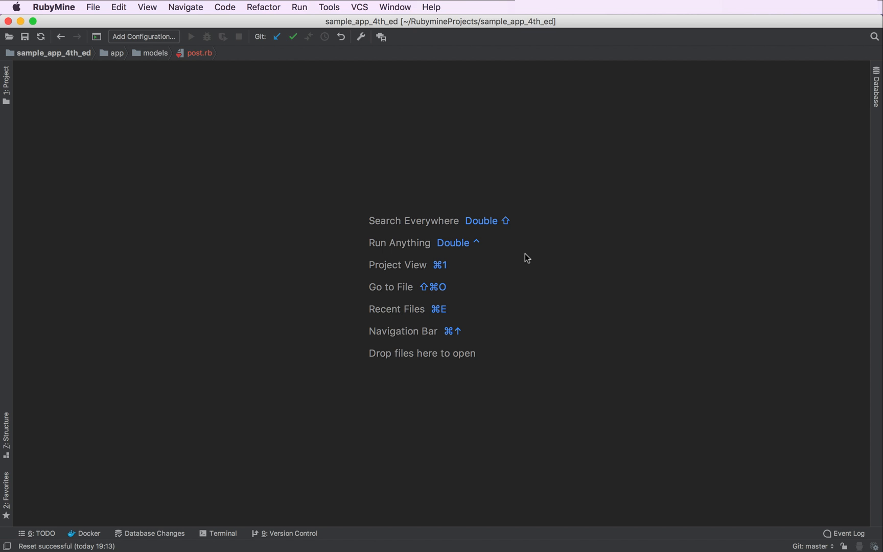
Open micropost.rb from Recent Files filtered by 'micro'
{"action": "key", "text": "cmd+e"}
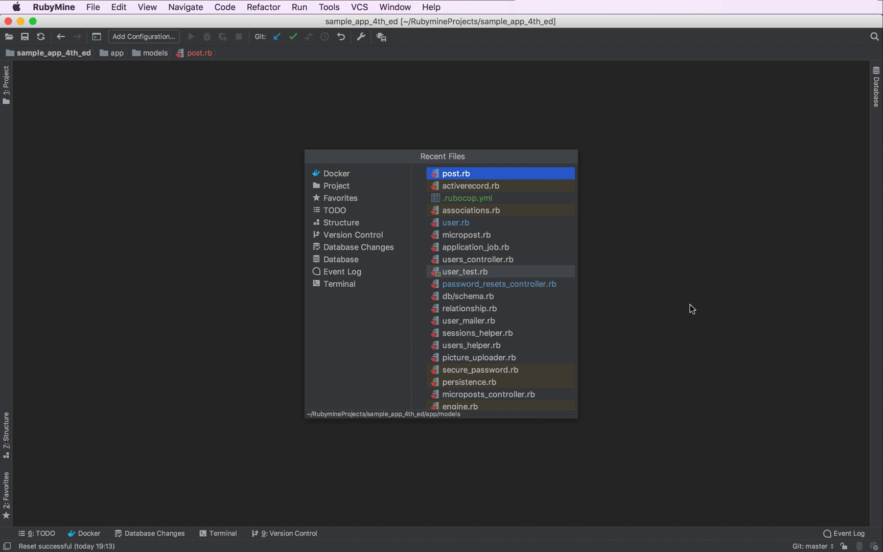
{"action": "type", "text": "micro"}
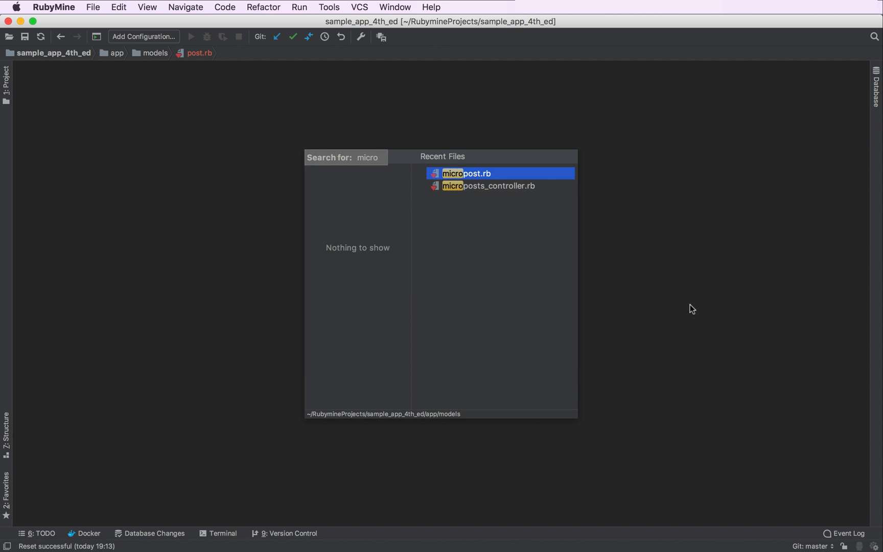
{"action": "left_click", "coordinate": [471, 173]}
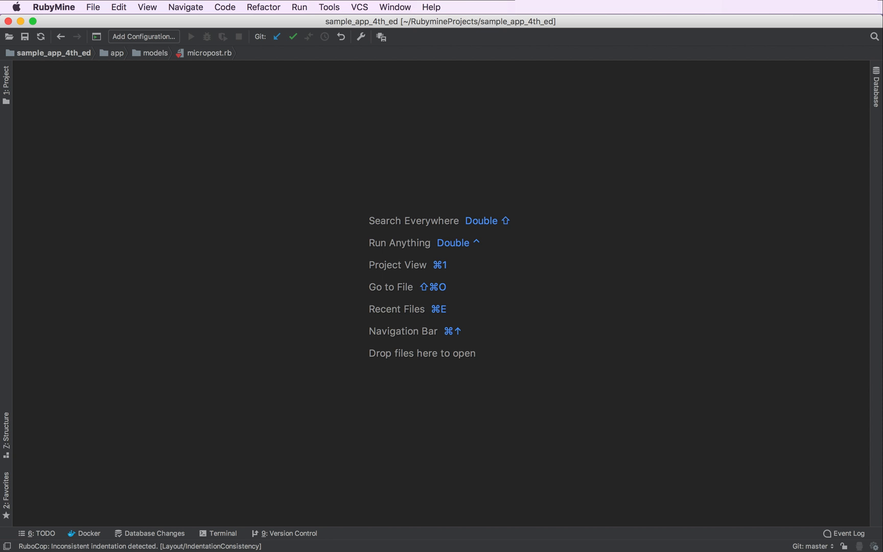
{"action": "key", "text": "cmd+e"}
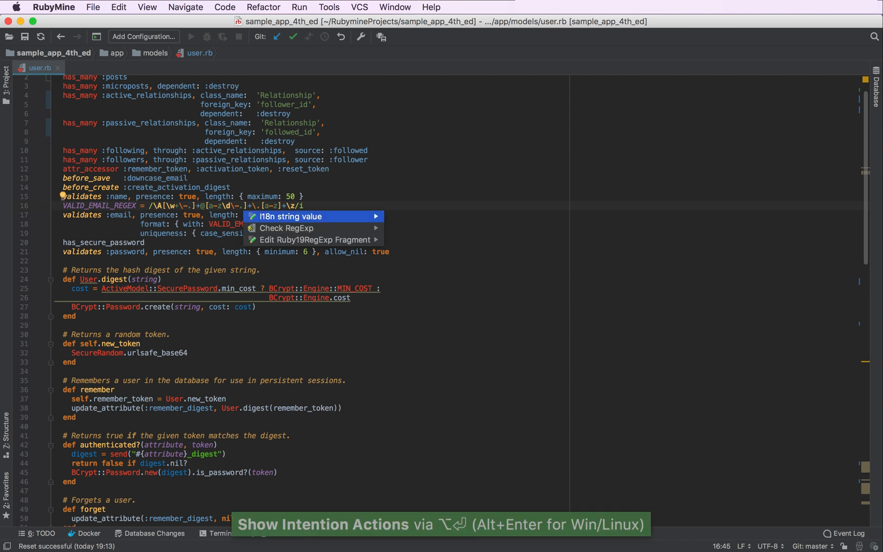
{"action": "left_click", "coordinate": [287, 228]}
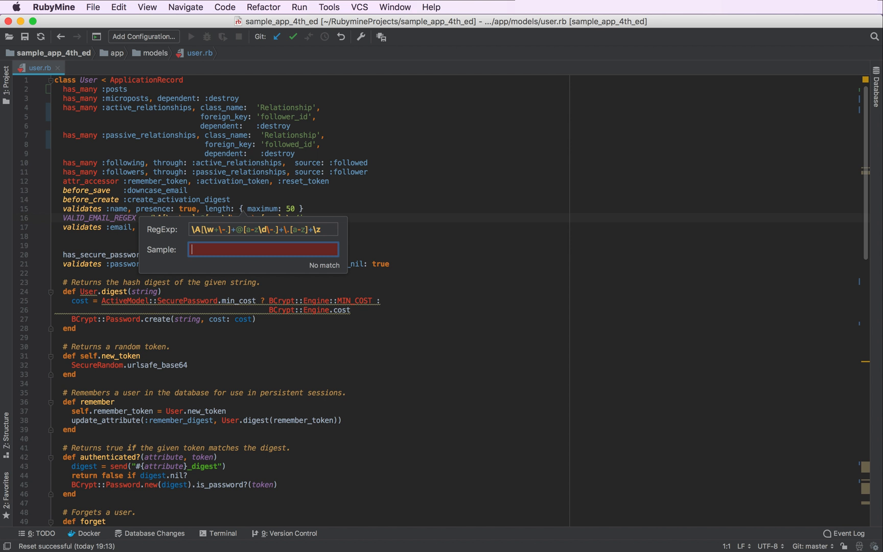
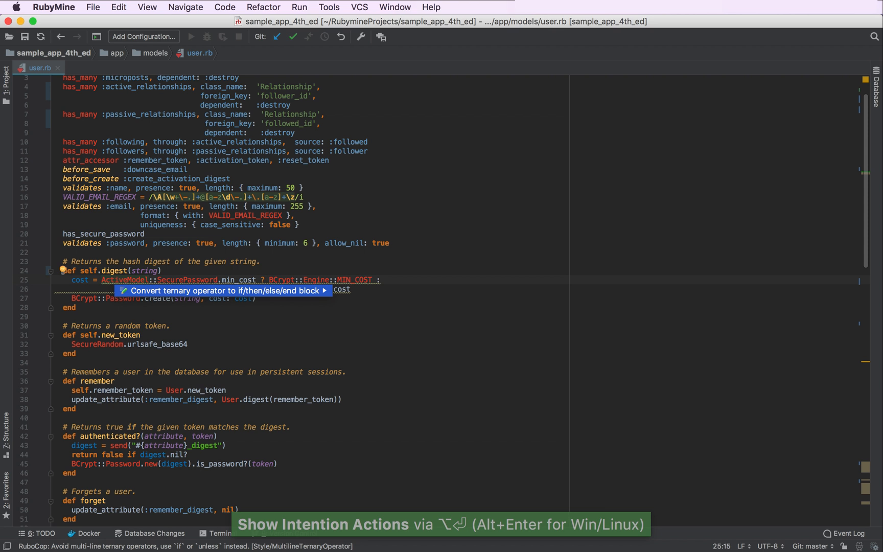
Convert the cost ternary in User.digest into an if/else block, then show user.rb's structure
{"action": "left_click", "coordinate": [223, 291]}
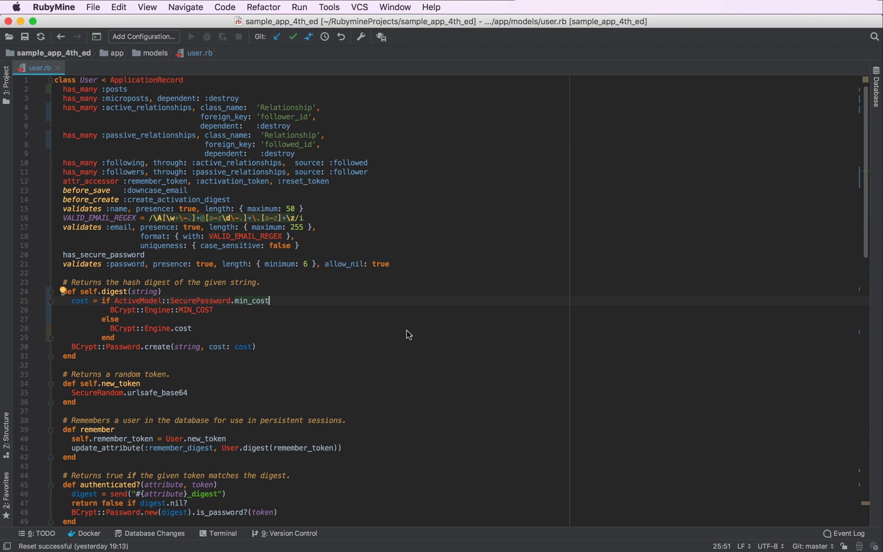
{"action": "key", "text": "Cmd+F12"}
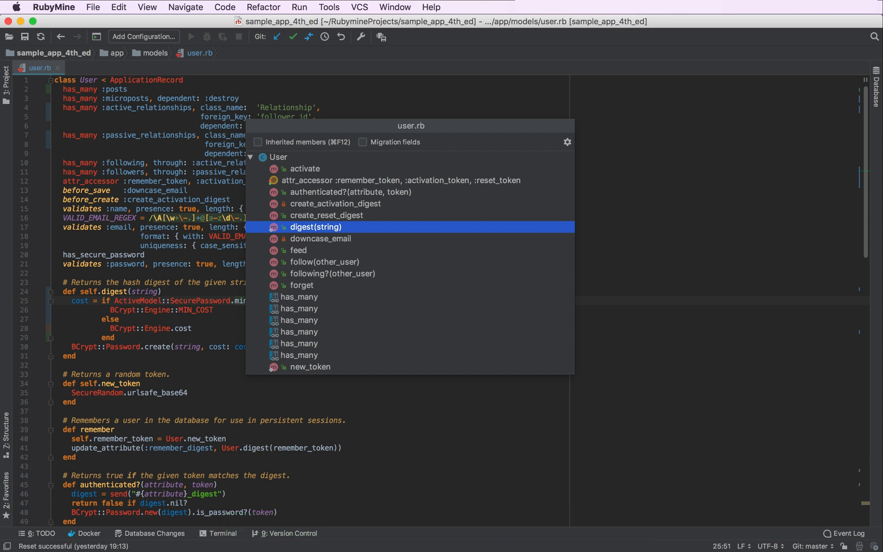
Add 'Layout/IndentationConsistency: Enabled: false' to .rubocop.yml and close that file
{"action": "type", "text": "cre"}
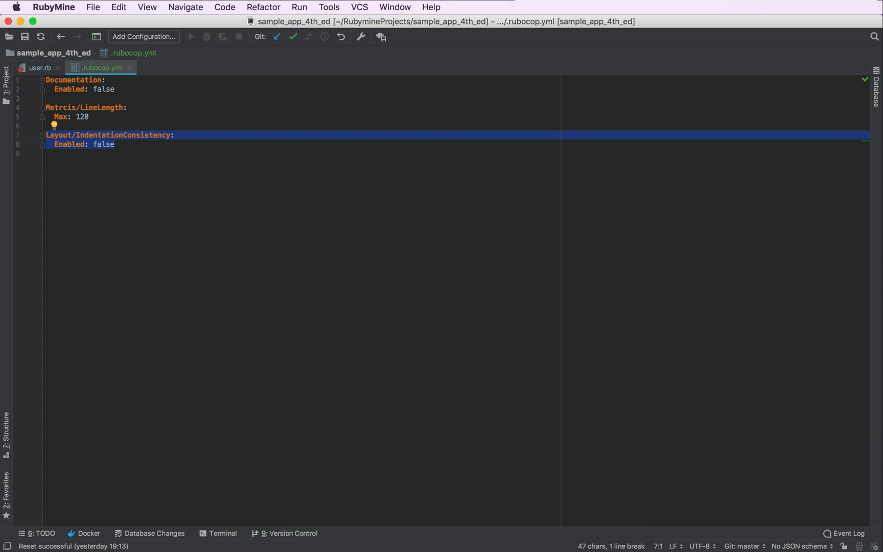
{"action": "left_click", "coordinate": [37, 70]}
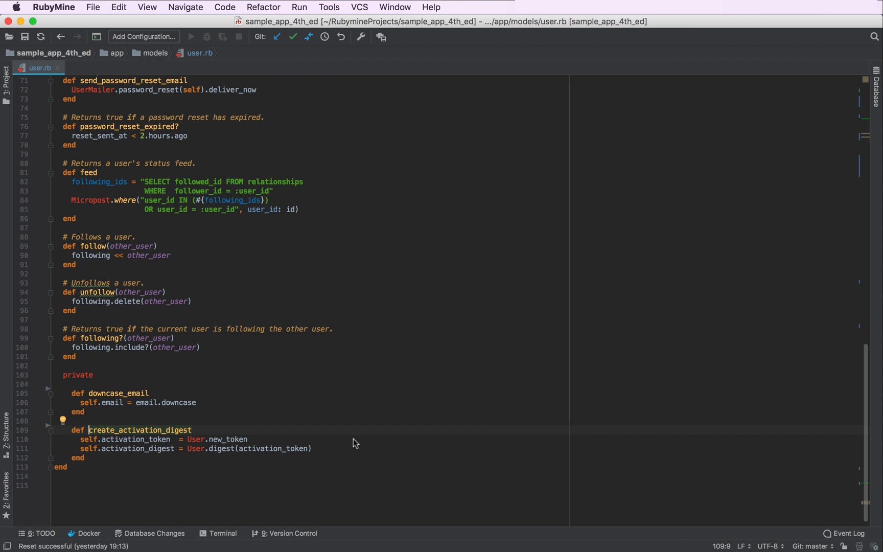
{"action": "mouse_move", "coordinate": [169, 156]}
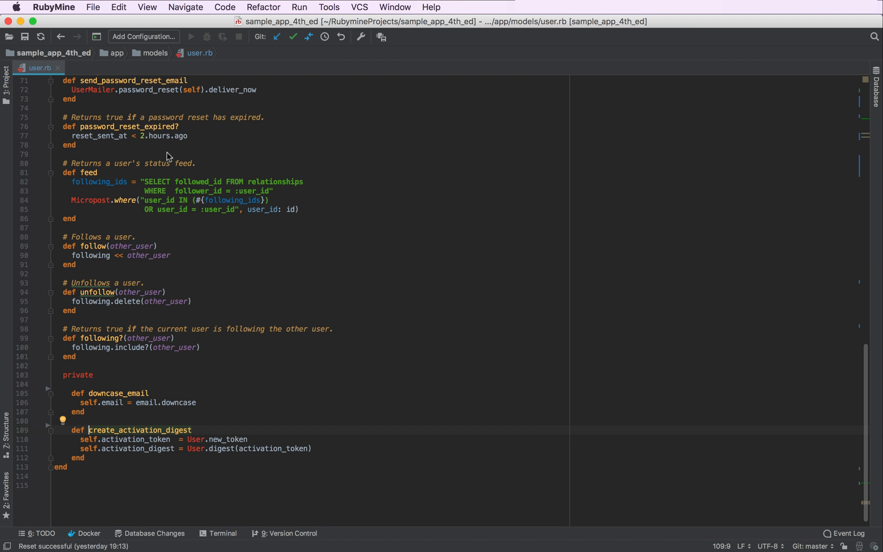
Reformat user.rb so its private methods sit flush with the private keyword
{"action": "left_click", "coordinate": [226, 7]}
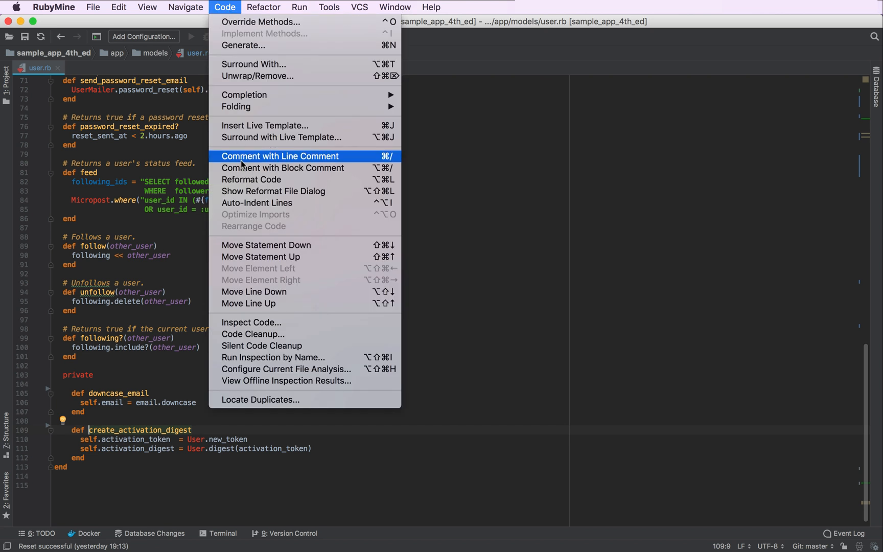
{"action": "mouse_move", "coordinate": [340, 179]}
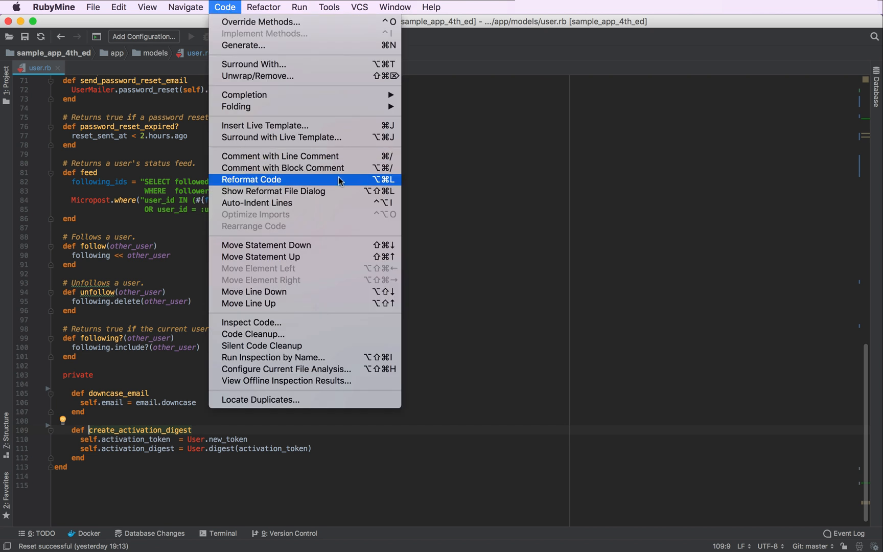
{"action": "left_click", "coordinate": [251, 180]}
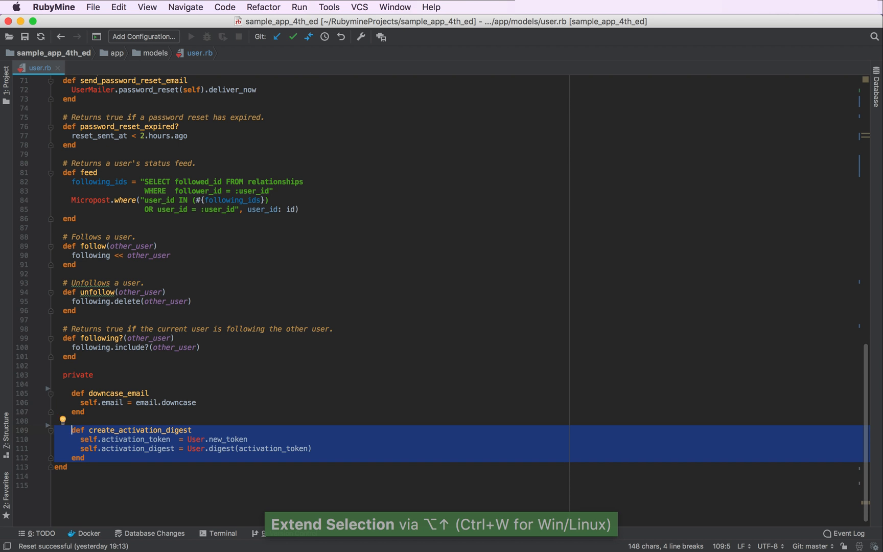
{"action": "key", "text": "cmd+alt+l"}
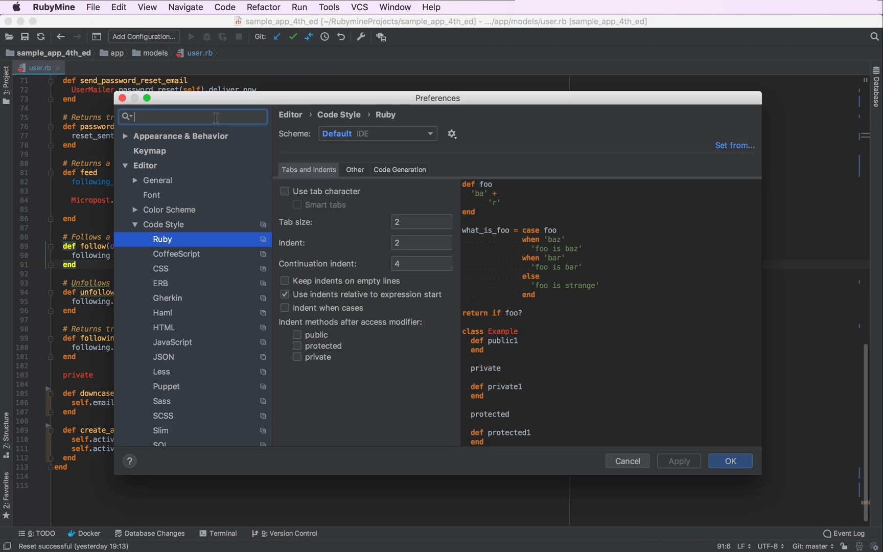
In Ruby code style, tick method indentation after protected and private, then apply
{"action": "type", "text": "code style"}
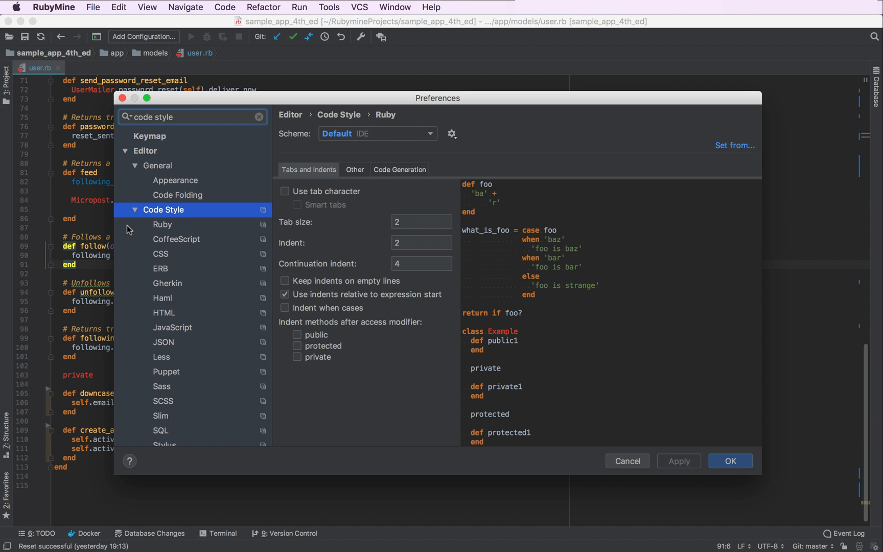
{"action": "left_click", "coordinate": [162, 224]}
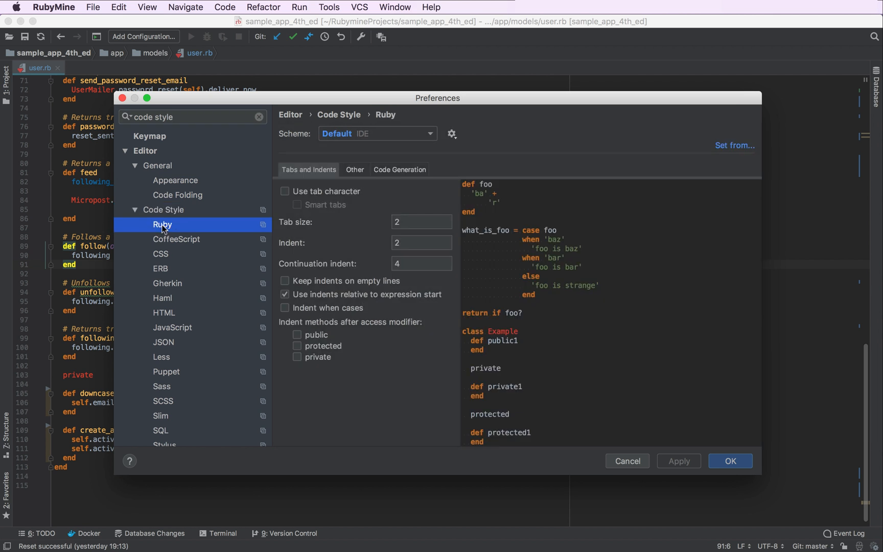
{"action": "mouse_move", "coordinate": [156, 316]}
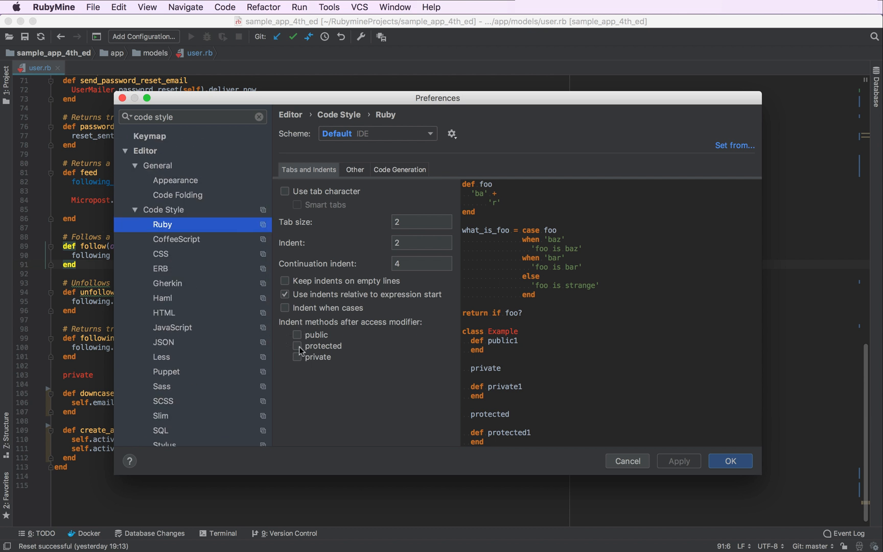
{"action": "left_click", "coordinate": [297, 346]}
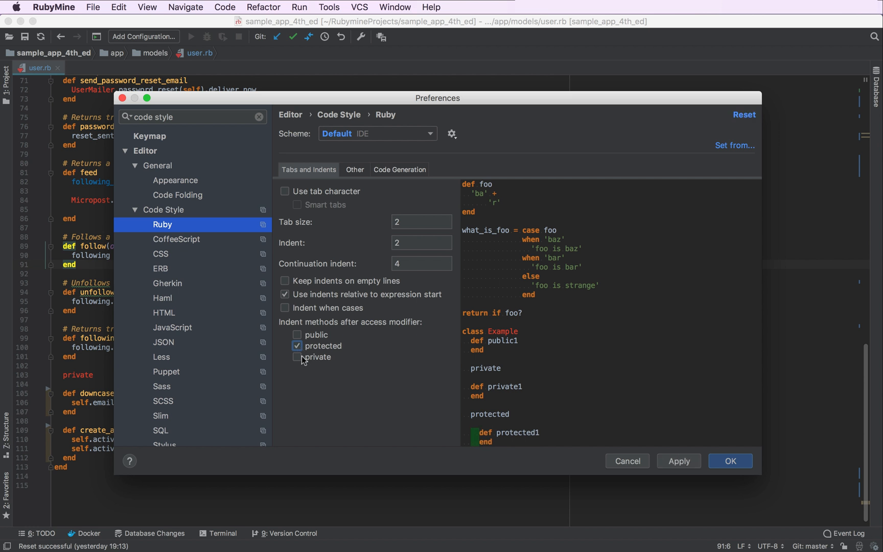
{"action": "left_click", "coordinate": [297, 356]}
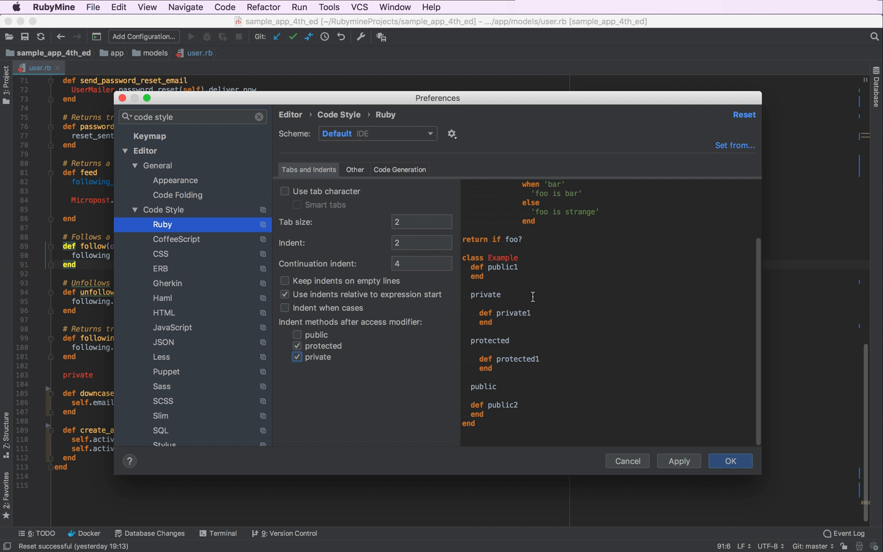
{"action": "mouse_move", "coordinate": [360, 234]}
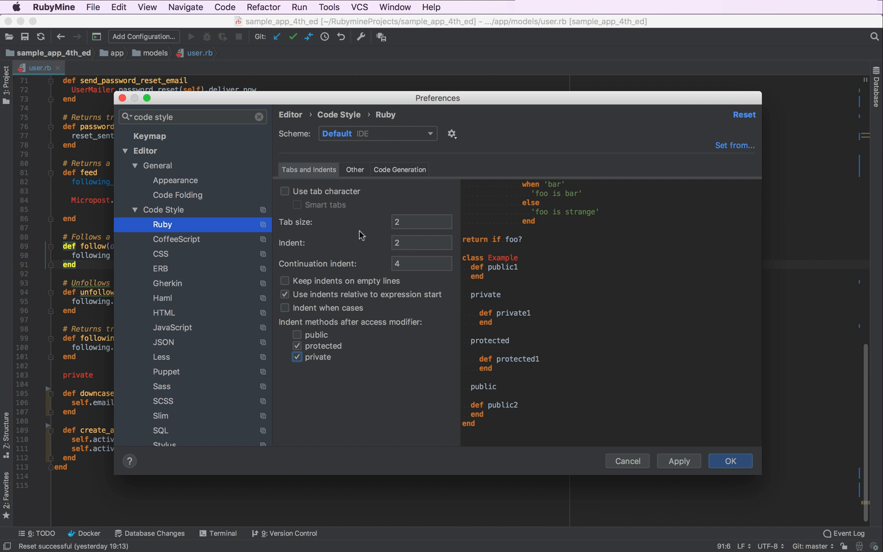
{"action": "left_click", "coordinate": [355, 170]}
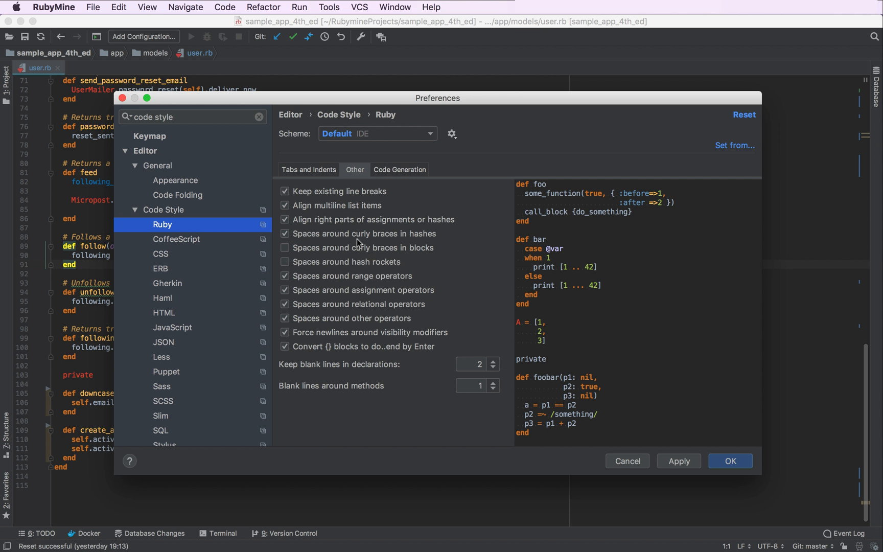
{"action": "mouse_move", "coordinate": [667, 464]}
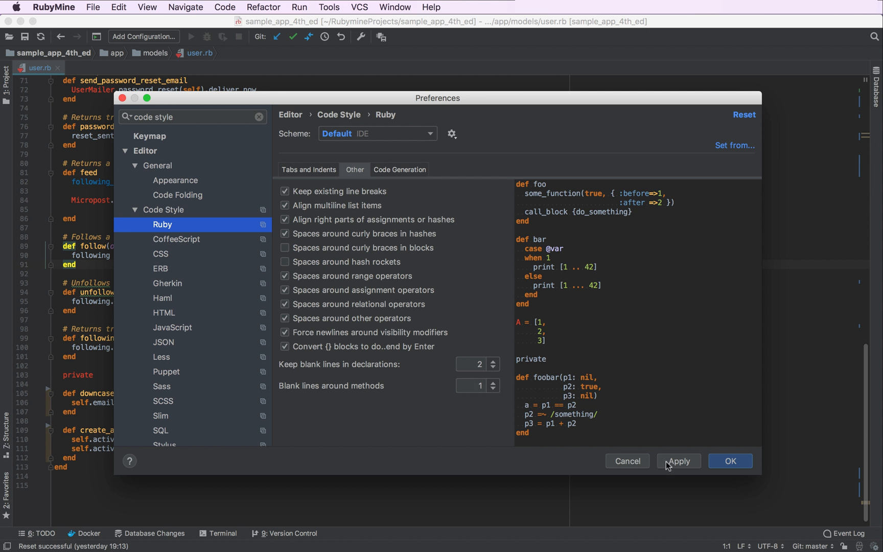
{"action": "left_click", "coordinate": [730, 461]}
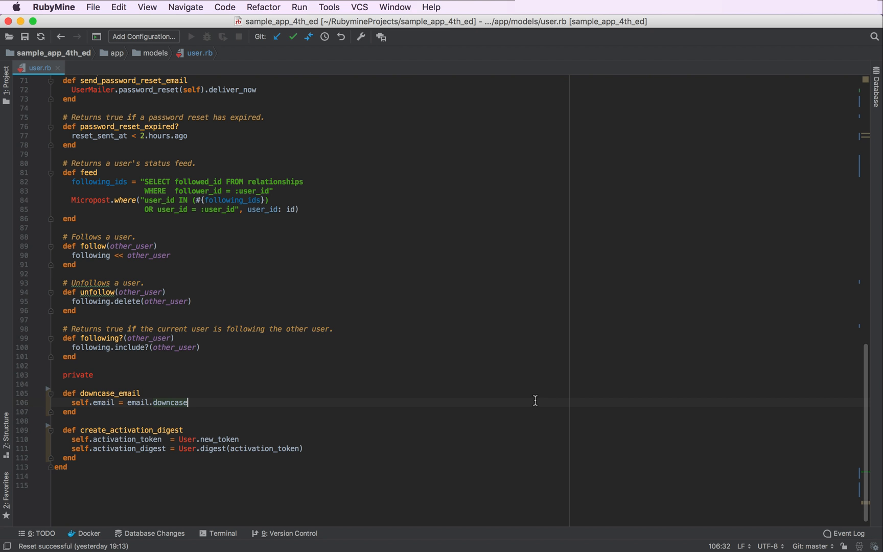
Reformat user.rb with Cmd+Alt+L, indenting downcase_email and create_activation_digest under private
{"action": "key", "text": "Cmd+Alt+L"}
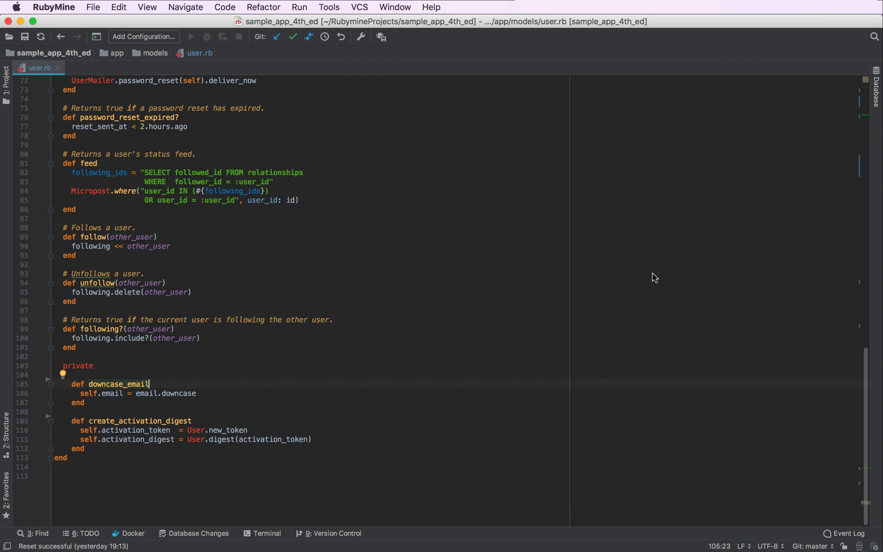
{"action": "mouse_move", "coordinate": [221, 265]}
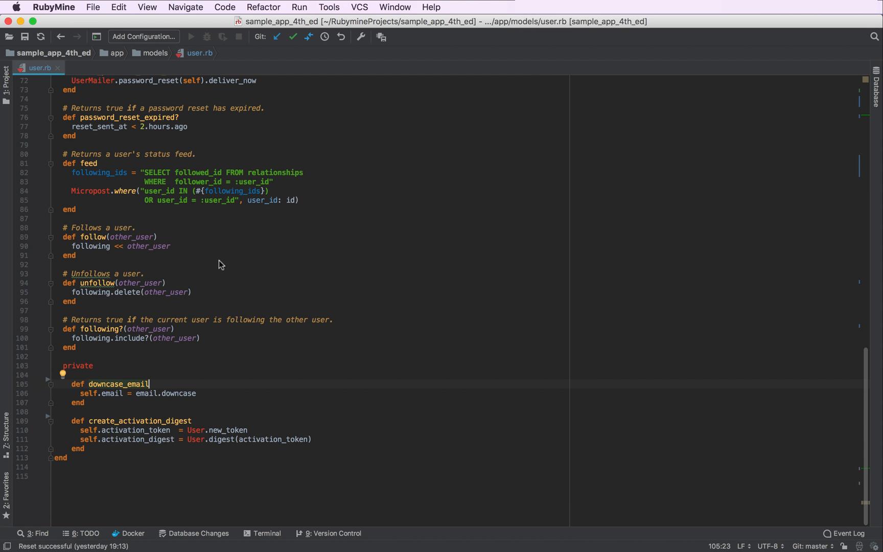
{"action": "left_click", "coordinate": [184, 7]}
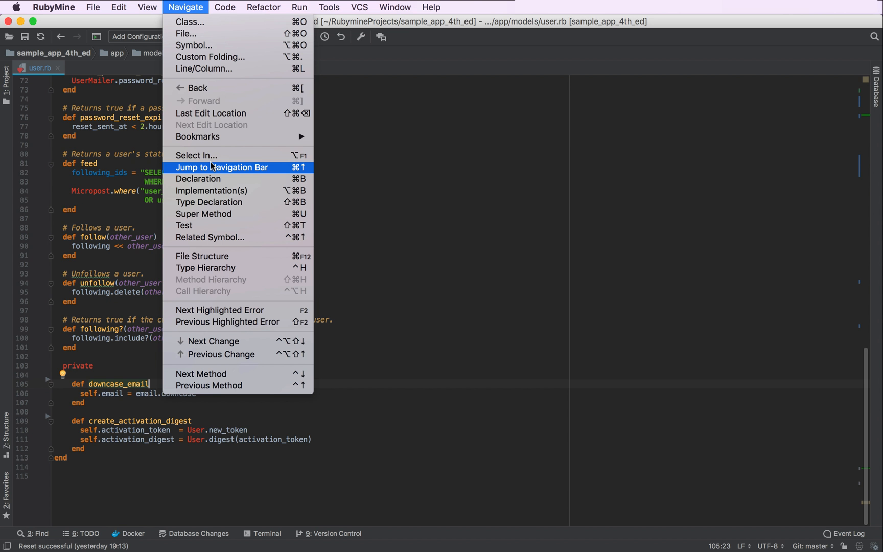
Show Related Symbol targets for User: controller, helper, views and tests
{"action": "left_click", "coordinate": [210, 237]}
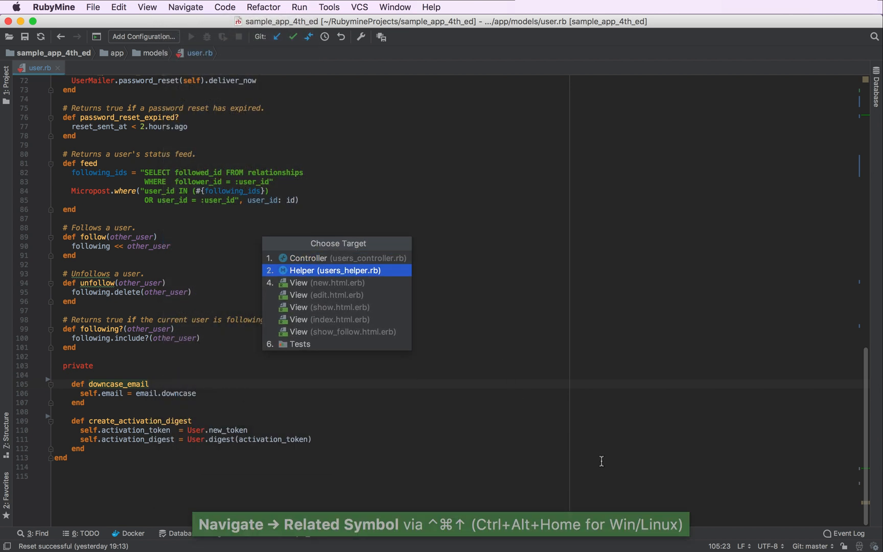
{"action": "key", "text": "Up"}
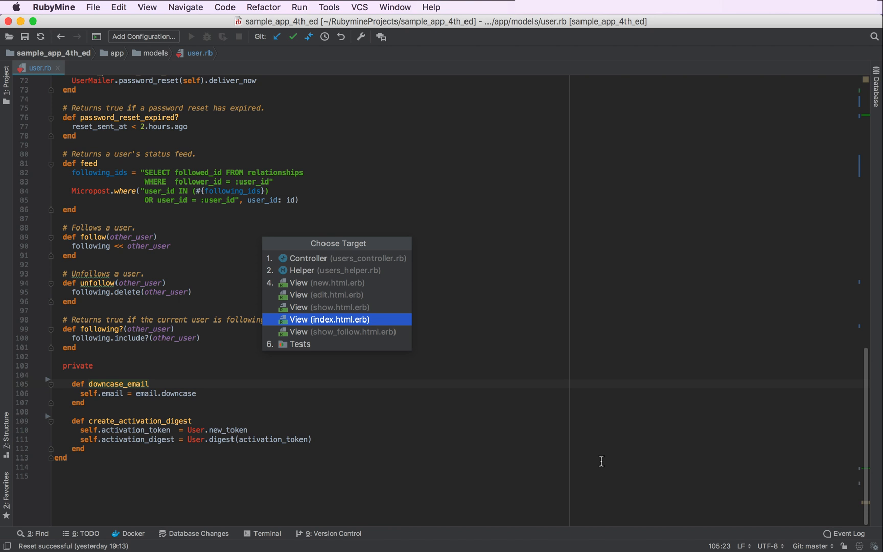
Open users_controller.rb and auto-correct its RuboCop offences into %i arrays and single quotes
{"action": "type", "text": "contr"}
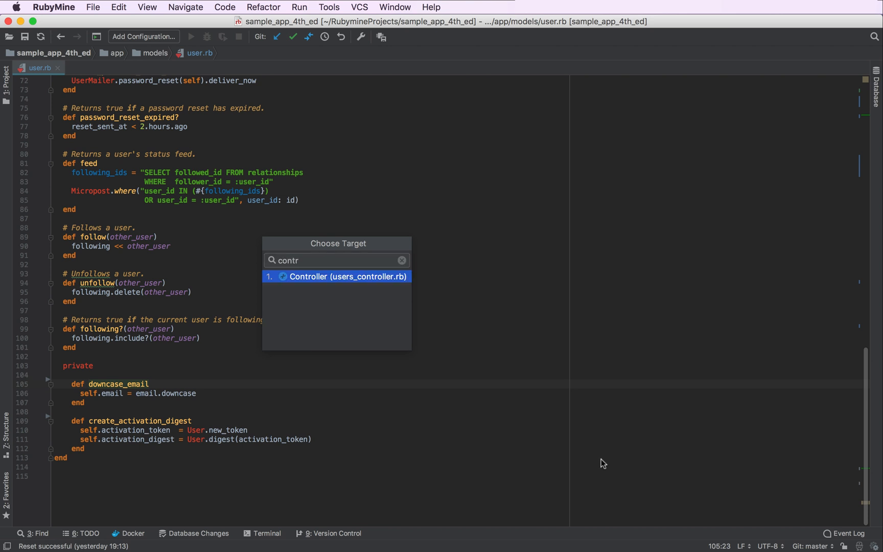
{"action": "left_click", "coordinate": [336, 277]}
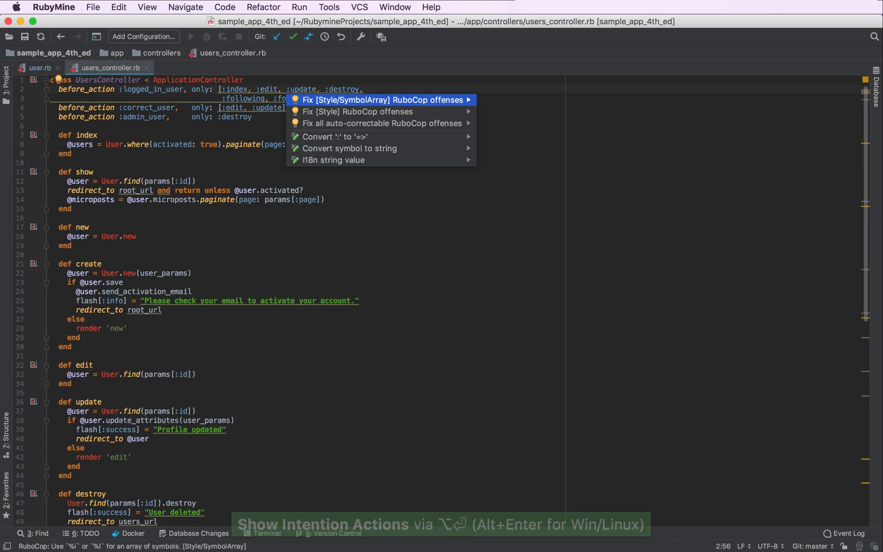
{"action": "left_click", "coordinate": [382, 100]}
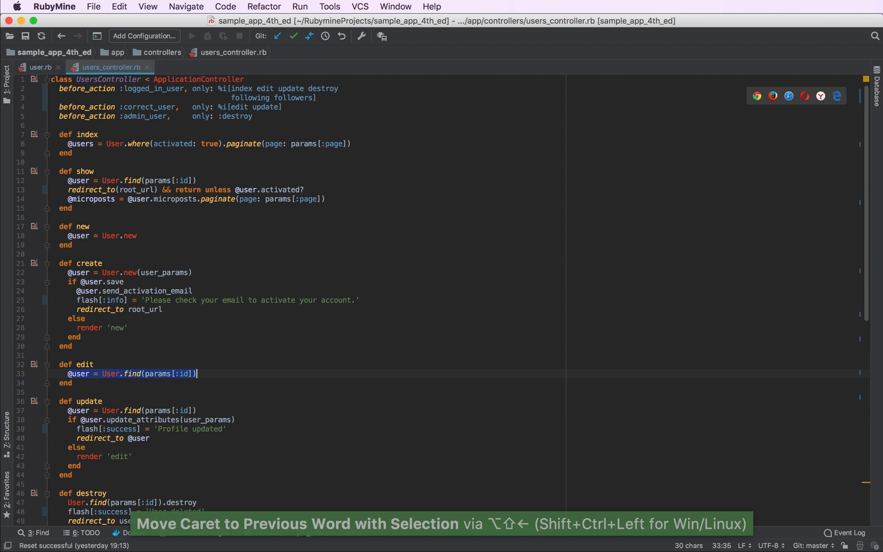
{"action": "key", "text": "cmd+f"}
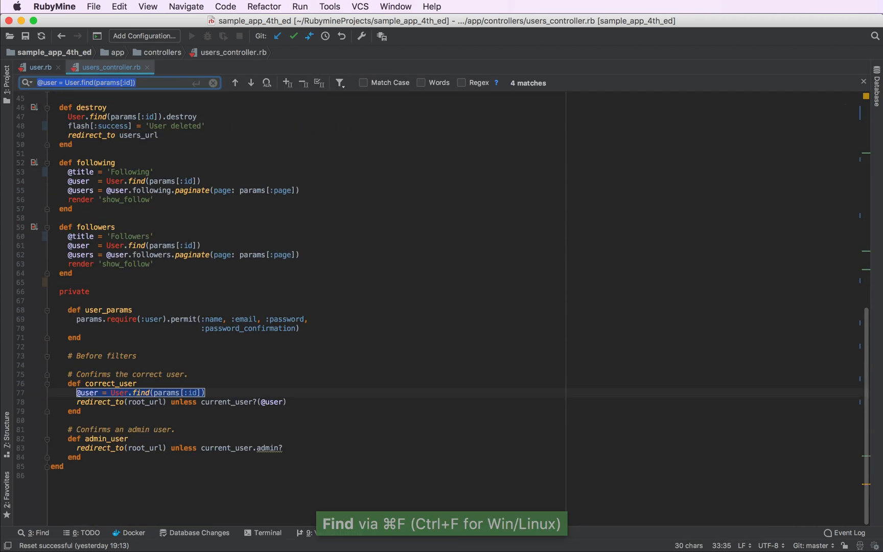
{"action": "key", "text": "Enter"}
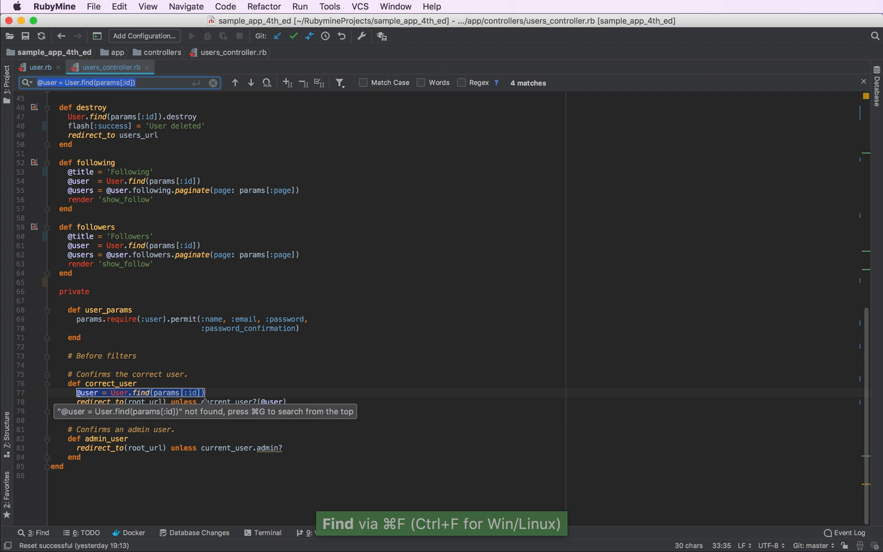
{"action": "key", "text": "Escape"}
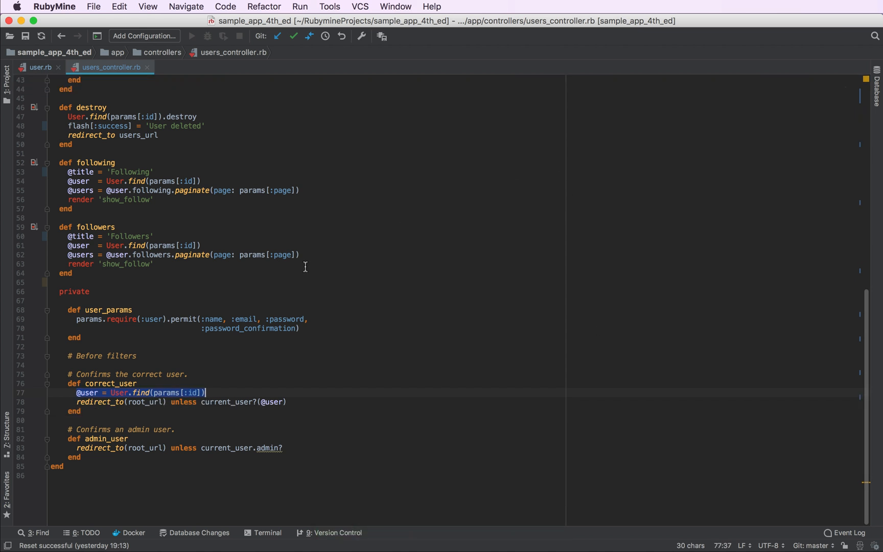
{"action": "mouse_move", "coordinate": [263, 5]}
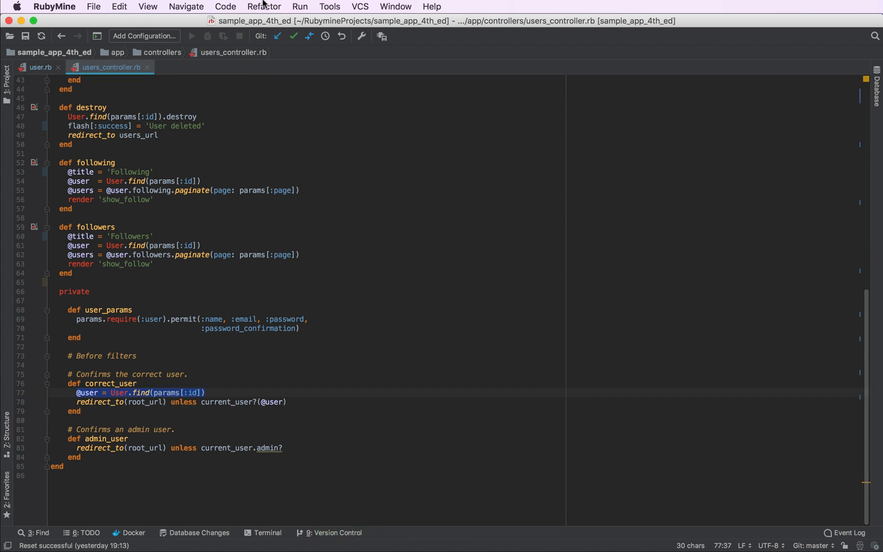
Extract correct_user's User.find lookup into a private method named get_user
{"action": "left_click", "coordinate": [264, 6]}
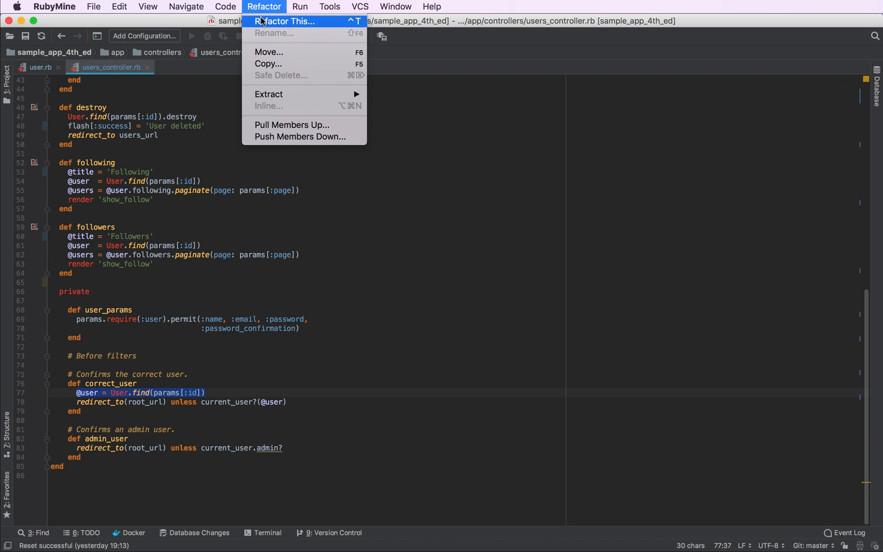
{"action": "left_click", "coordinate": [295, 20]}
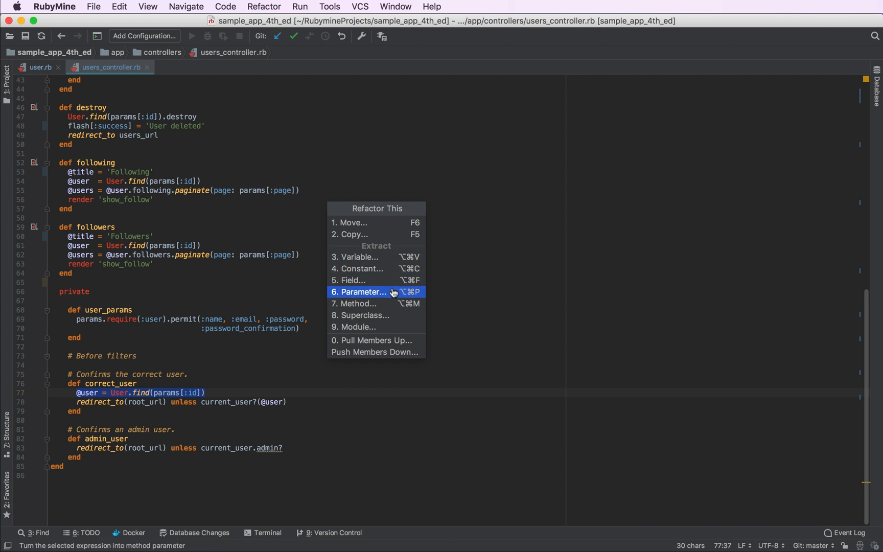
{"action": "mouse_move", "coordinate": [395, 303]}
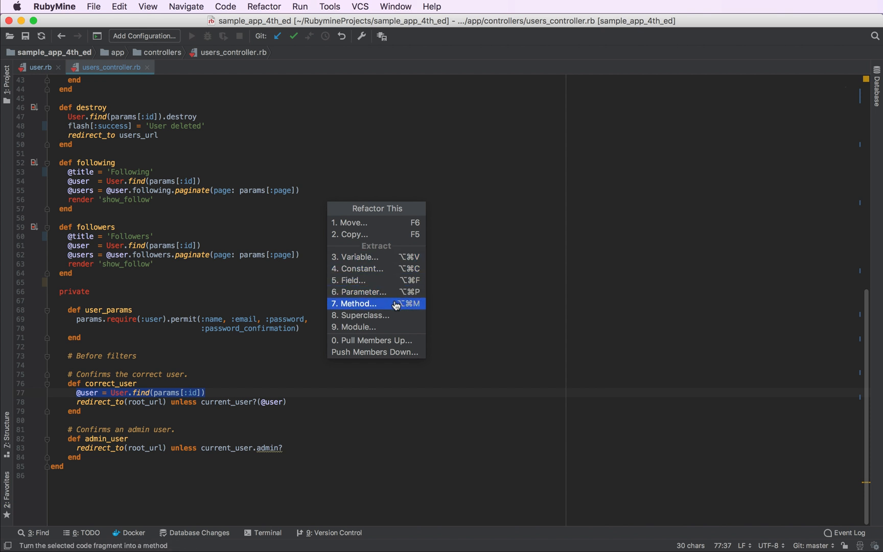
{"action": "left_click", "coordinate": [357, 303]}
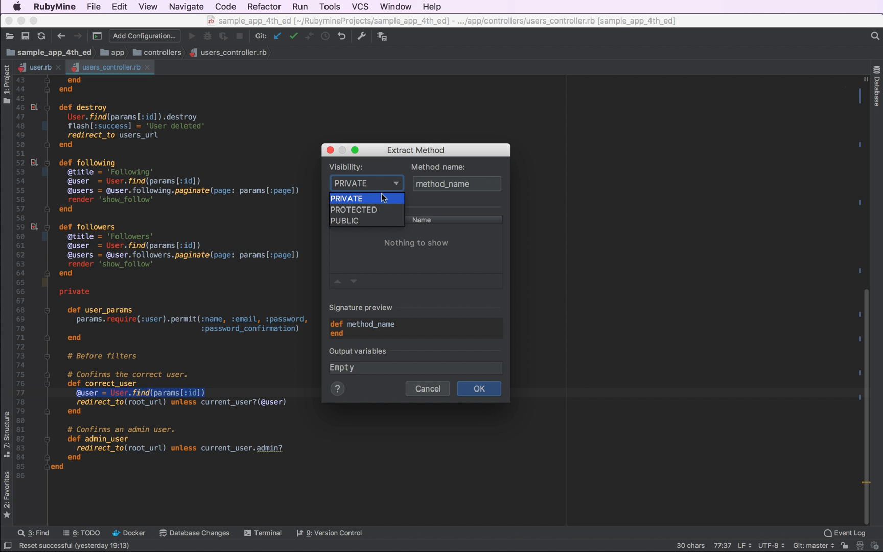
{"action": "left_click", "coordinate": [345, 198]}
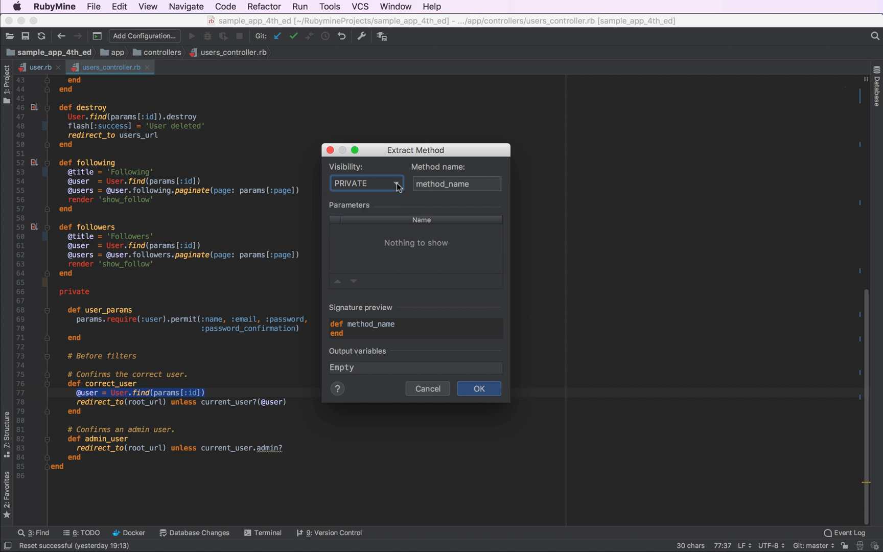
{"action": "left_click", "coordinate": [457, 183]}
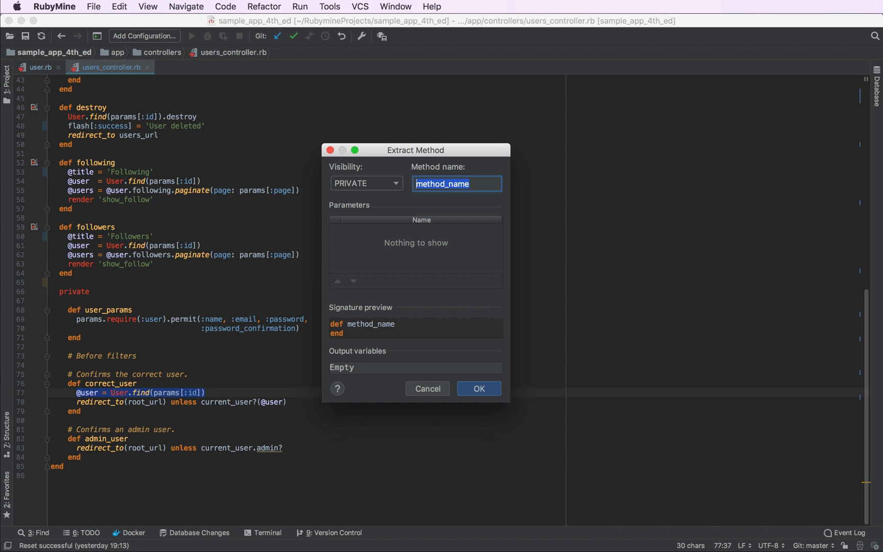
{"action": "type", "text": "get_user"}
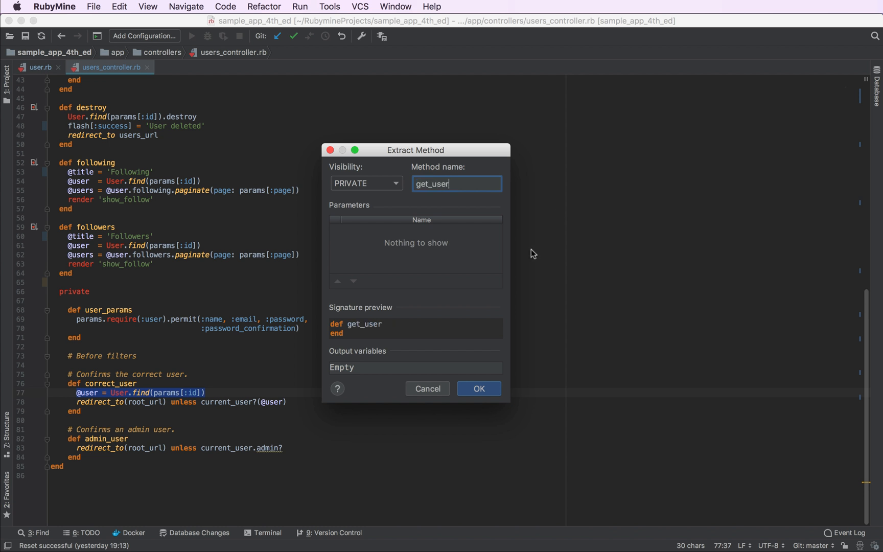
{"action": "left_click", "coordinate": [478, 388]}
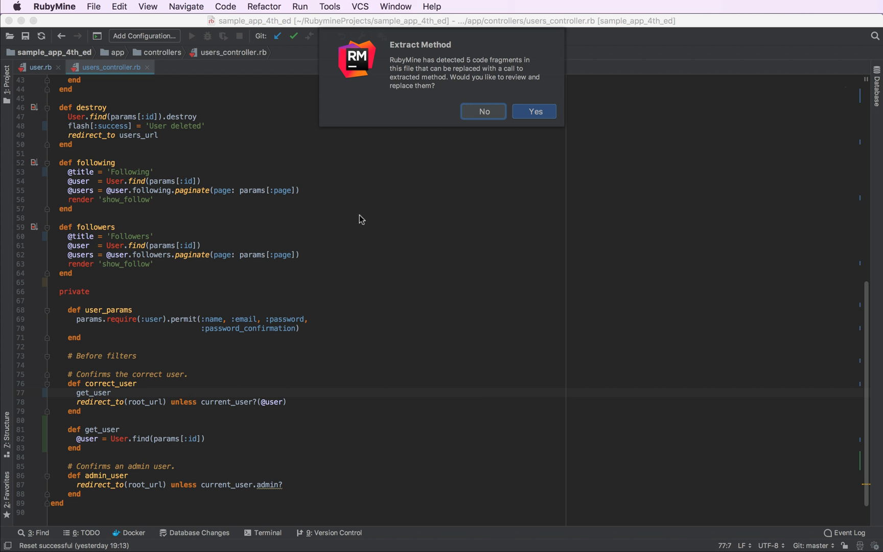
{"action": "mouse_move", "coordinate": [456, 74]}
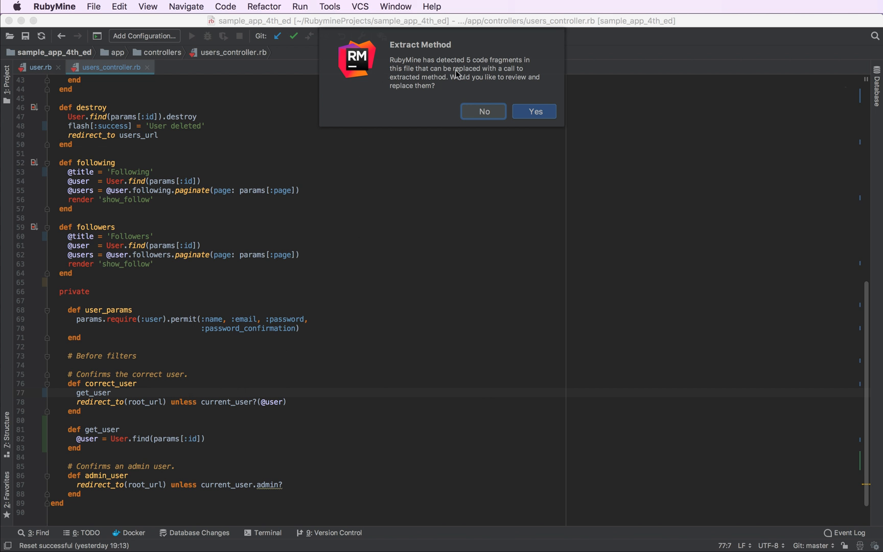
{"action": "mouse_move", "coordinate": [517, 67]}
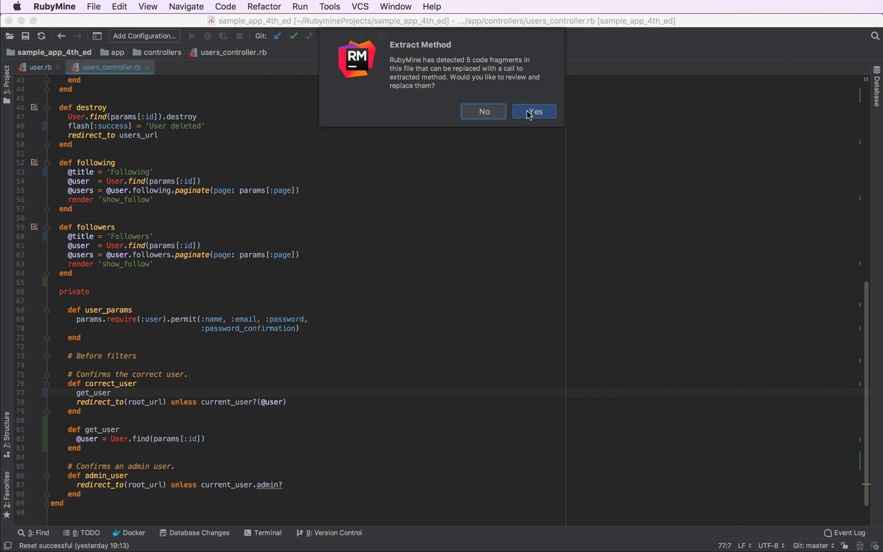
Accept the duplicates prompt and replace every remaining User.find lookup with get_user
{"action": "left_click", "coordinate": [534, 111]}
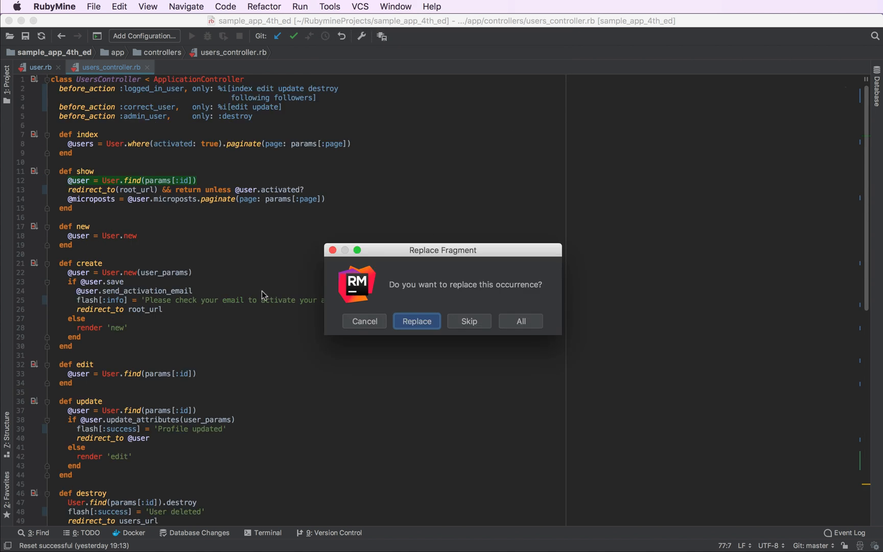
{"action": "mouse_move", "coordinate": [382, 282]}
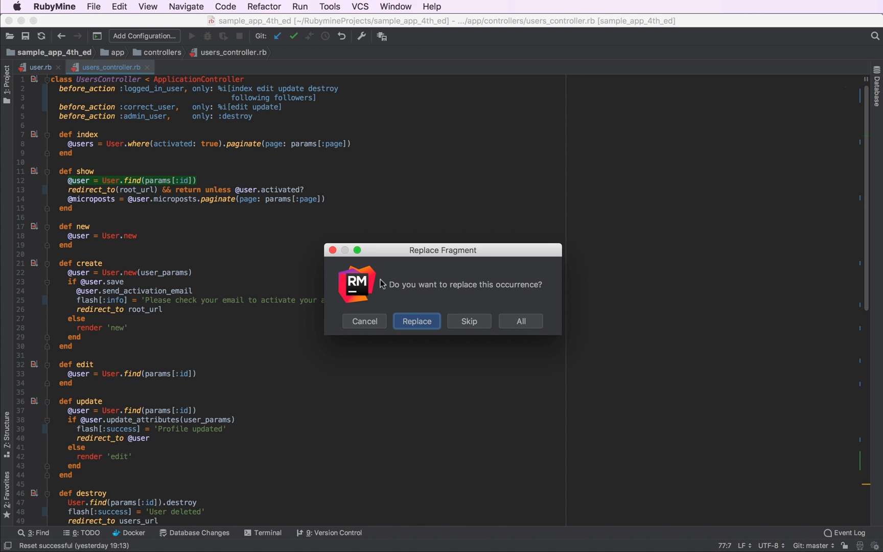
{"action": "left_click", "coordinate": [417, 321]}
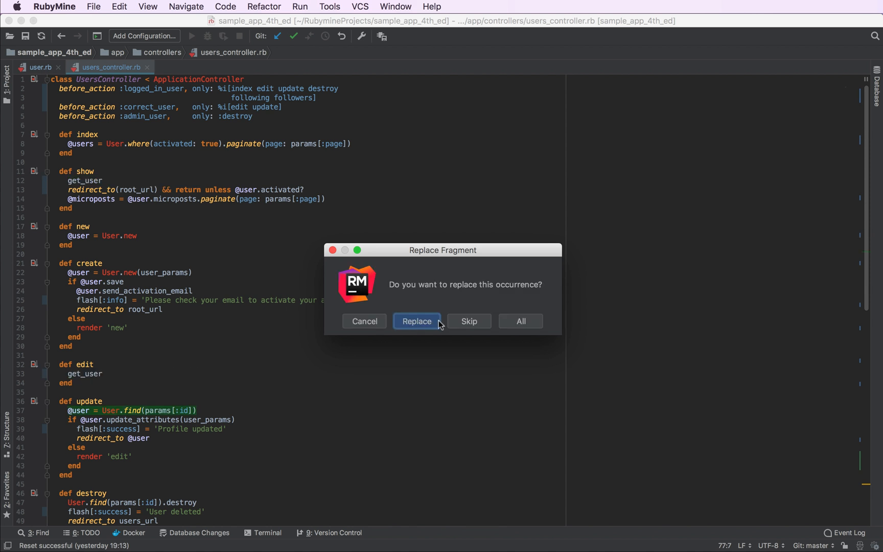
{"action": "left_click", "coordinate": [416, 321]}
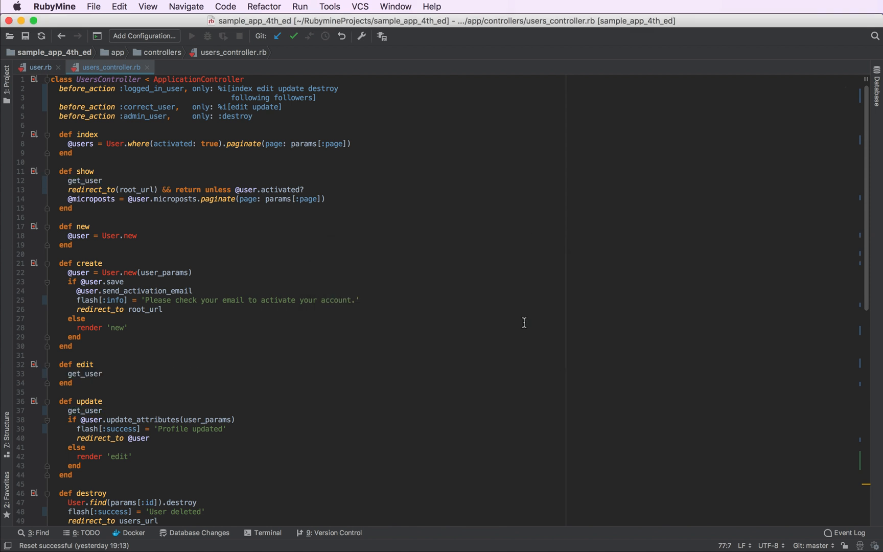
{"action": "scroll", "scroll_direction": "down", "scroll_amount": 3}
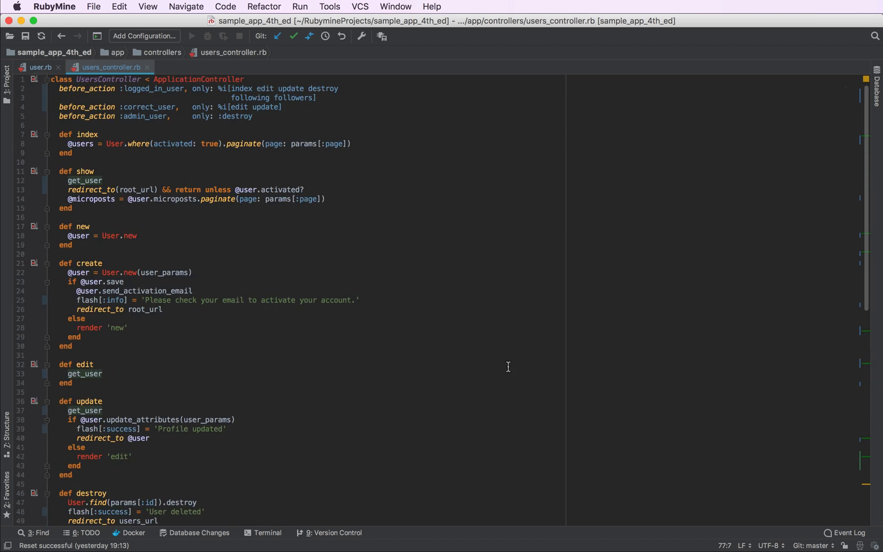
{"action": "scroll", "scroll_direction": "down", "scroll_amount": 3}
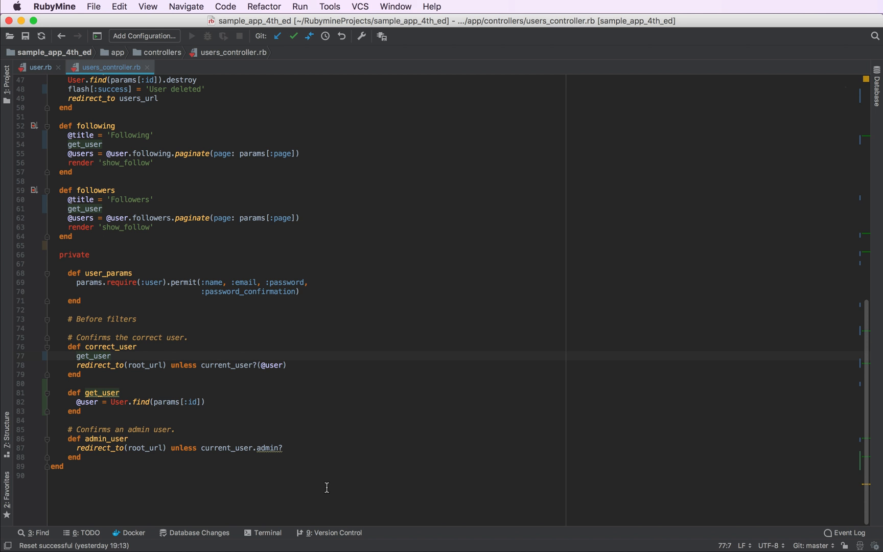
Rename the get_user method to take_user across its definition and all calls
{"action": "left_click", "coordinate": [95, 393]}
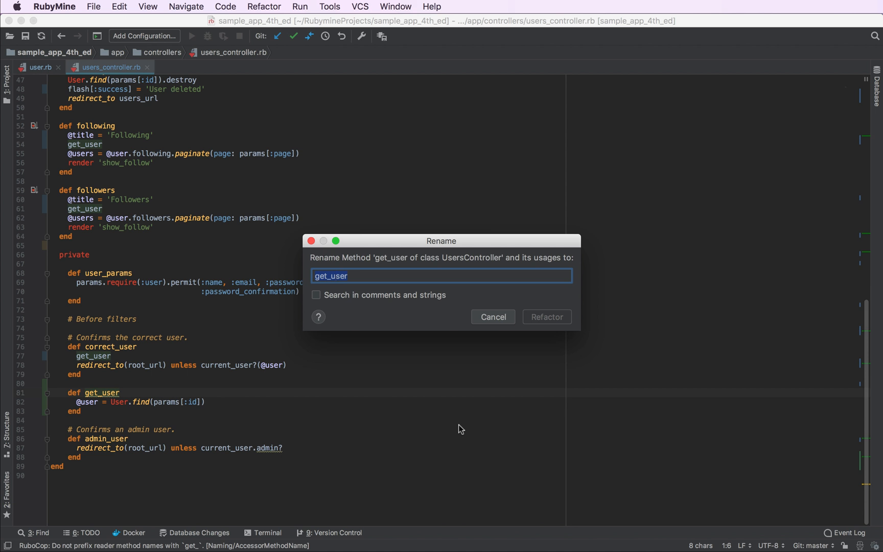
{"action": "type", "text": "take_"}
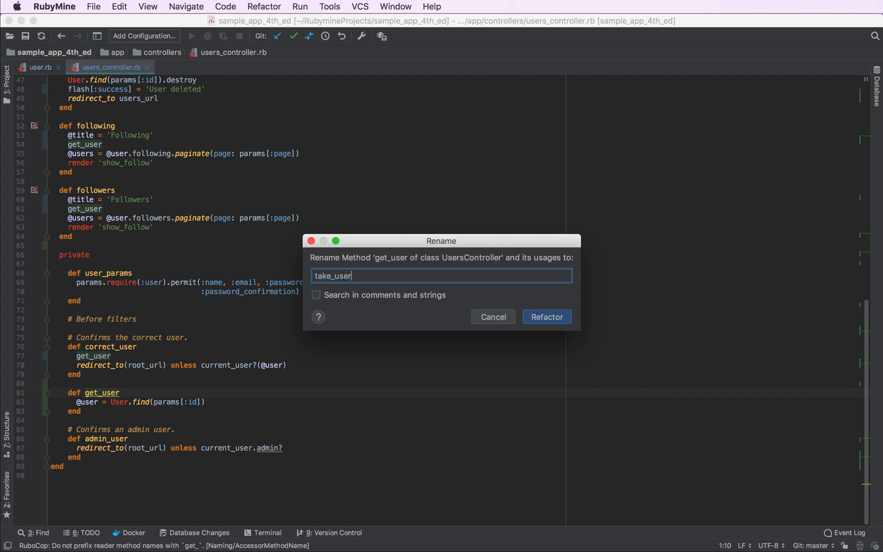
{"action": "left_click", "coordinate": [547, 316]}
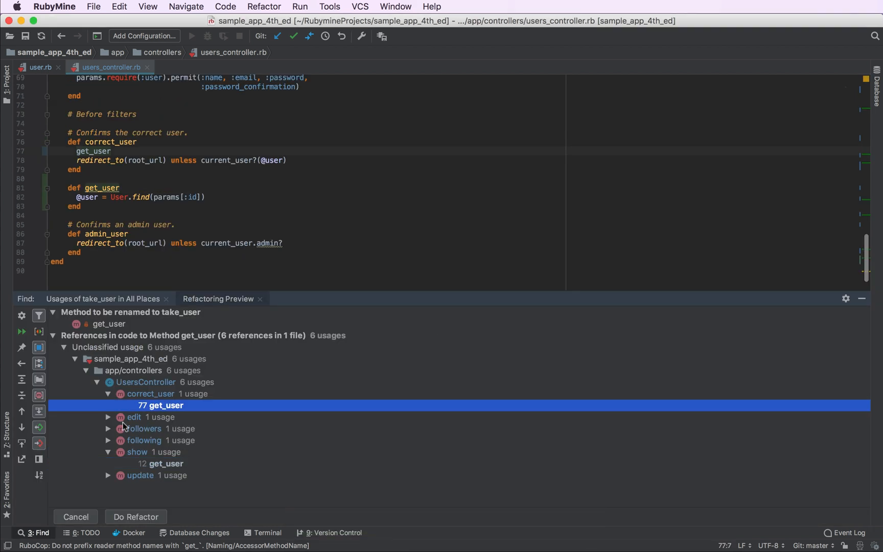
{"action": "left_click", "coordinate": [136, 517]}
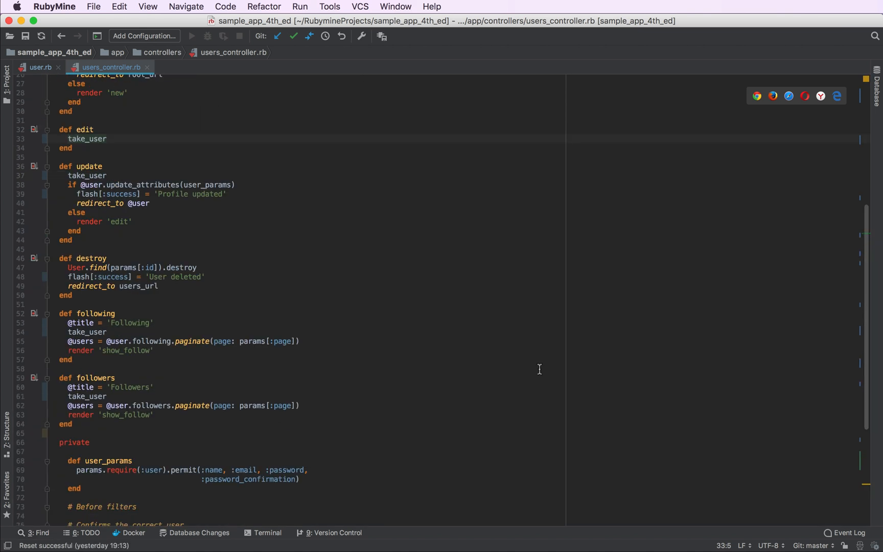
Scroll through users_controller.rb to review take_user calls in show and correct_user
{"action": "scroll", "scroll_direction": "down", "scroll_amount": 3}
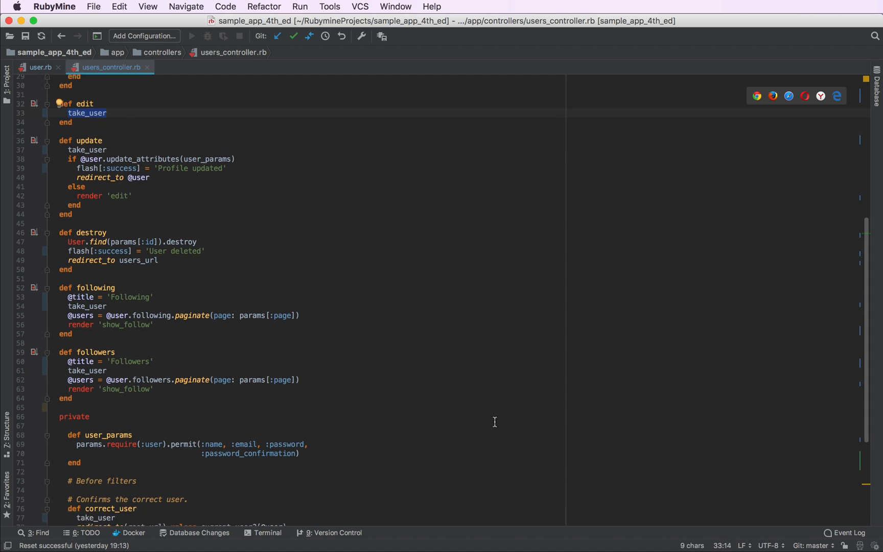
{"action": "scroll", "scroll_direction": "down", "scroll_amount": 3}
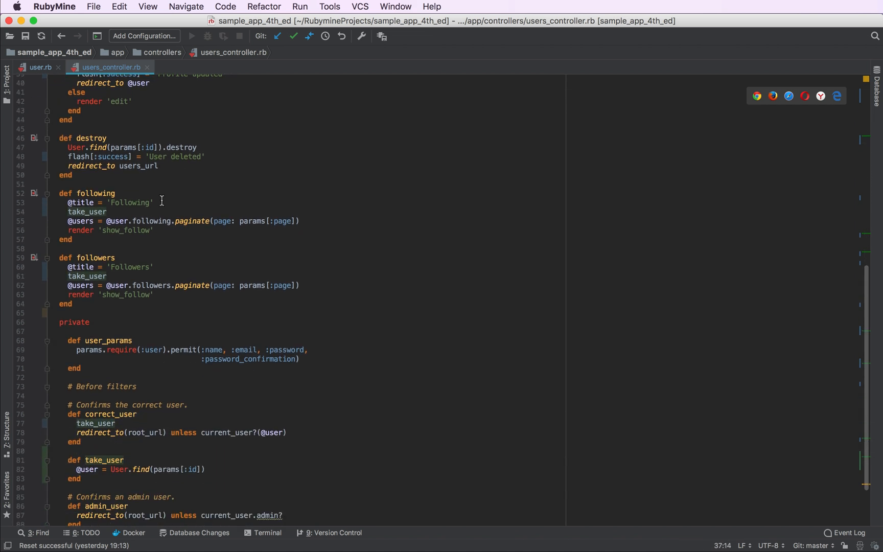
{"action": "scroll", "scroll_direction": "down", "scroll_amount": 3}
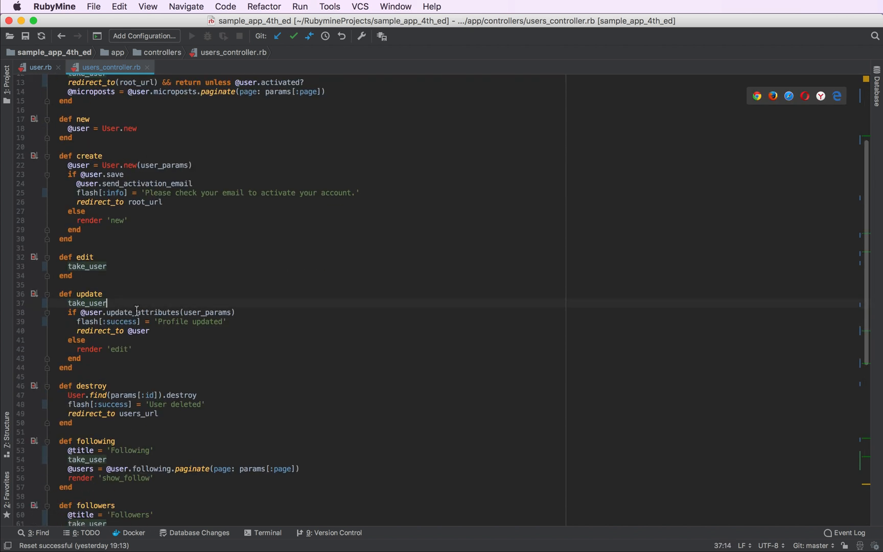
{"action": "scroll", "scroll_direction": "down", "scroll_amount": 3}
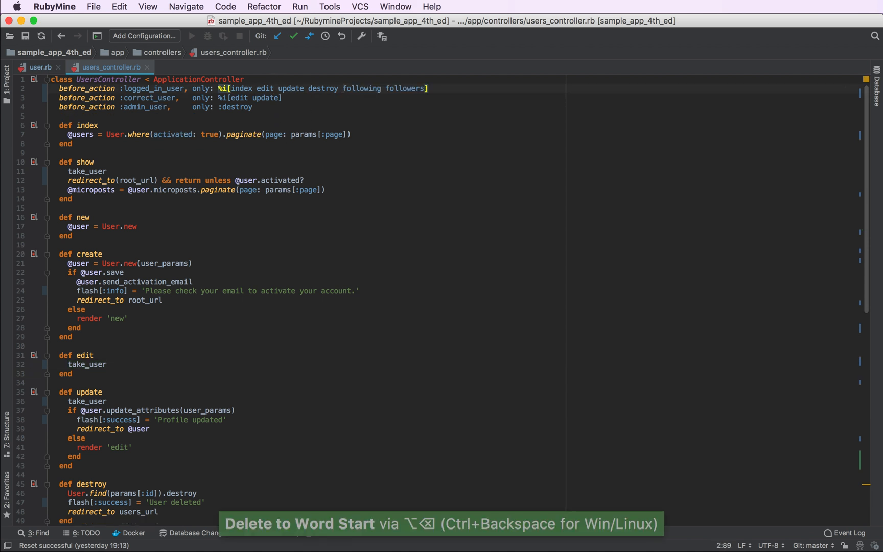
Add a before_action :take_user filter for edit, show, update, following and followers
{"action": "key", "text": "cmd+d"}
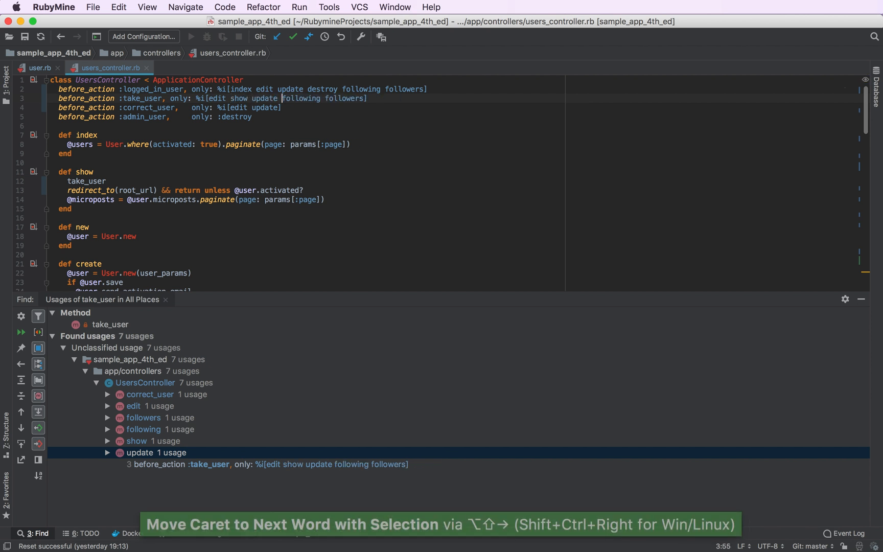
Dismiss the take_user usages results and select the take_user call in show
{"action": "key", "text": "shift+ctrl+right"}
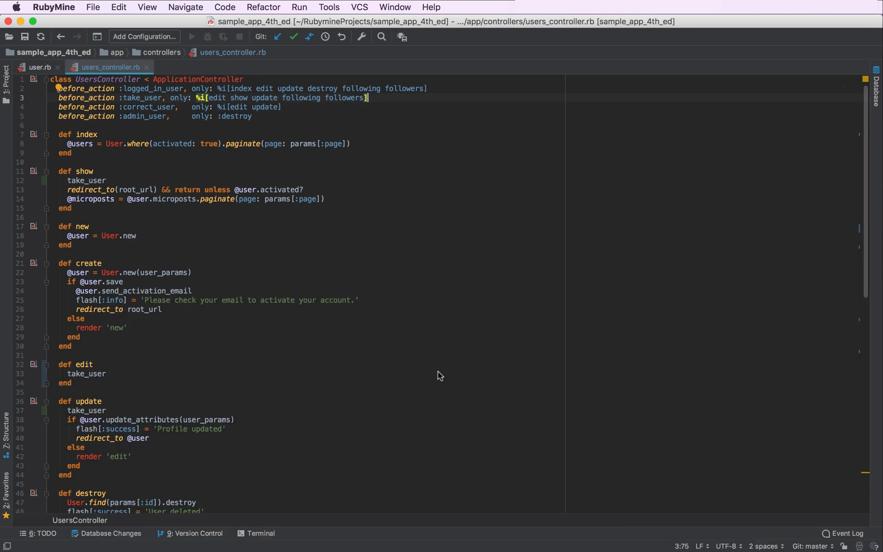
{"action": "mouse_move", "coordinate": [198, 229]}
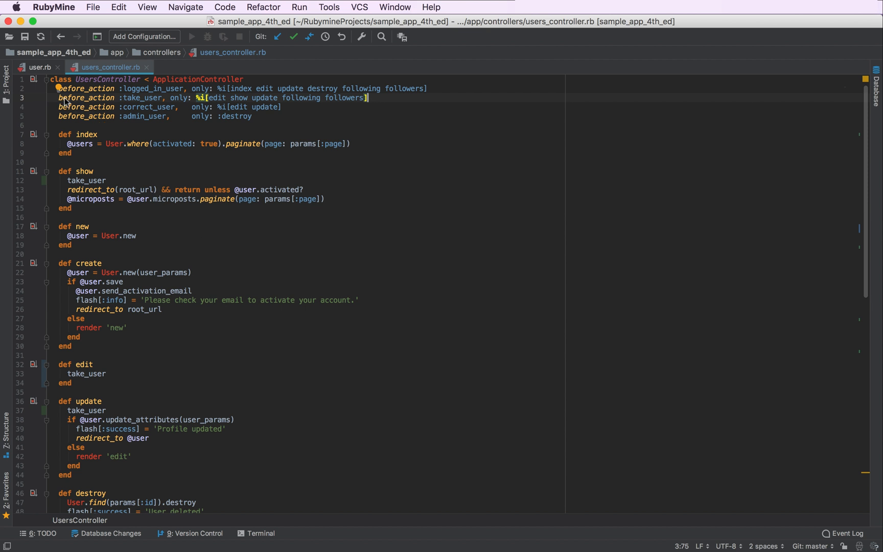
{"action": "mouse_move", "coordinate": [303, 342]}
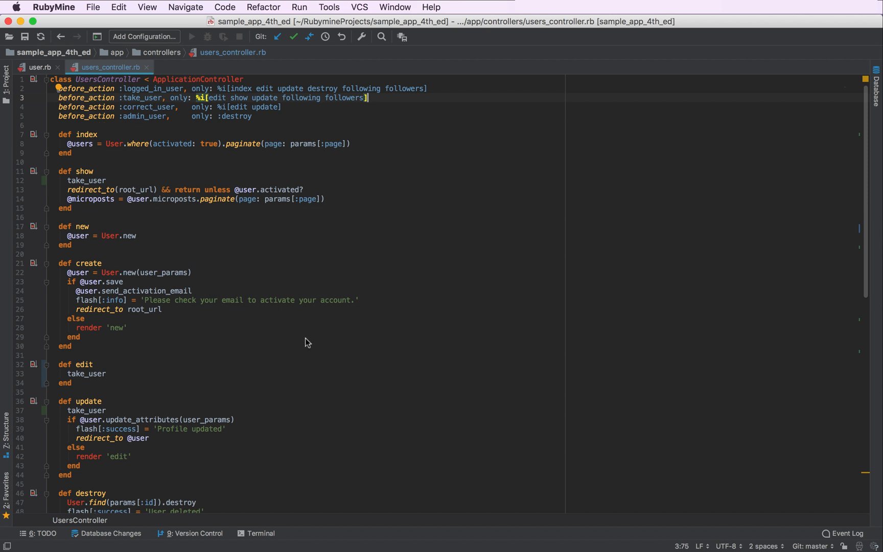
{"action": "mouse_move", "coordinate": [186, 323]}
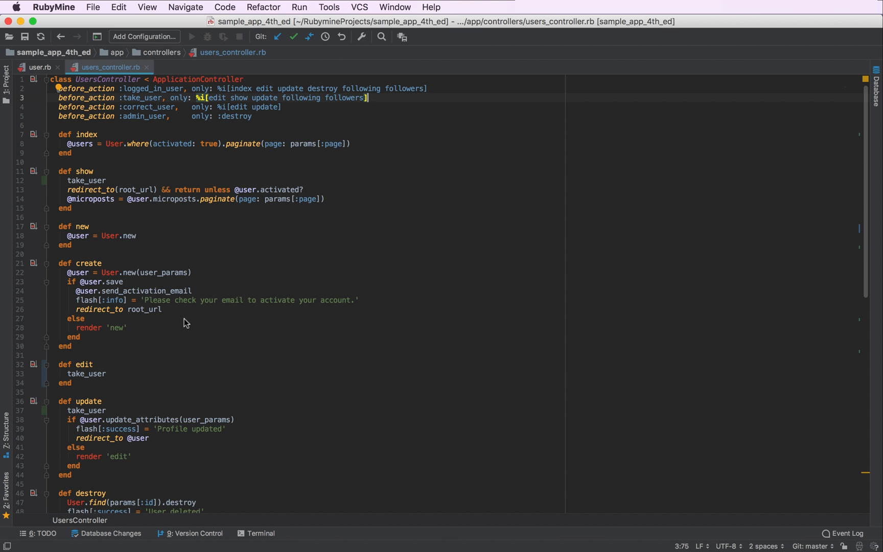
{"action": "mouse_move", "coordinate": [141, 272]}
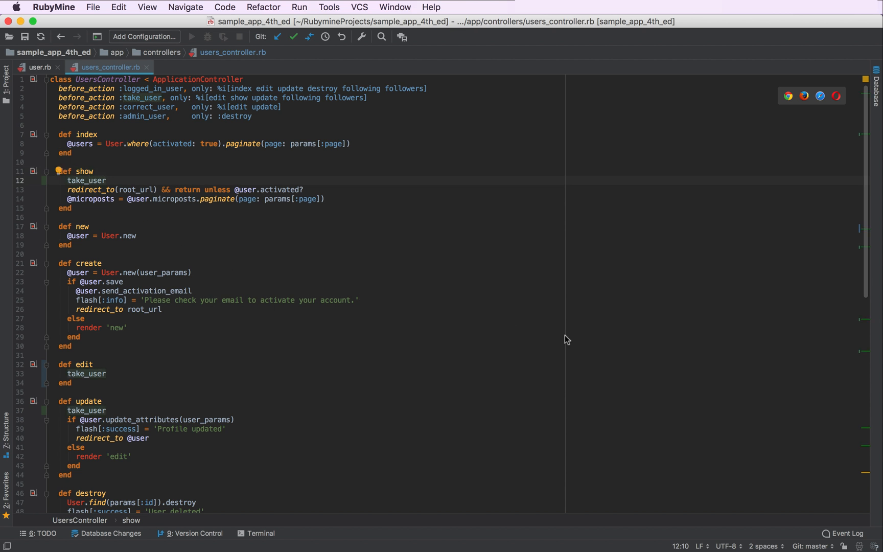
{"action": "double_click", "coordinate": [86, 180]}
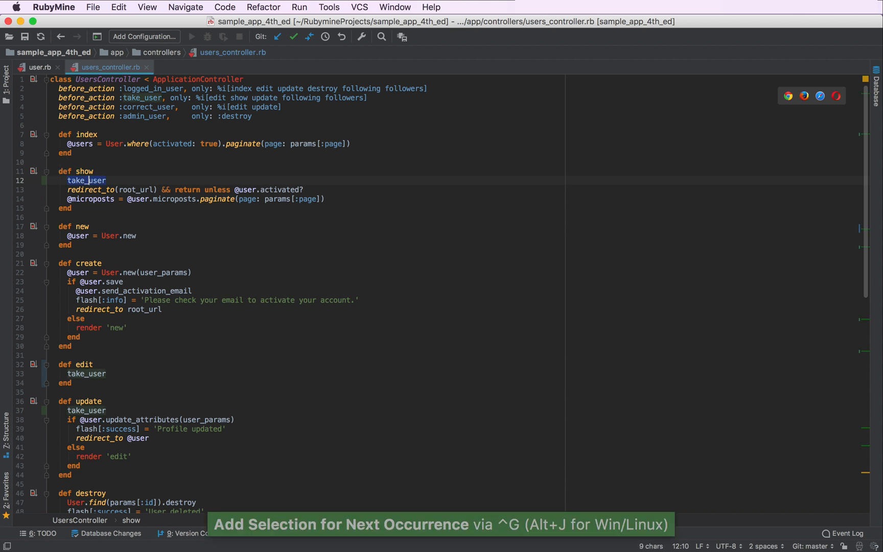